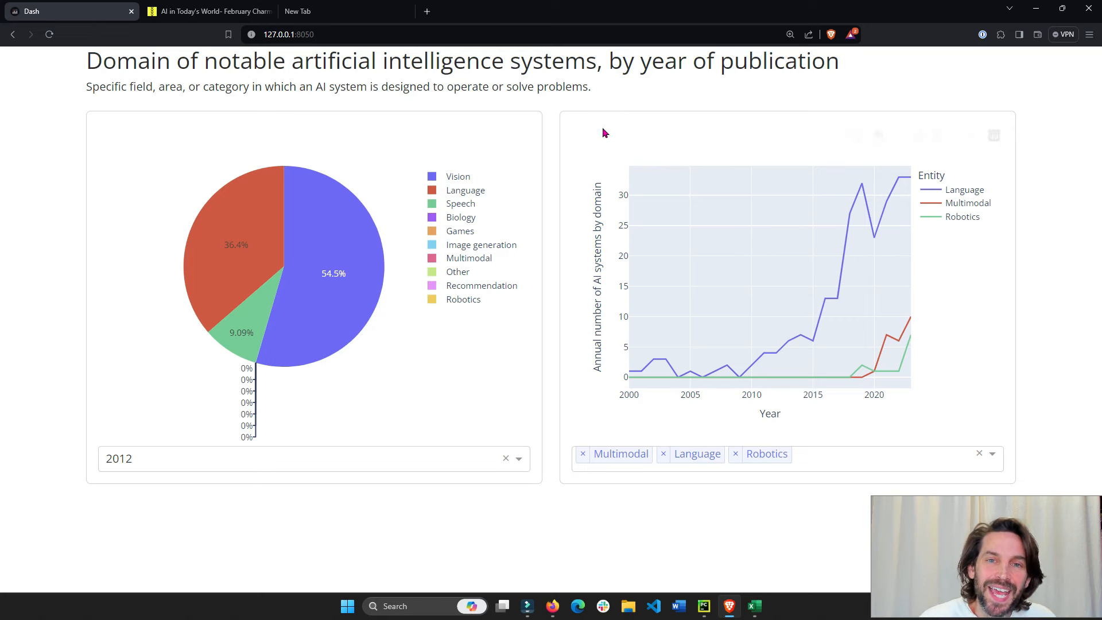
mouse_move(415, 458)
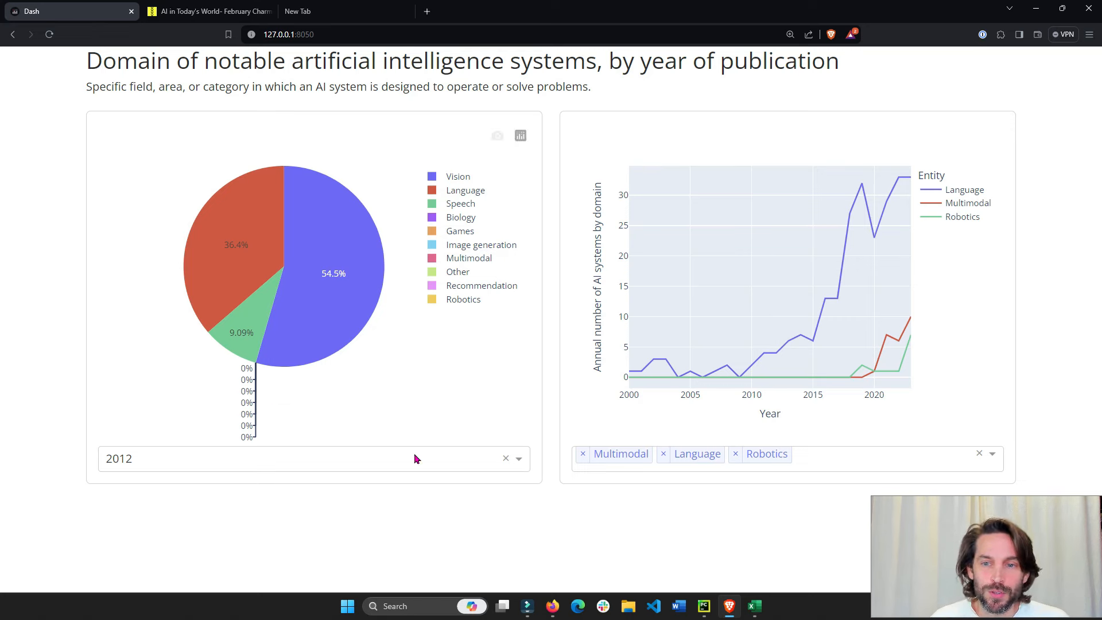
mouse_move(232, 277)
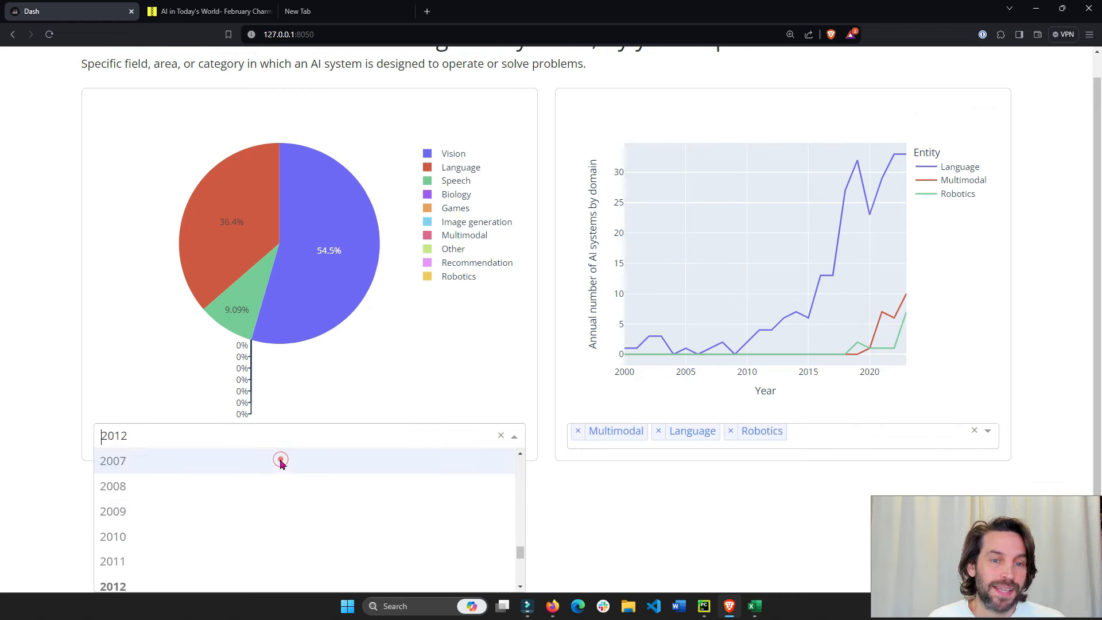
Show the 2009 pie chart and add Image generation and Speech to the line chart.
click(114, 511)
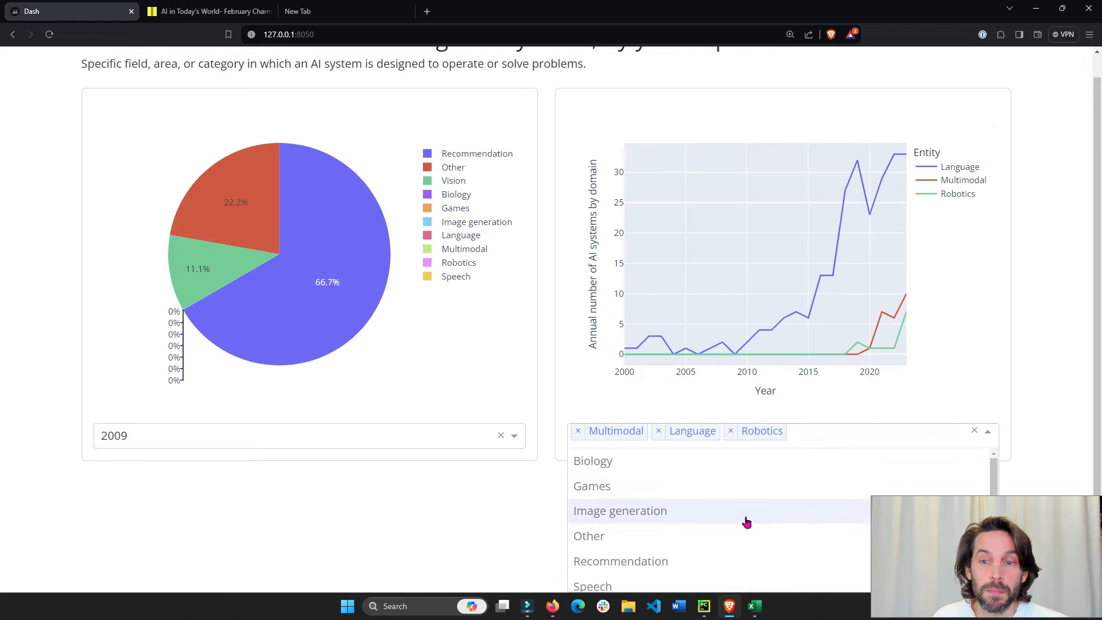
click(619, 509)
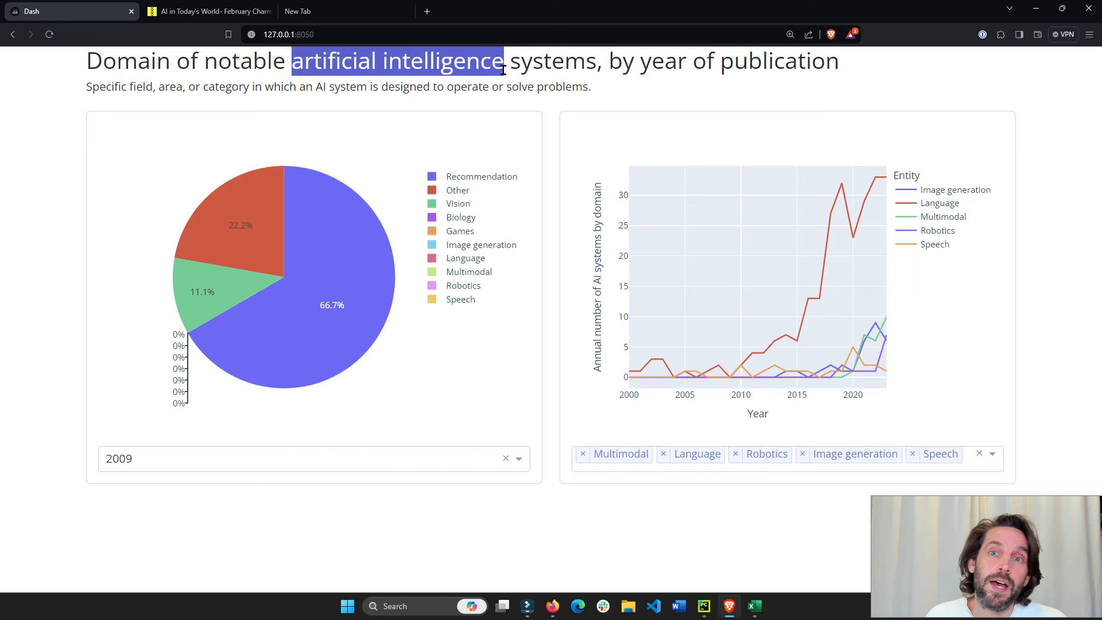
mouse_move(704, 63)
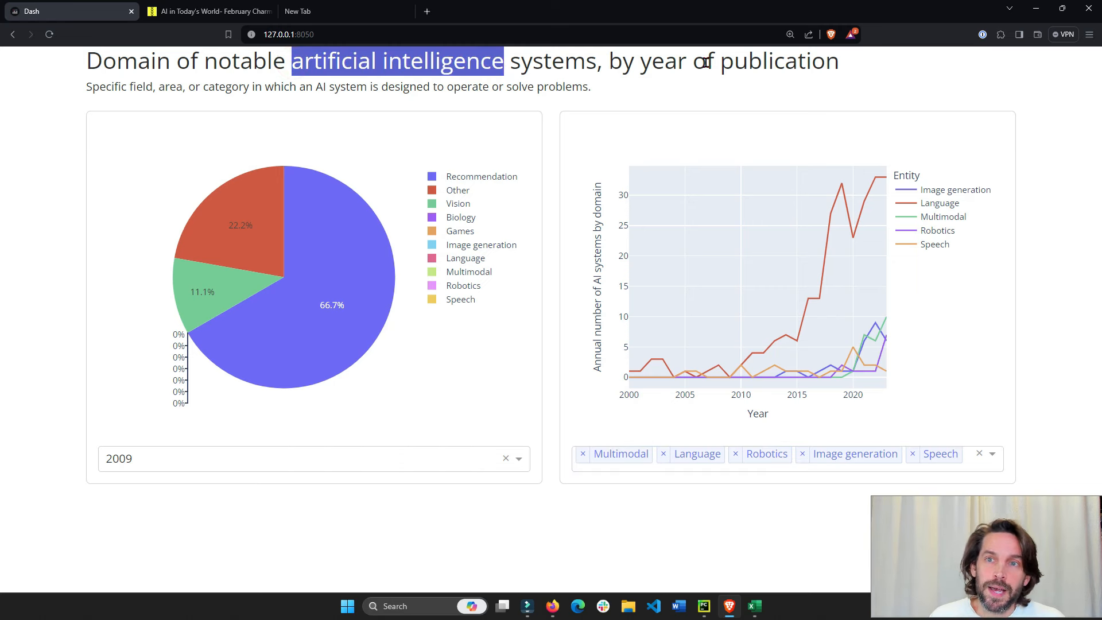
mouse_move(562, 82)
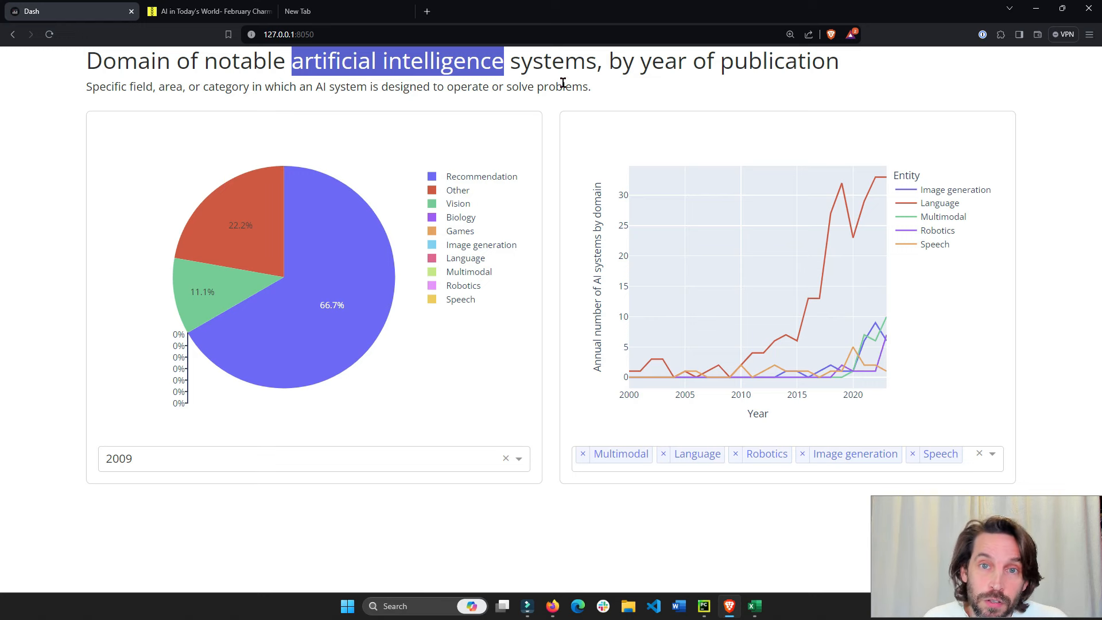
mouse_move(272, 230)
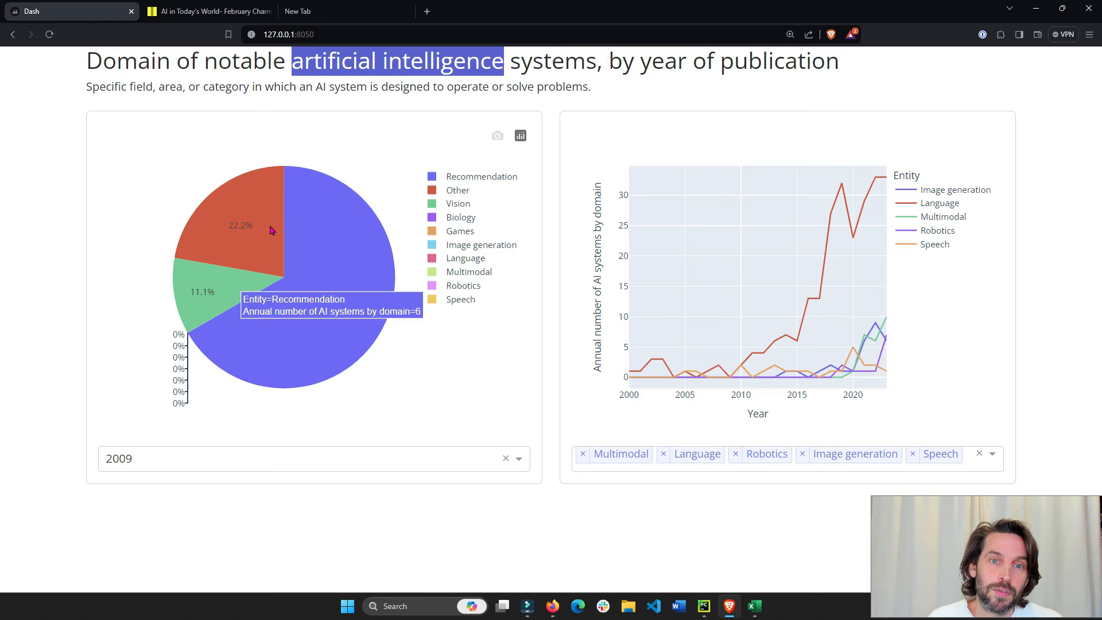
mouse_move(462, 255)
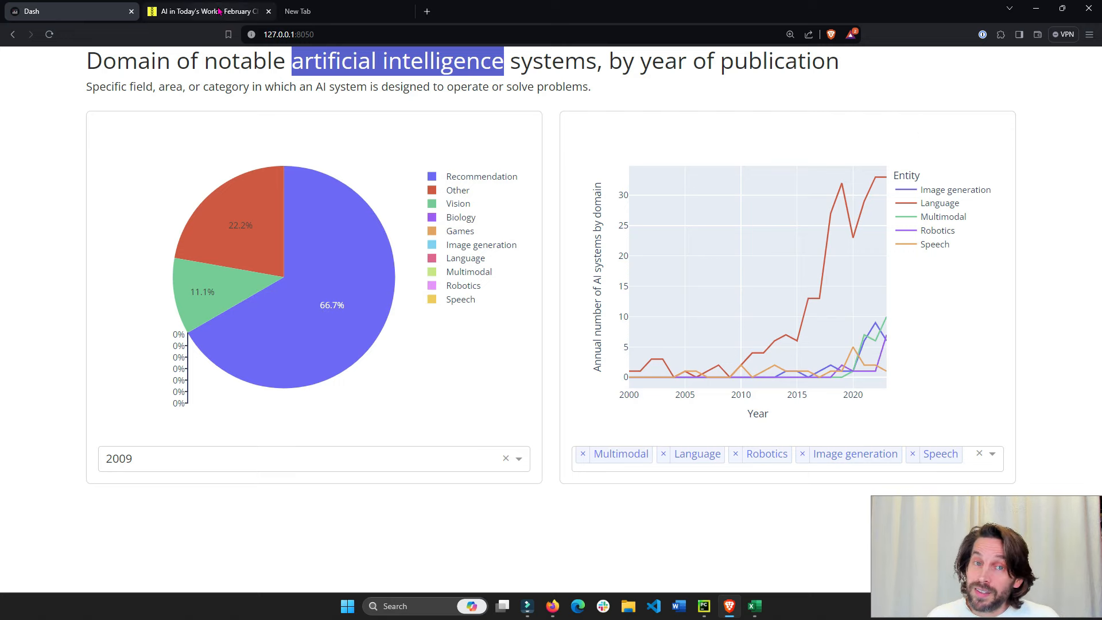
Bring up the Circle post 'AI in Today's World- February Charming Data Project'.
click(205, 12)
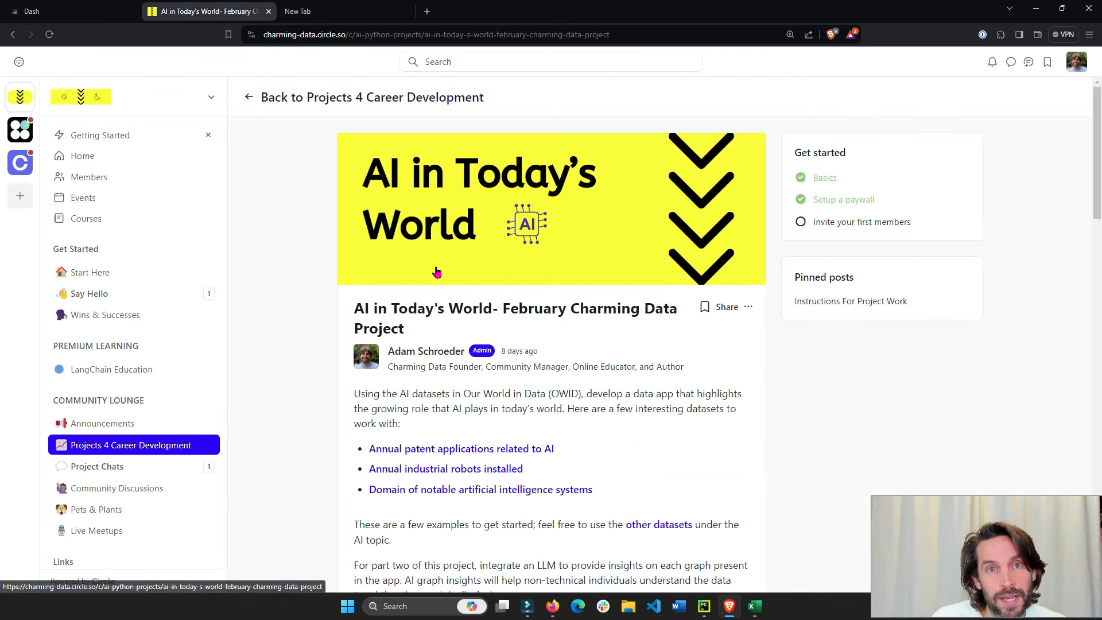
mouse_move(315, 145)
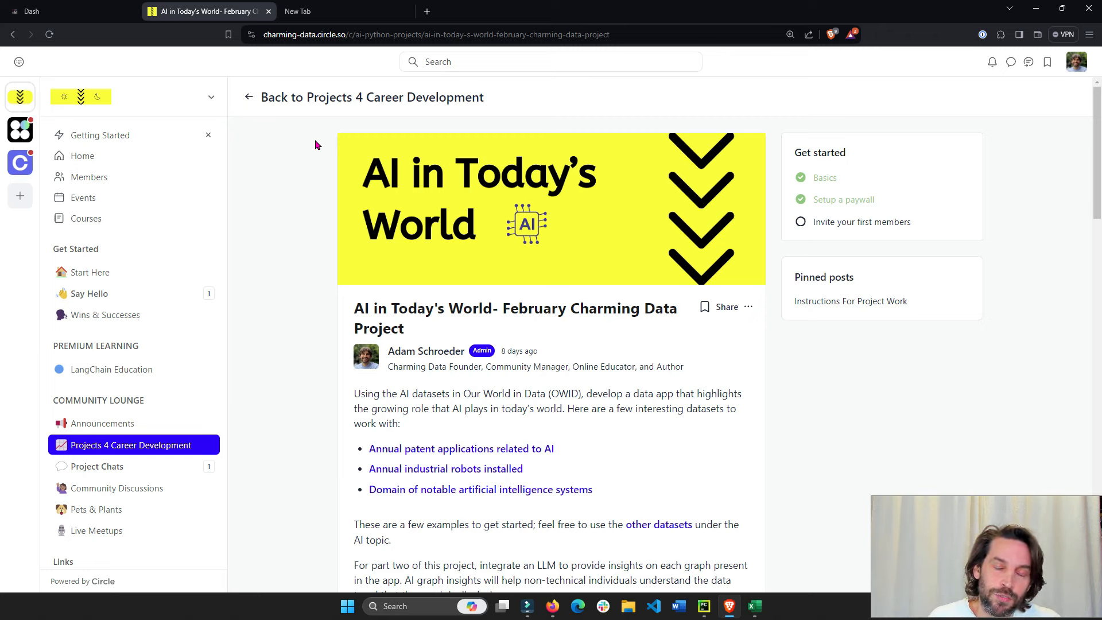
mouse_move(349, 140)
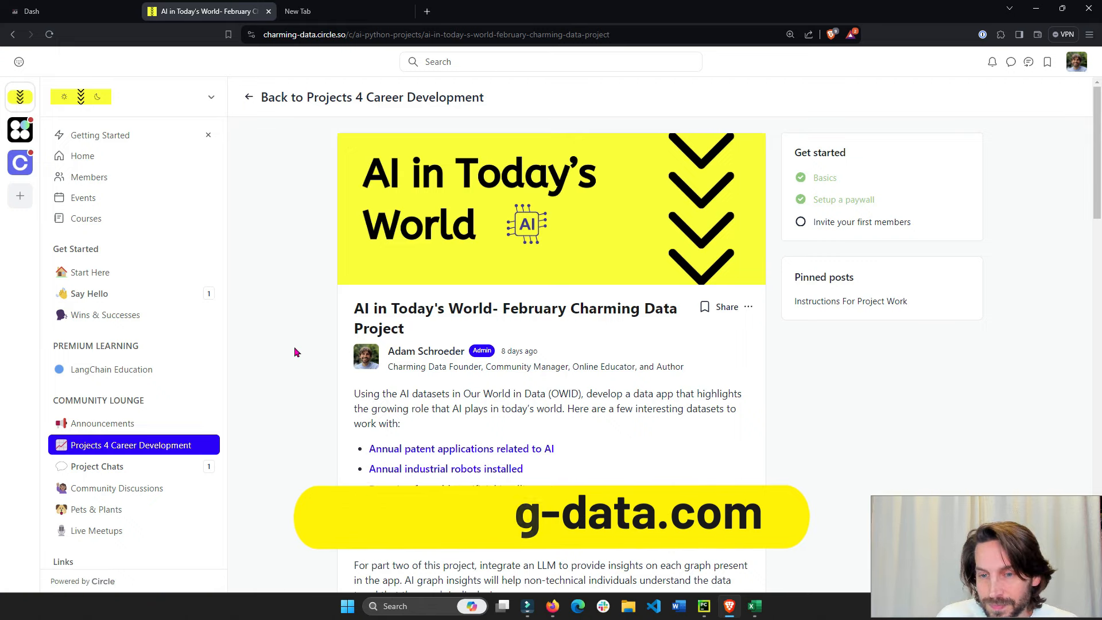
Return to the Dash dashboard tab with the 2009 pie chart and five-domain line chart.
click(52, 11)
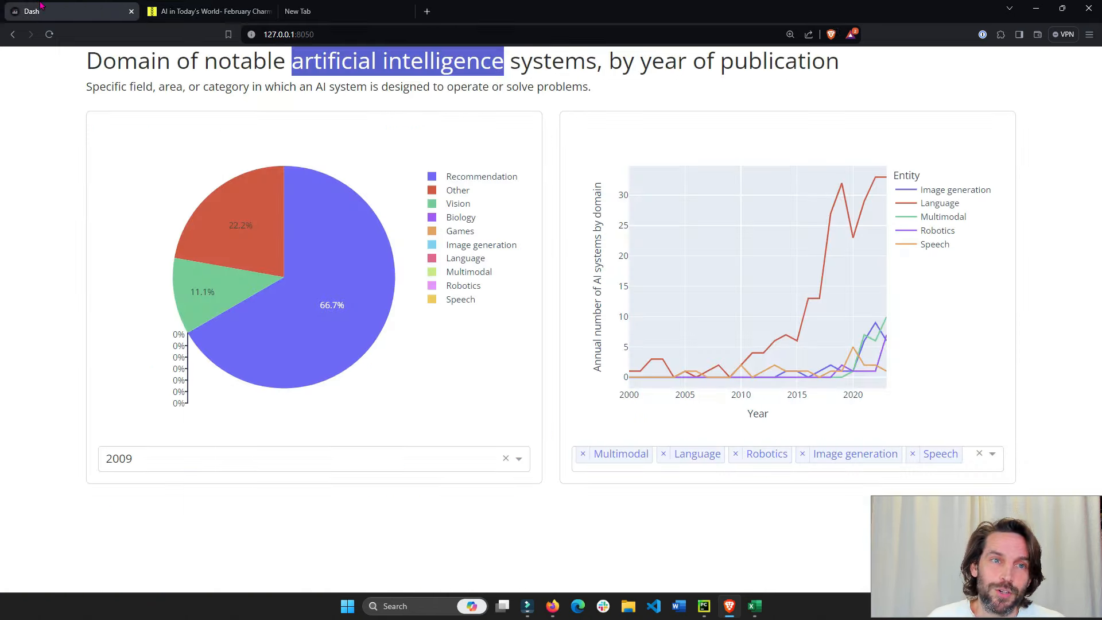
mouse_move(528, 261)
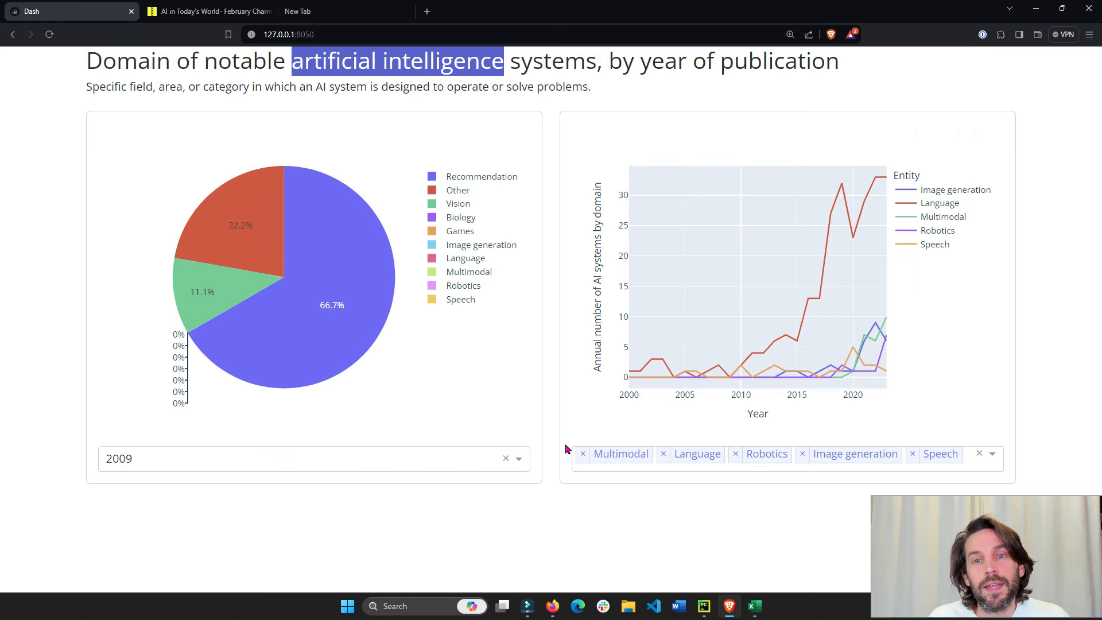
Review app.py down to the callbacks, check the dashboard's 2007 pie chart, and return to the CSV-reading line.
click(702, 606)
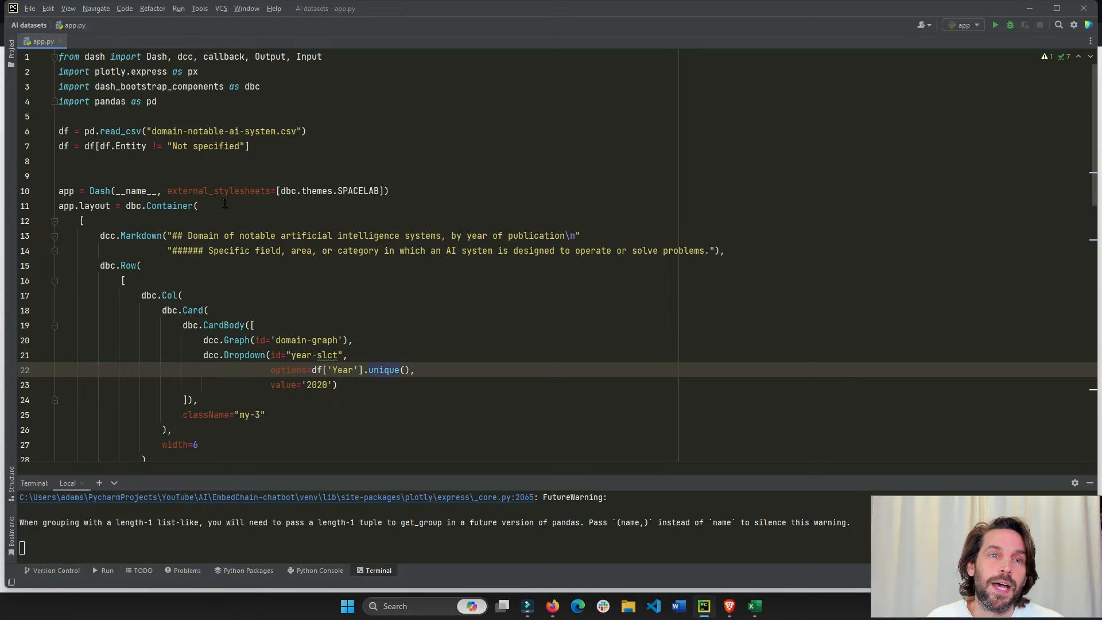
mouse_move(436, 370)
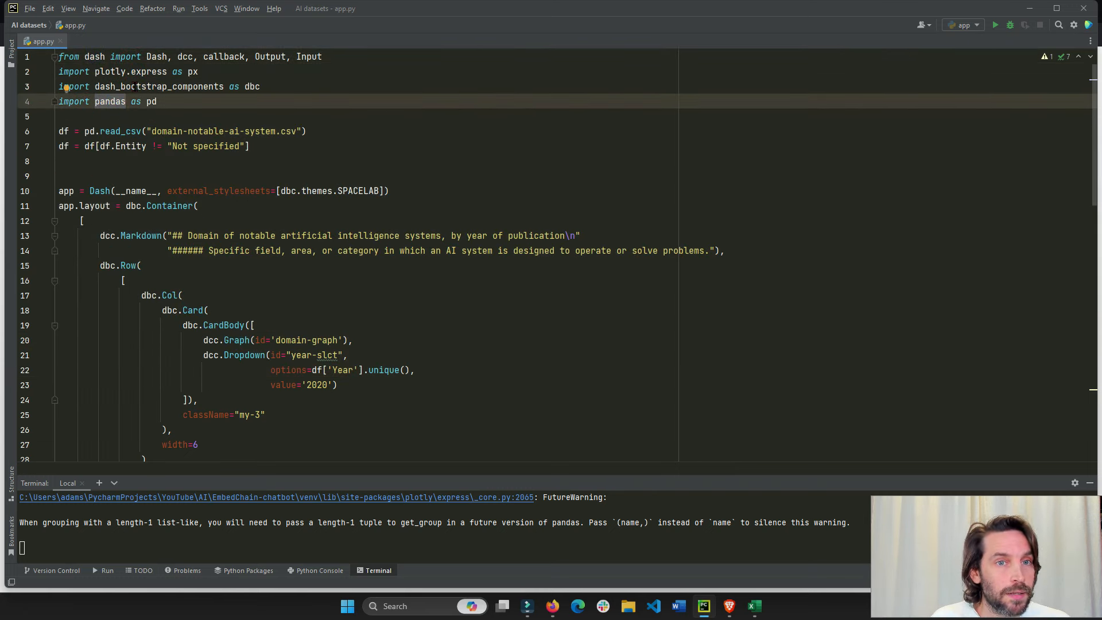
scroll(down, 3)
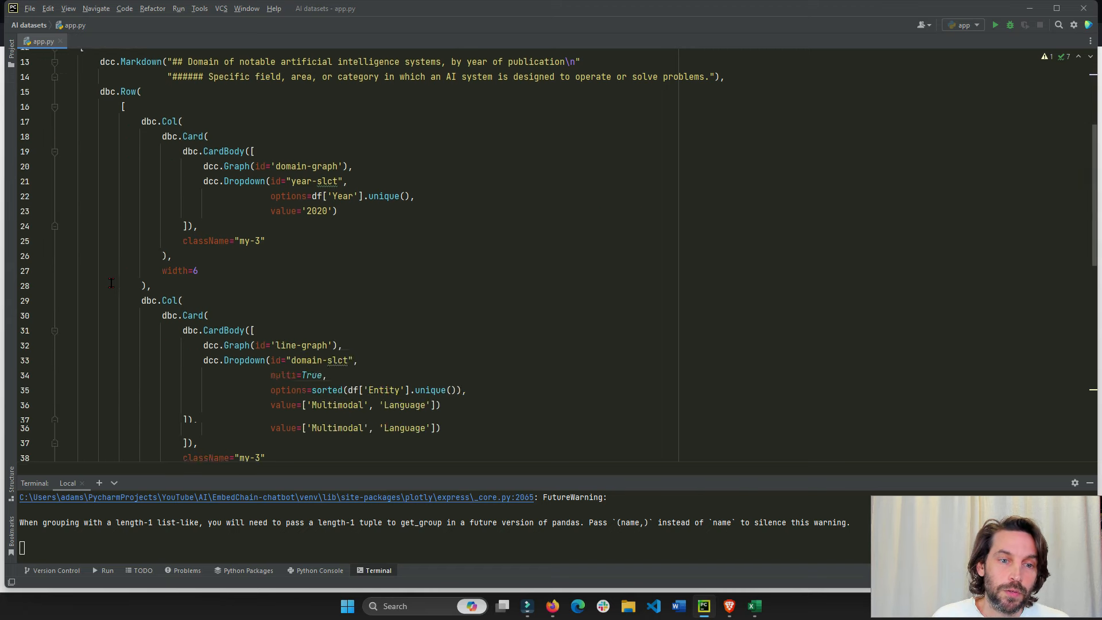
scroll(down, 3)
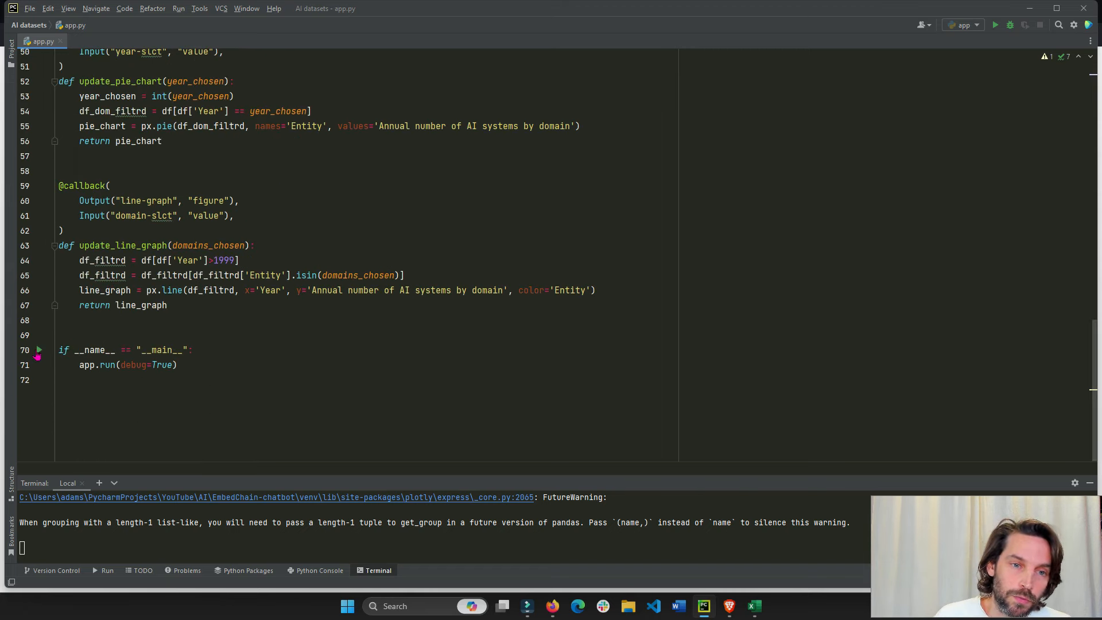
click(728, 606)
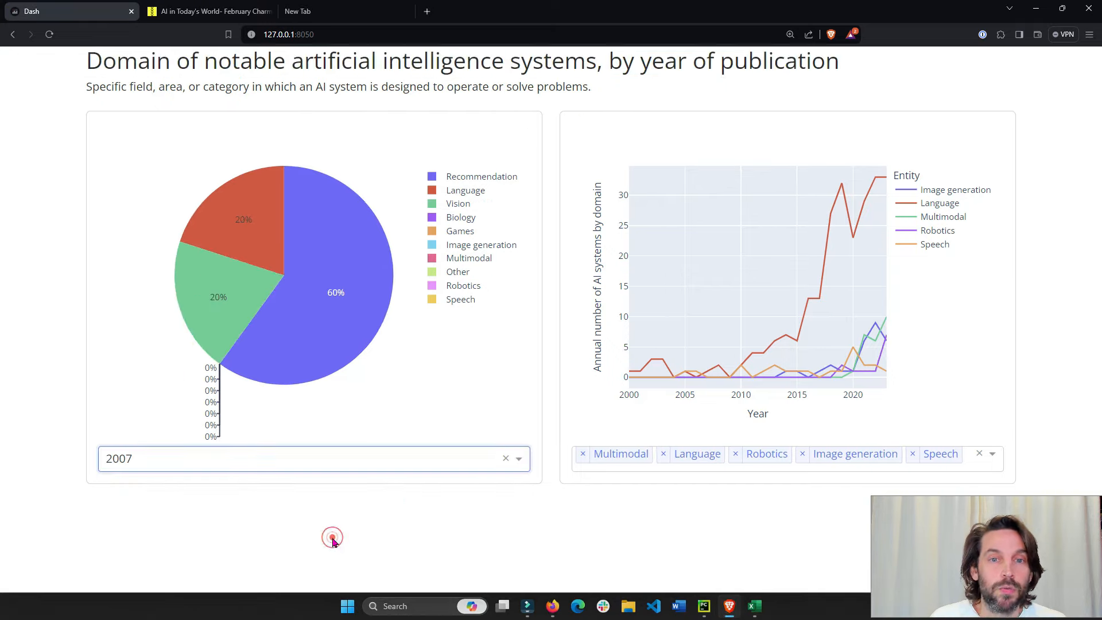
click(702, 606)
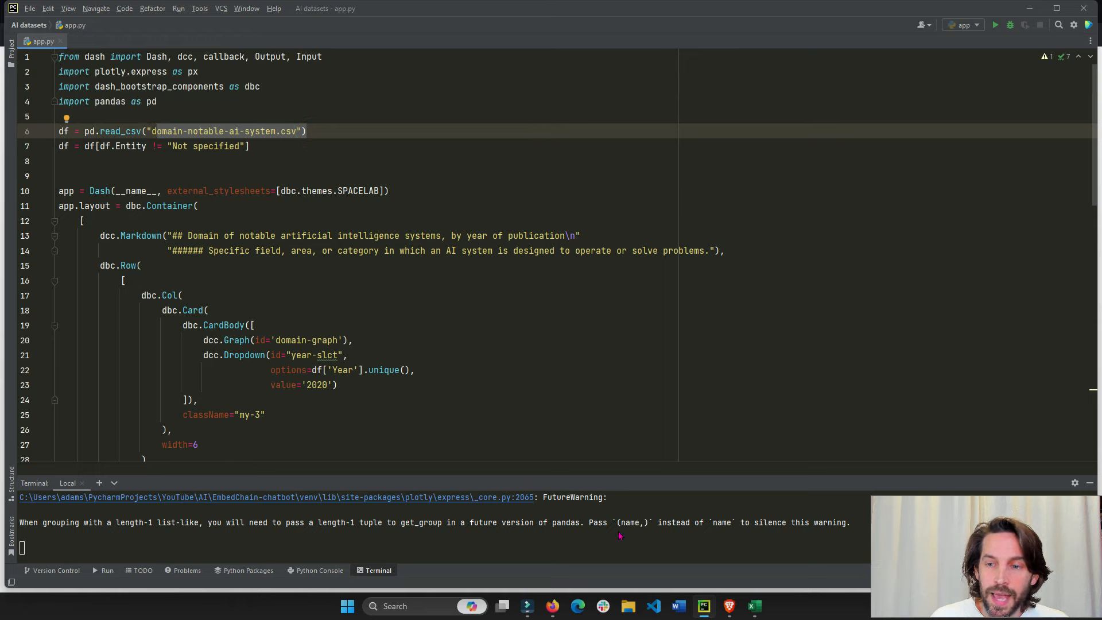
Inspect the domain-notable-ai-system CSV's Entity, Year and annual AI systems columns down to the Biology rows.
click(753, 606)
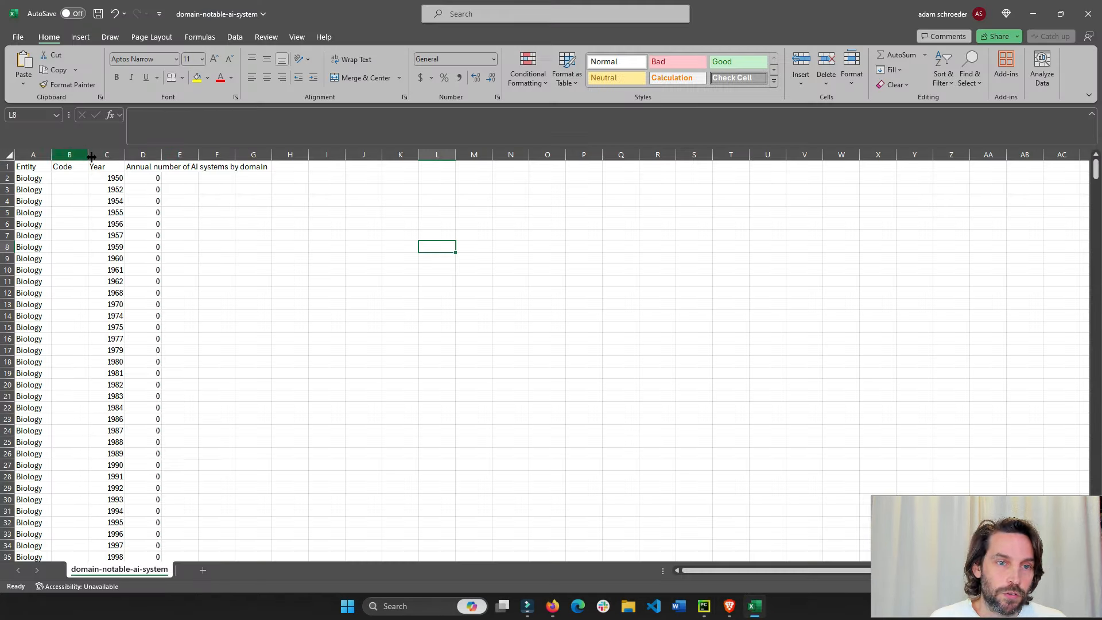
click(142, 166)
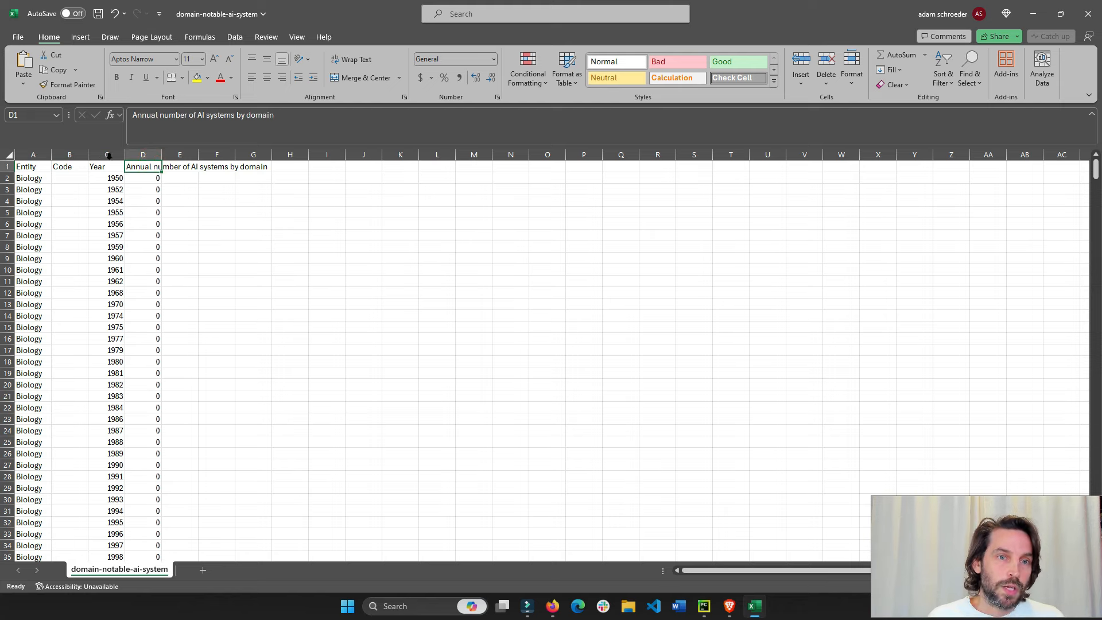
click(32, 166)
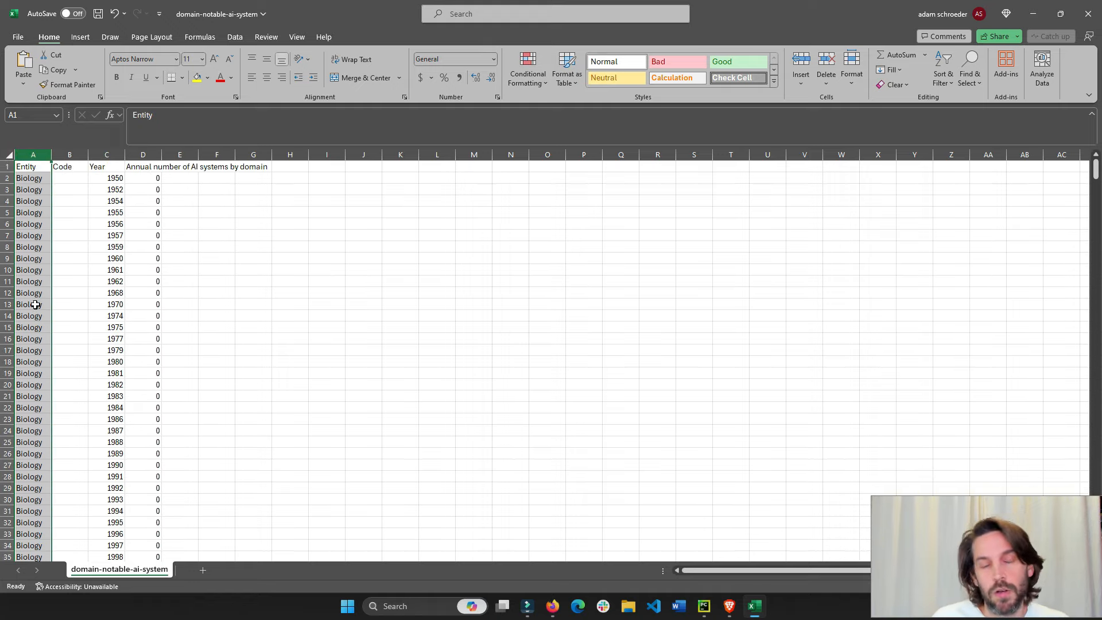
click(703, 606)
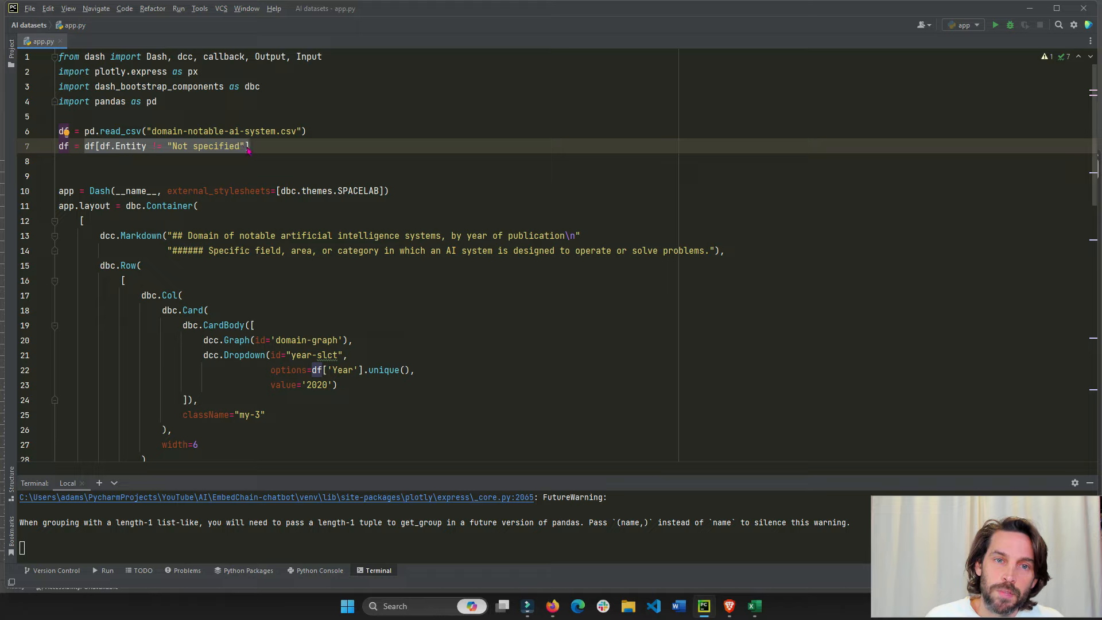
click(753, 606)
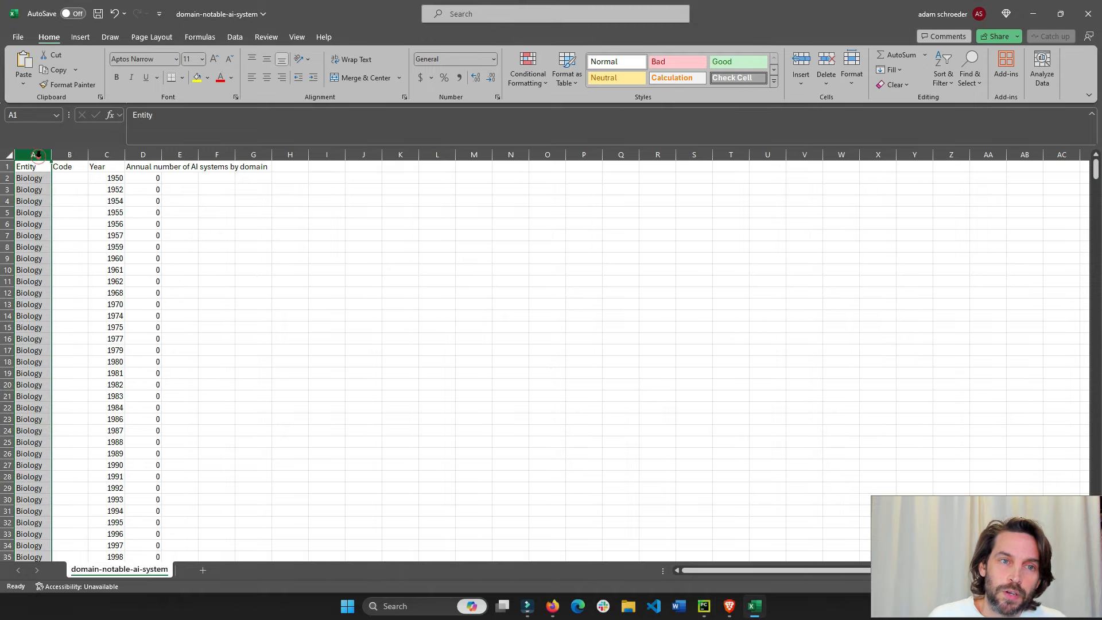
mouse_move(23, 268)
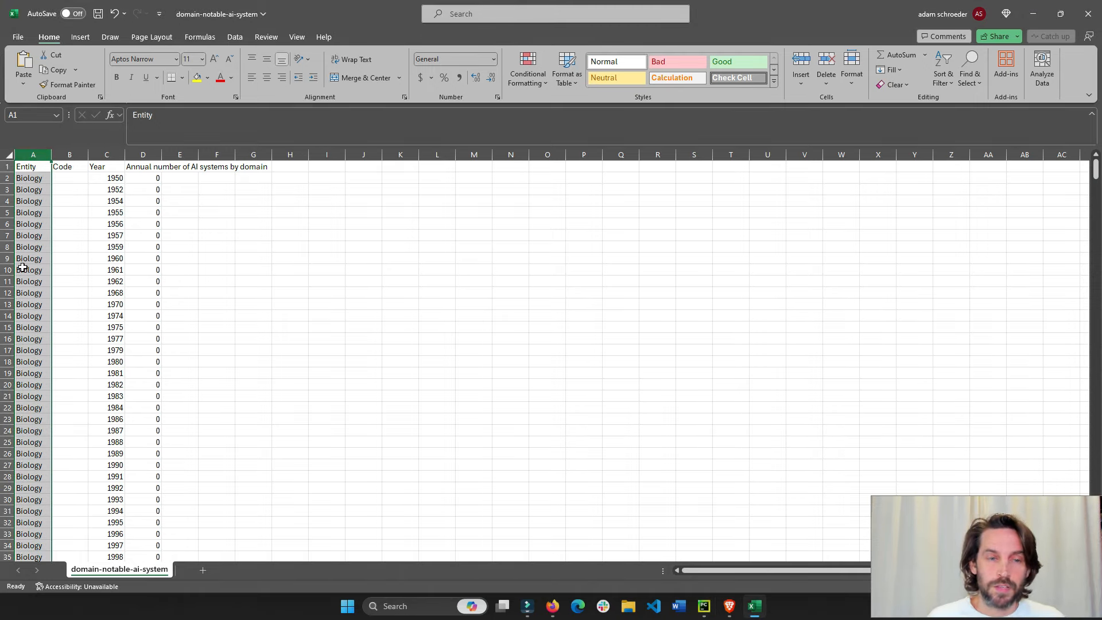
scroll(down, 3)
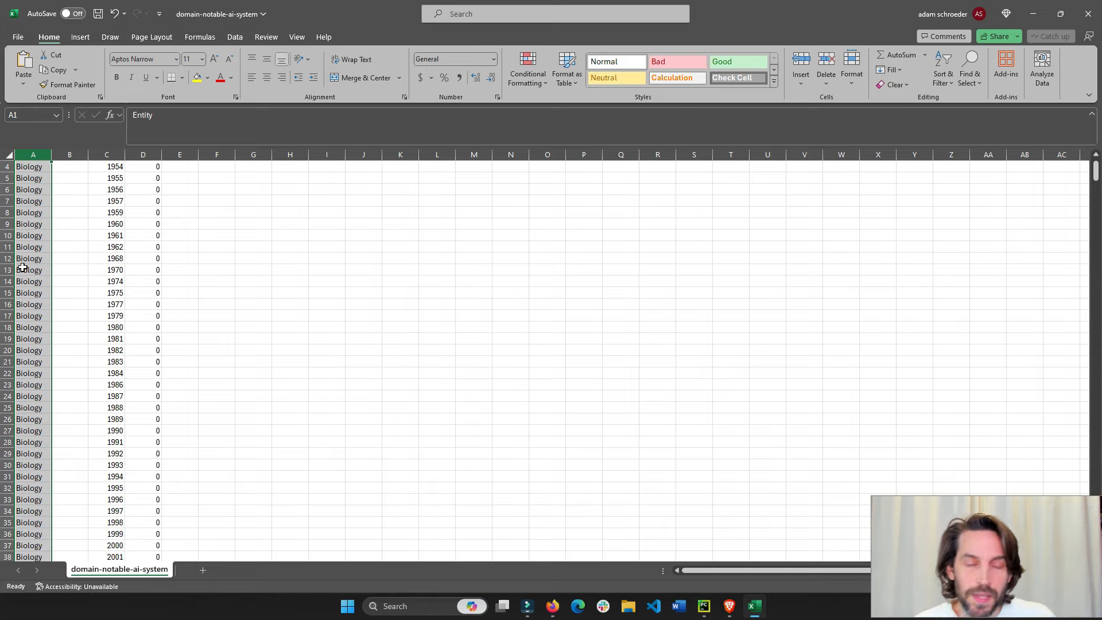
Walk through the app.layout code in app.py down to the title and subtitle Markdown.
click(702, 606)
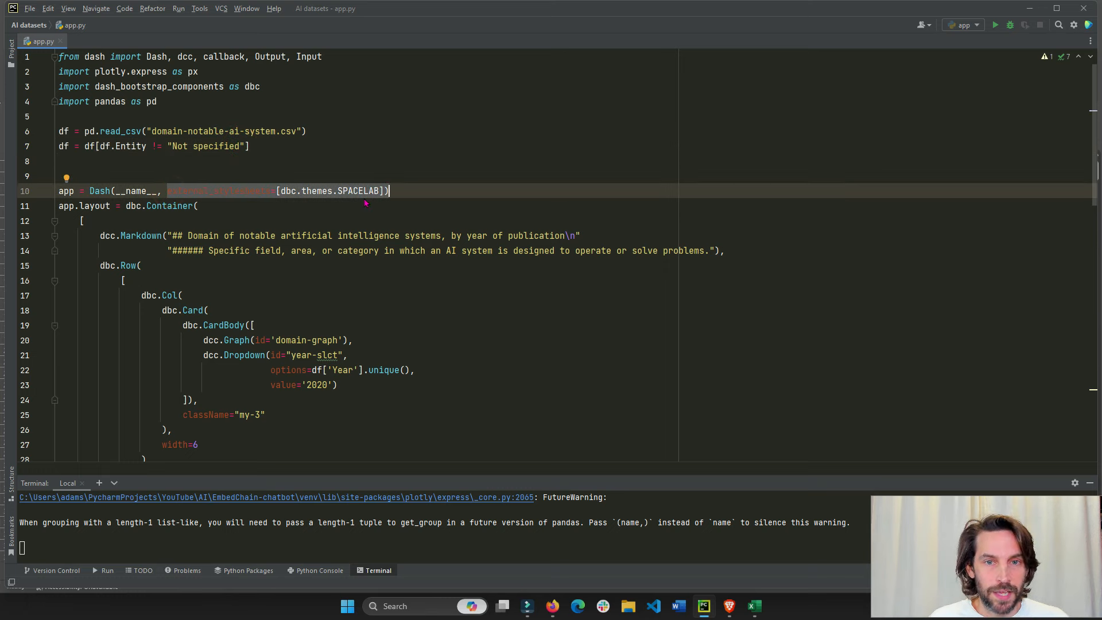
scroll(down, 3)
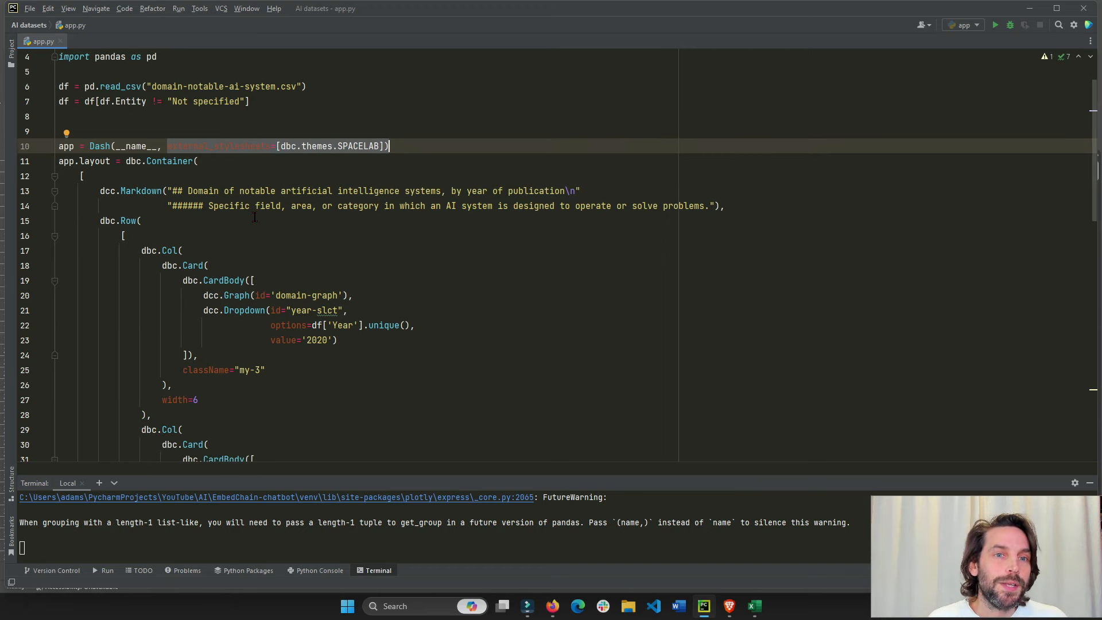
scroll(down, 3)
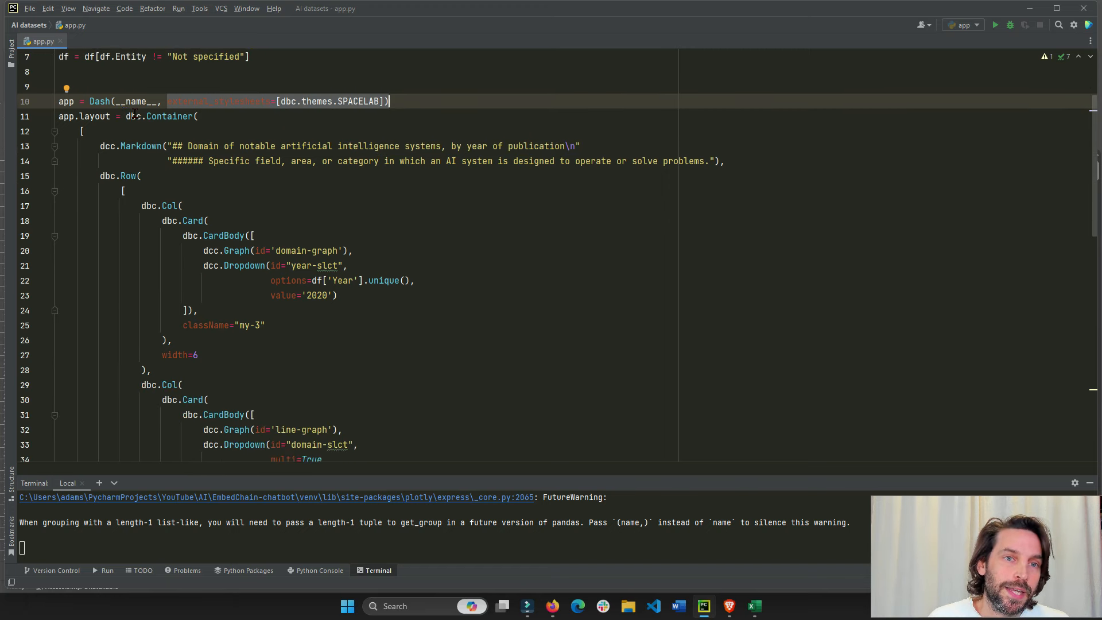
scroll(down, 3)
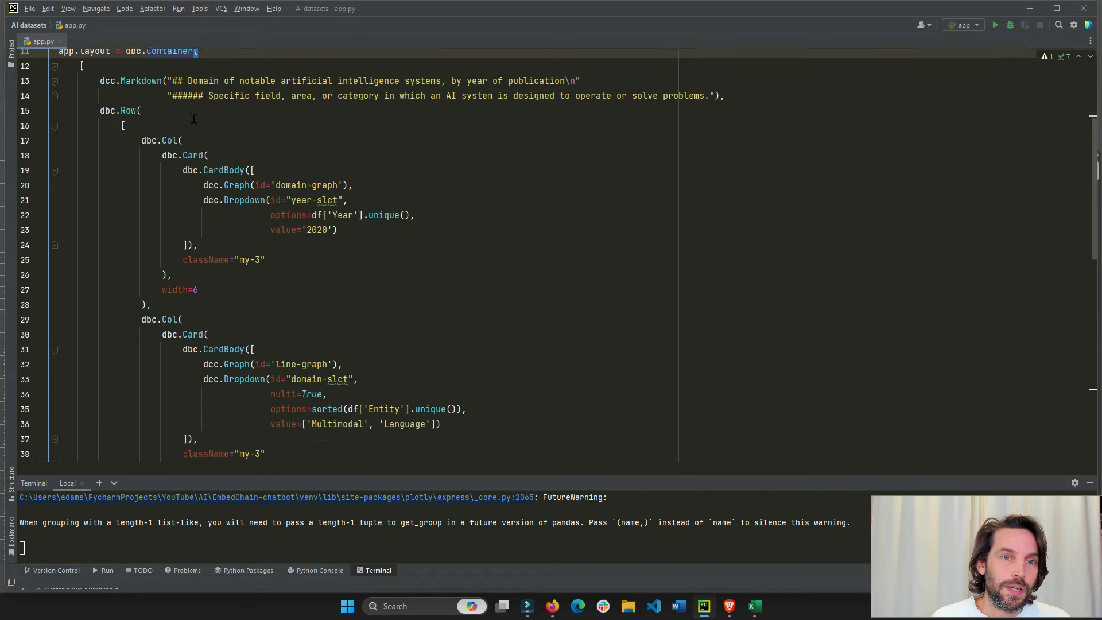
scroll(up, 3)
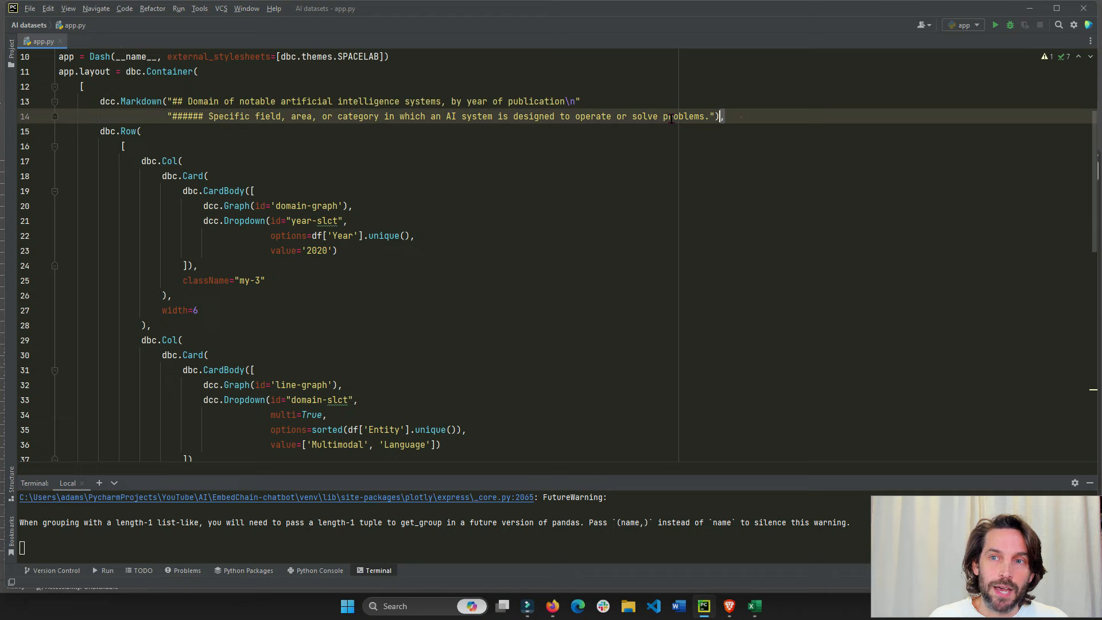
Show the running dashboard's title and subtitle matching the Markdown code.
click(754, 606)
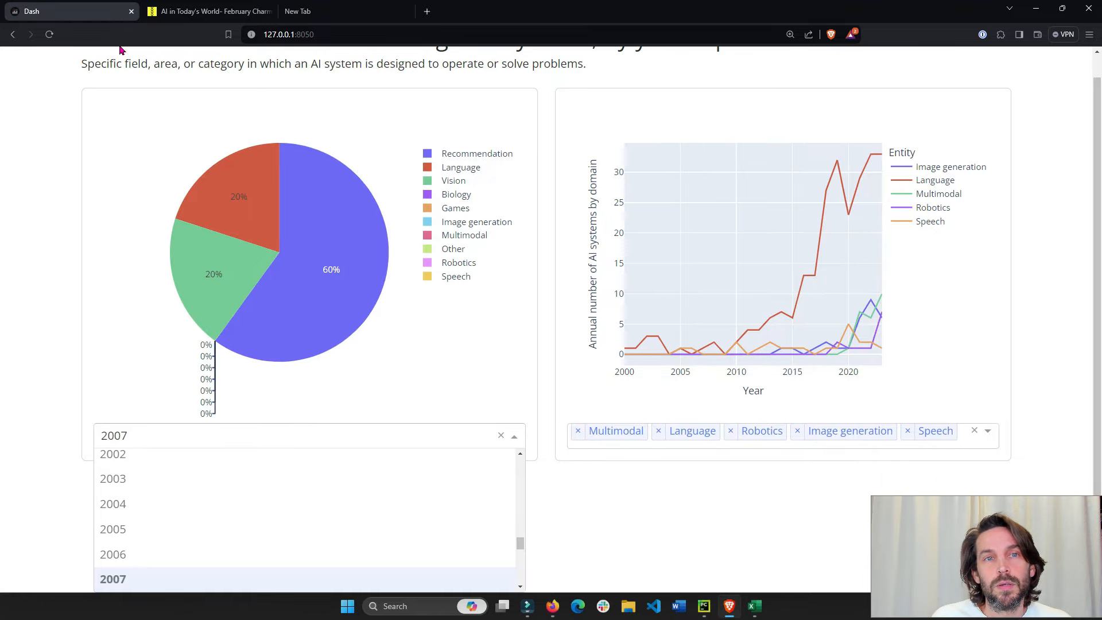
click(112, 578)
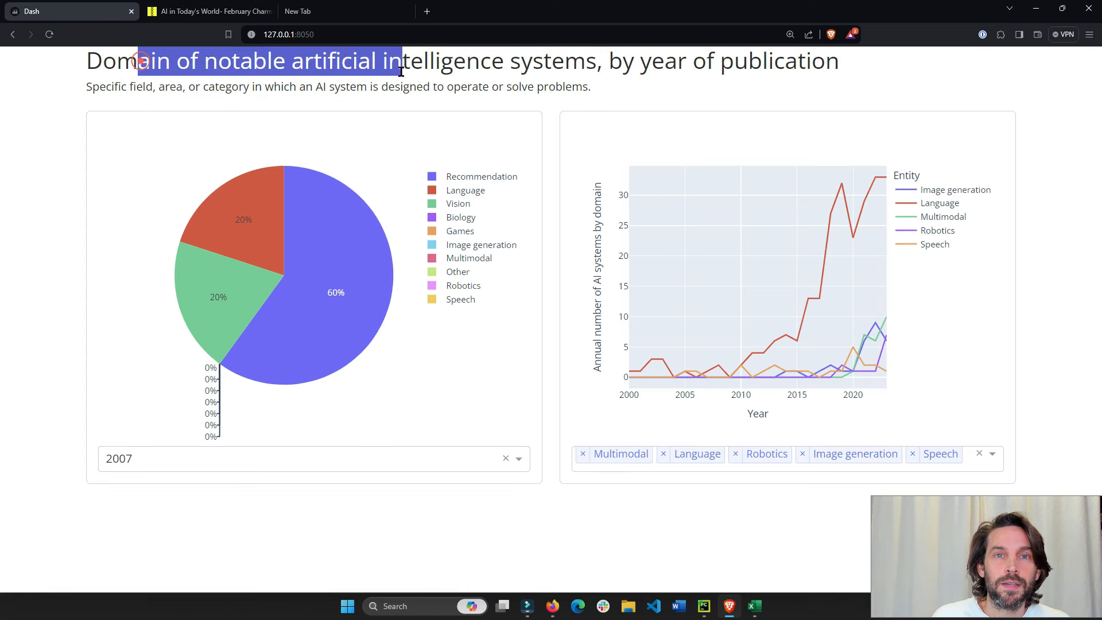
key(alt+tab)
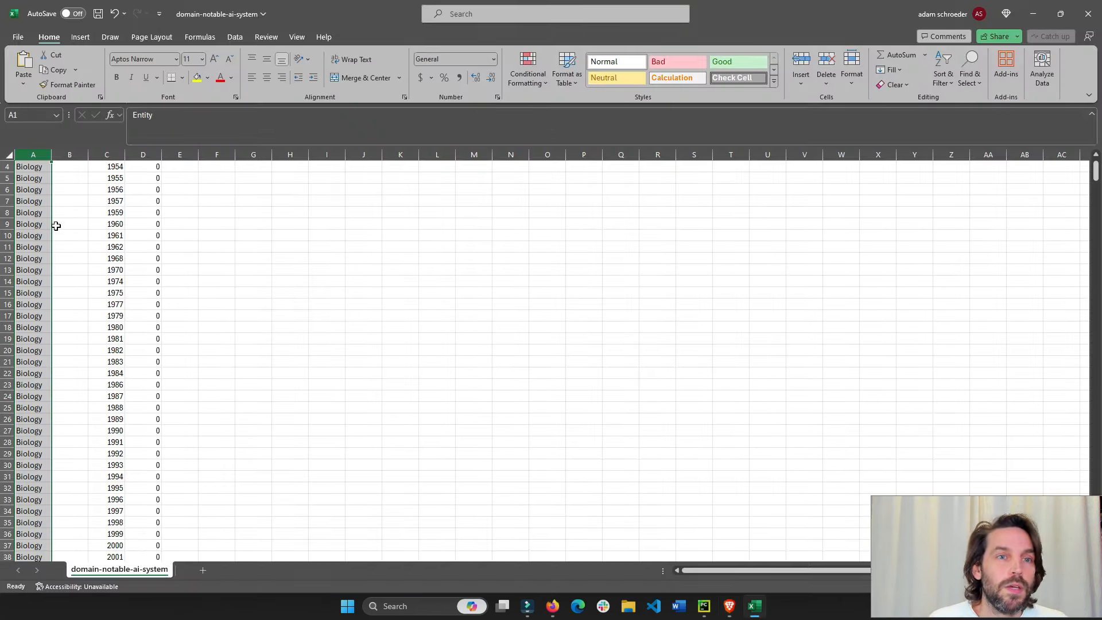
Collapse both dbc.CardBody blocks, point out the Card component, then re-expand the first card body.
click(703, 605)
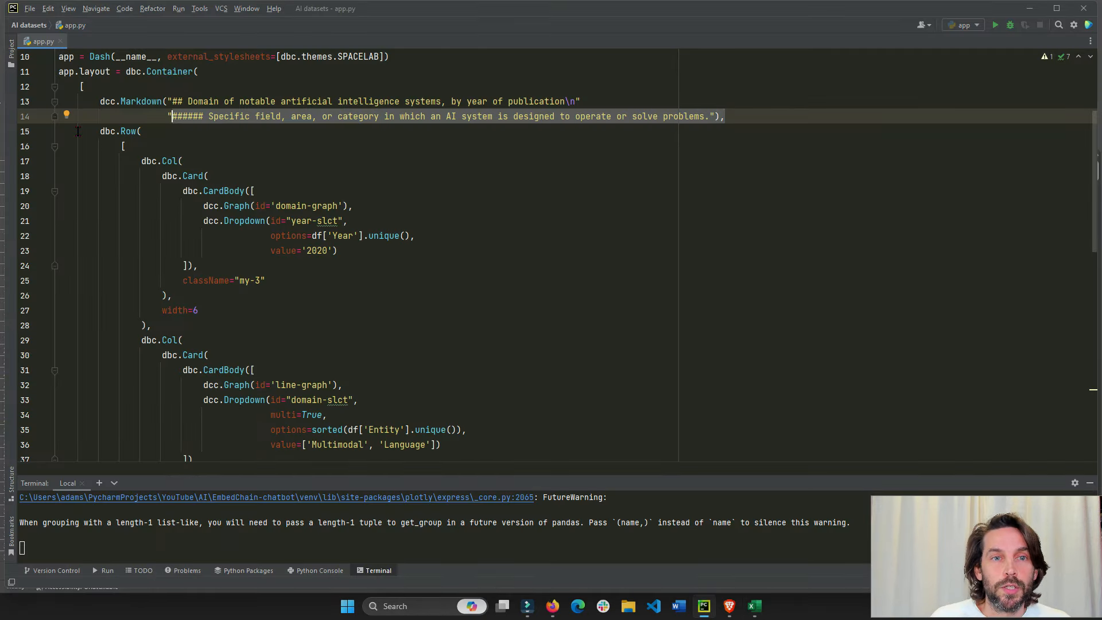
click(55, 146)
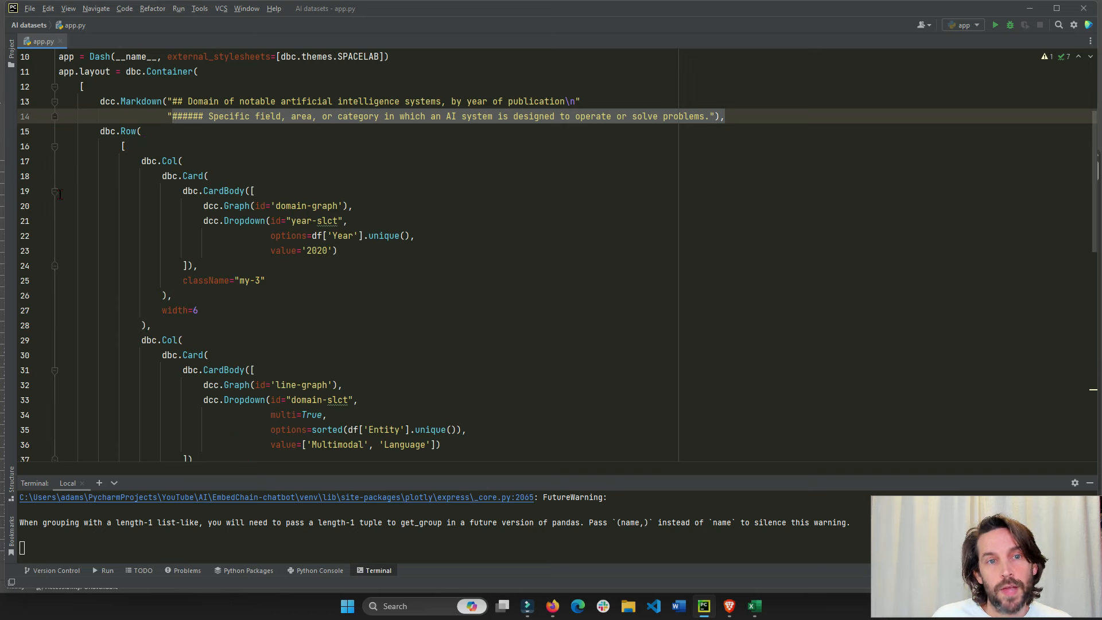
click(56, 190)
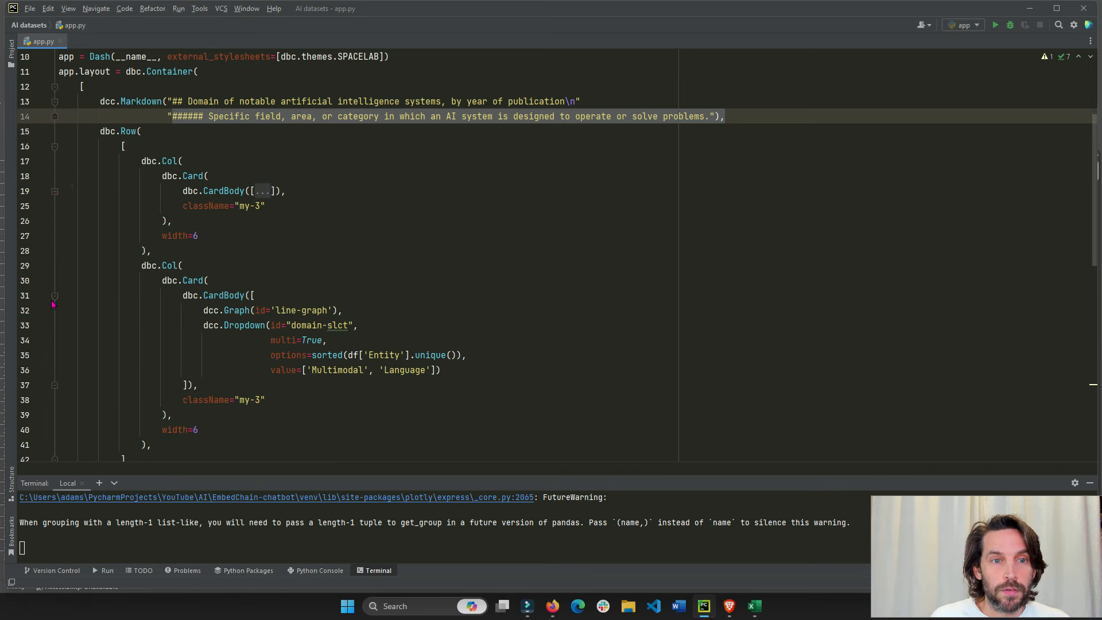
click(54, 296)
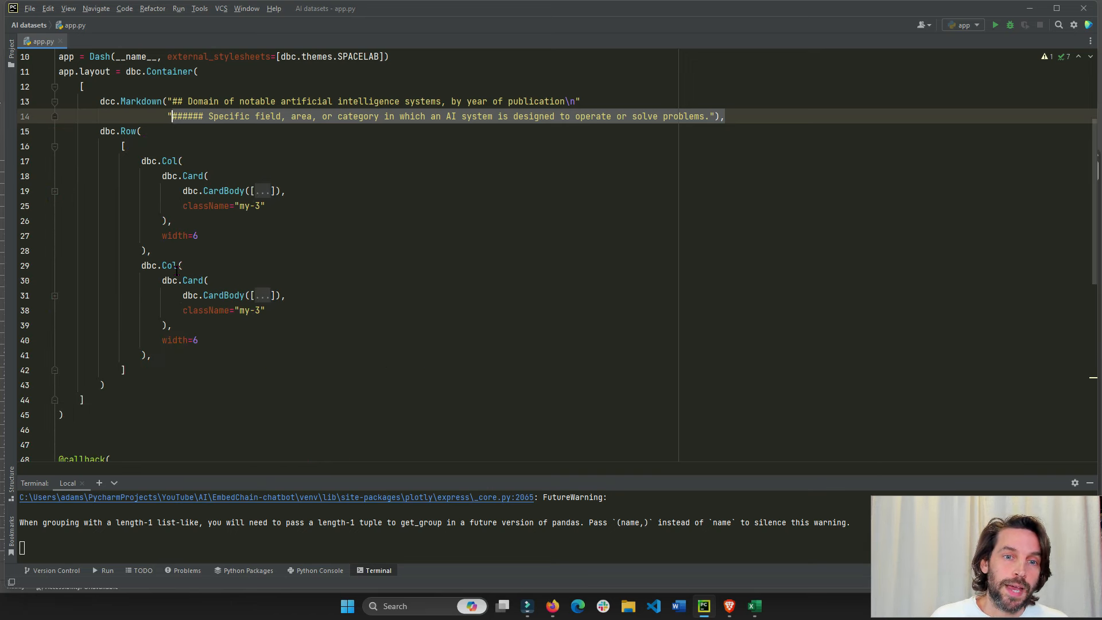
click(192, 280)
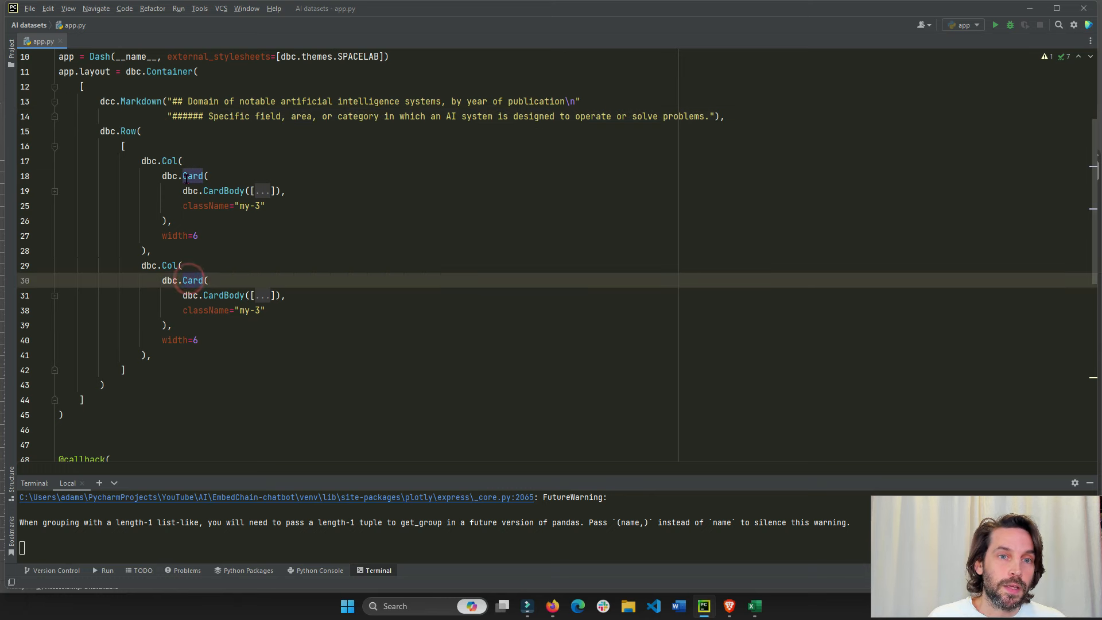
click(55, 190)
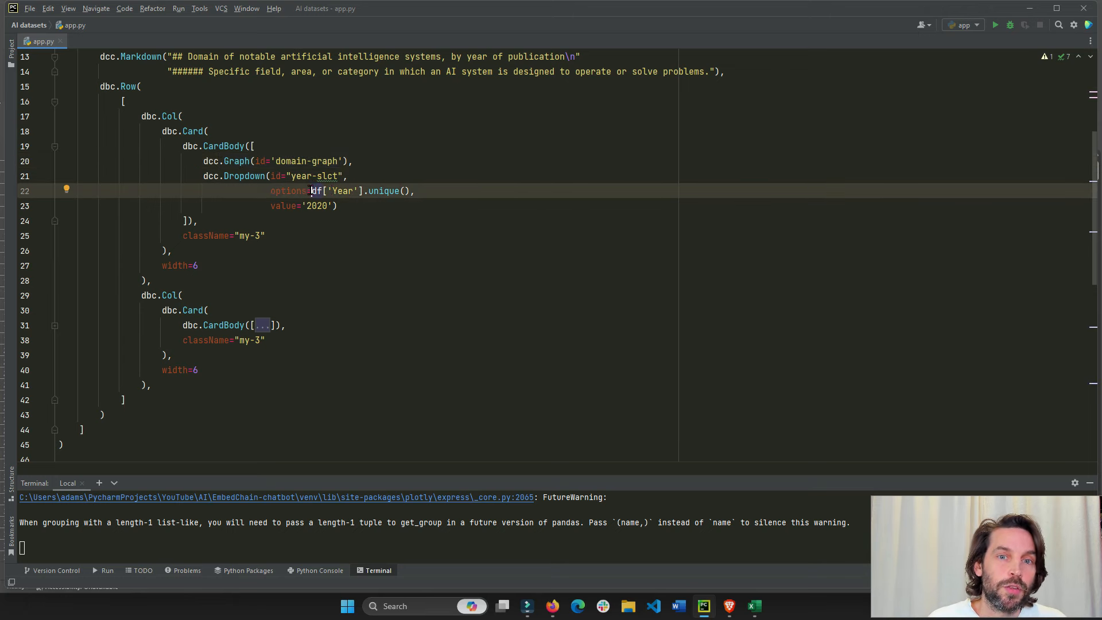
click(754, 606)
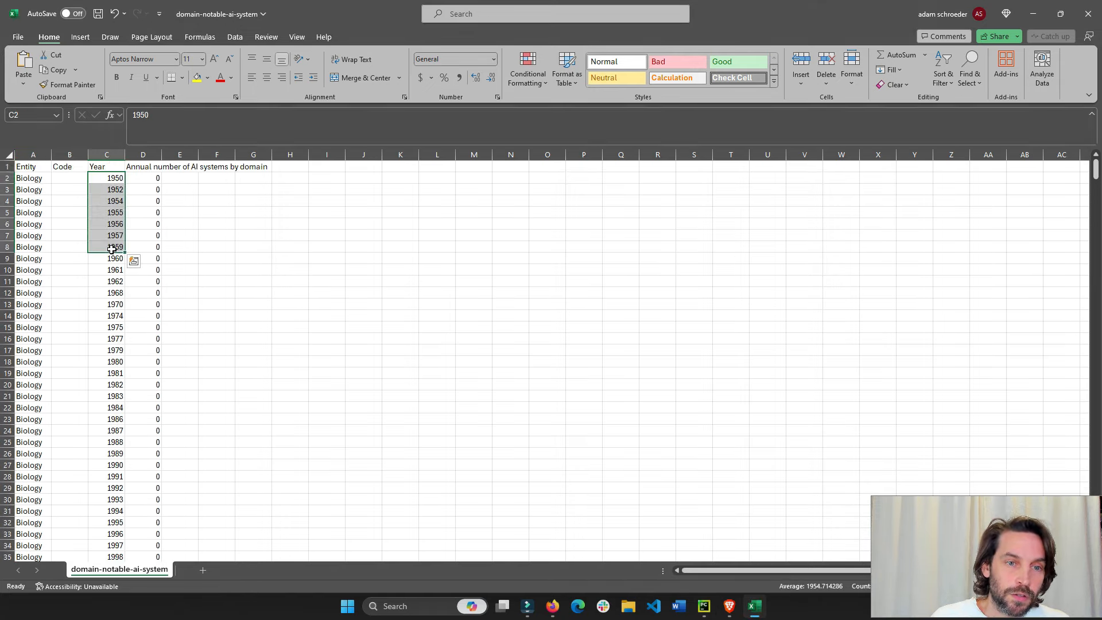
click(703, 606)
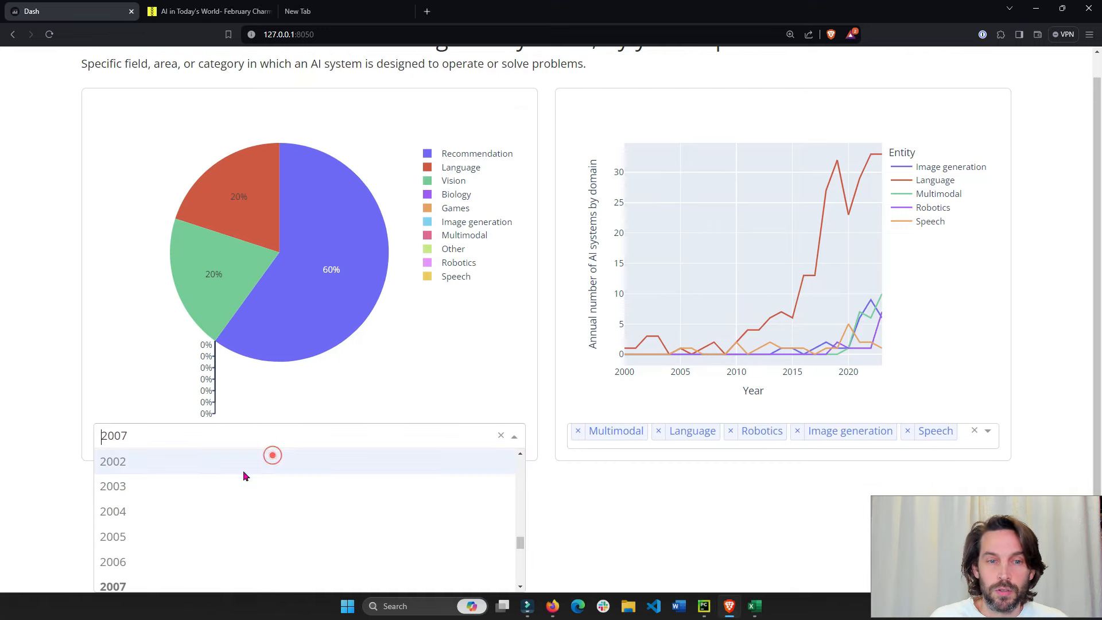
scroll(down, 3)
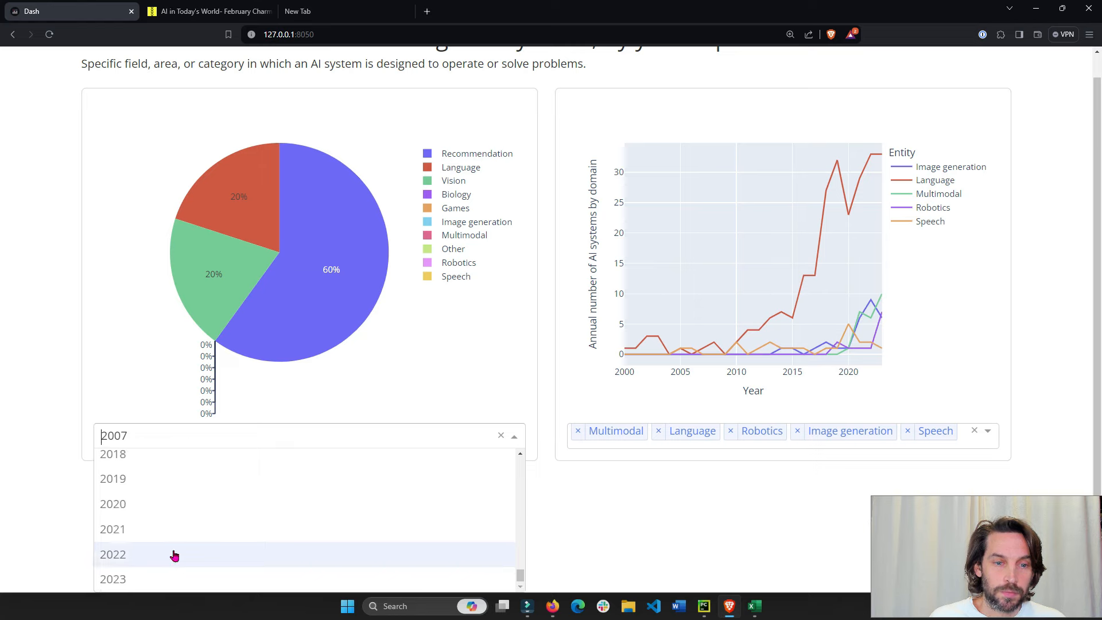
click(702, 606)
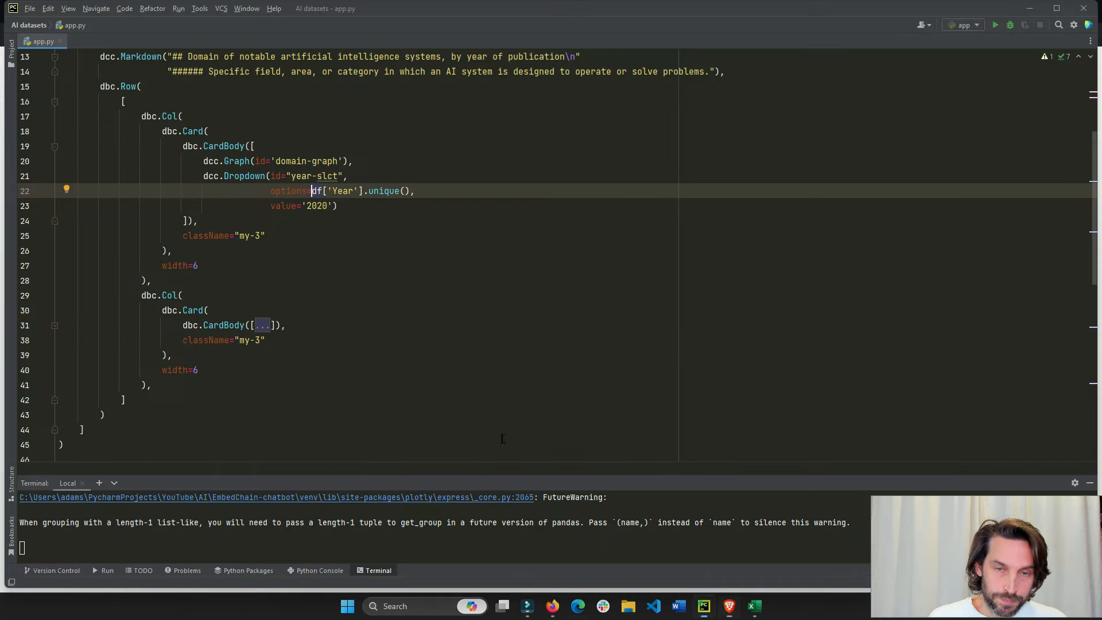
mouse_move(77, 160)
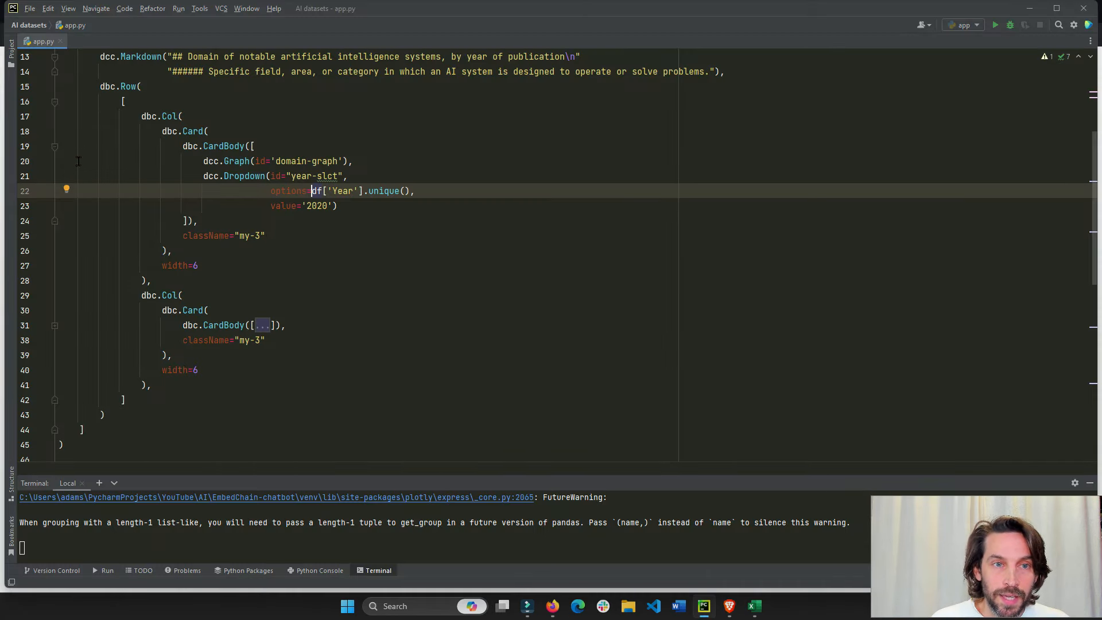
Collapse the first card body and show the domain-slct multi-select dropdown fed by the Entity column.
click(54, 146)
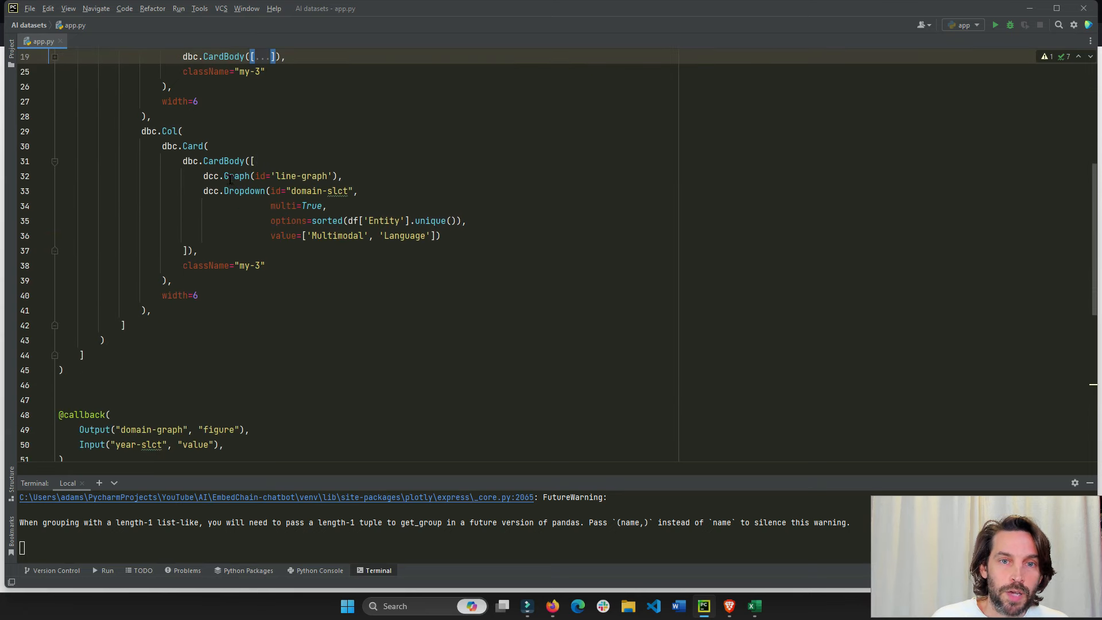
click(236, 176)
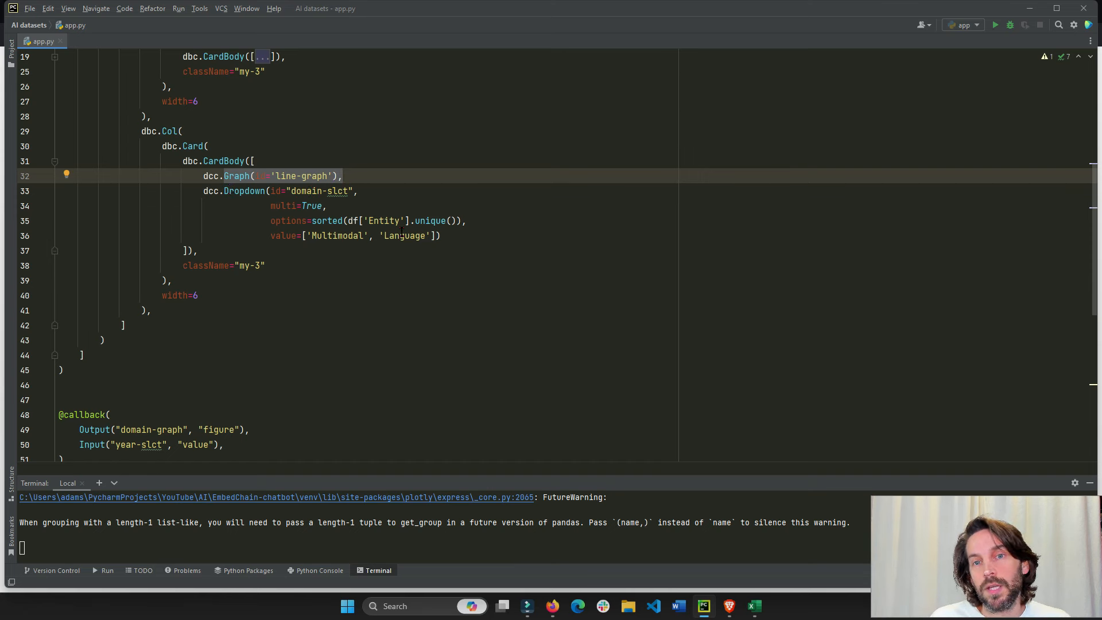
click(385, 220)
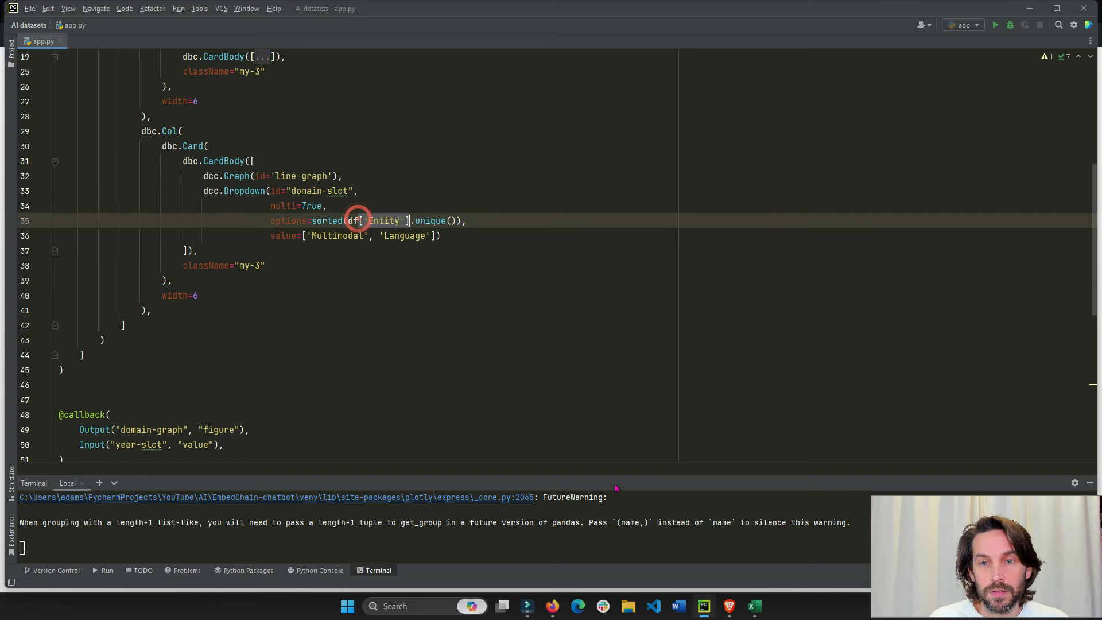
mouse_move(753, 606)
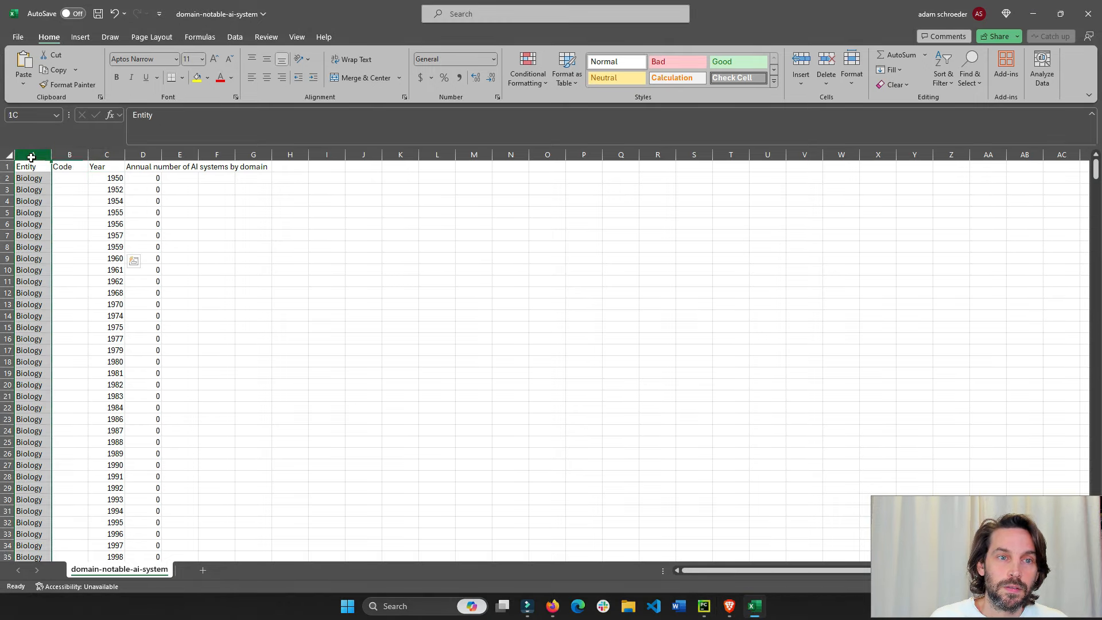
click(32, 167)
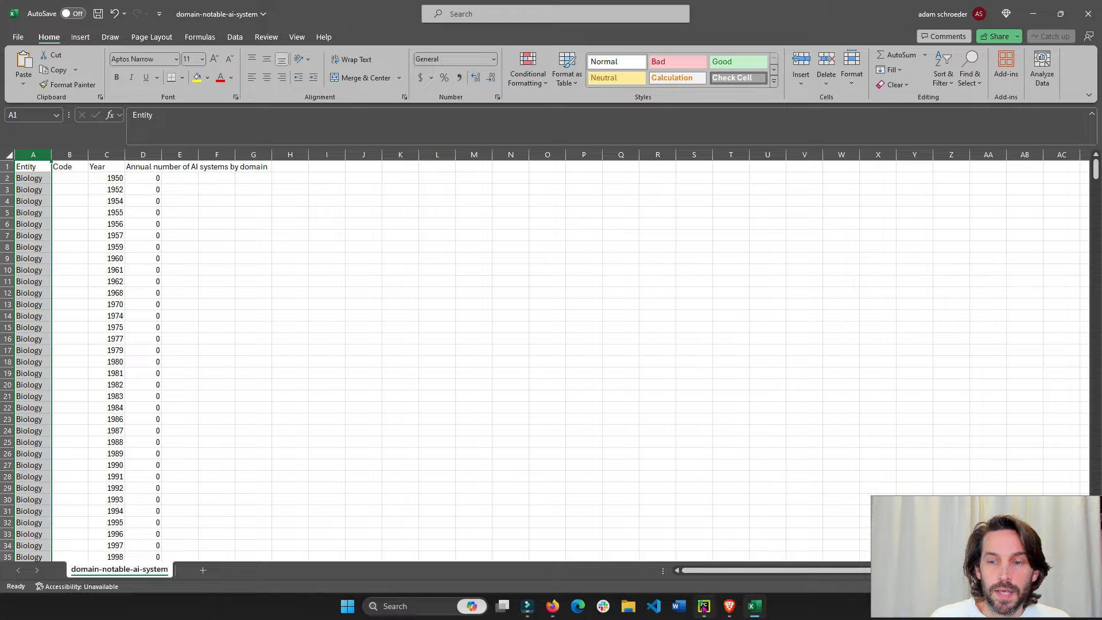
click(703, 606)
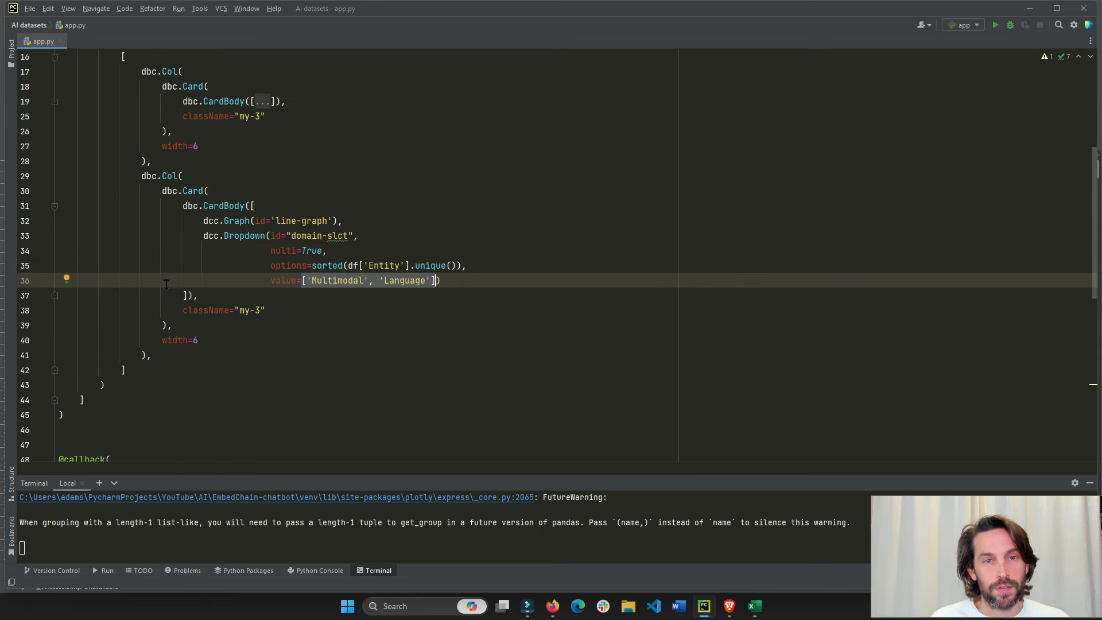
Set the dashboard's pie chart to 2005, then return to the pie-chart callback code.
scroll(up, 3)
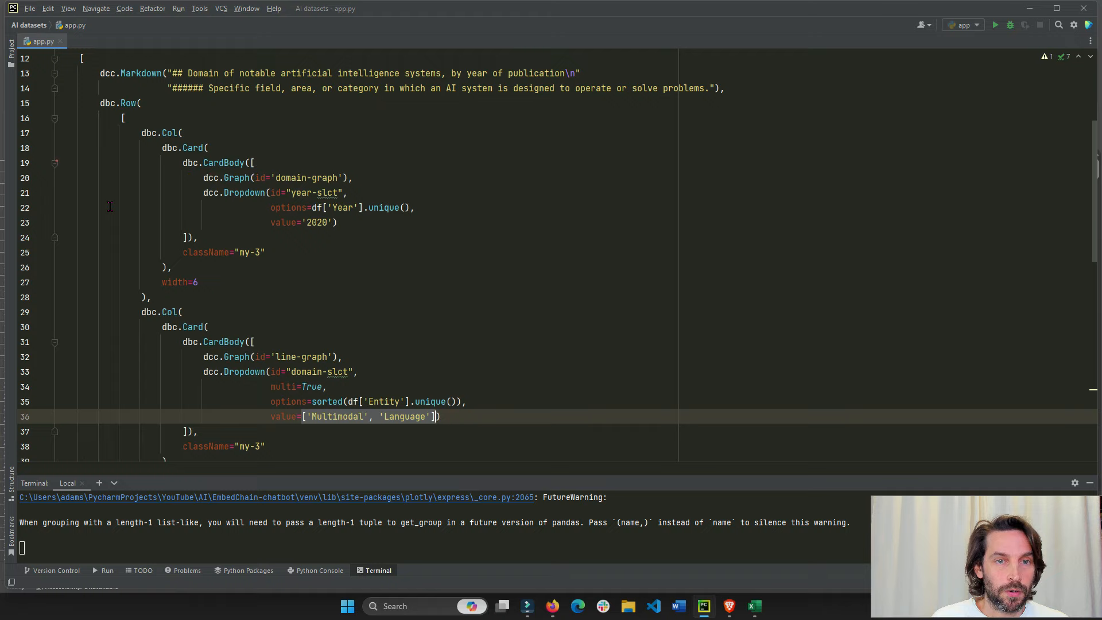
click(577, 606)
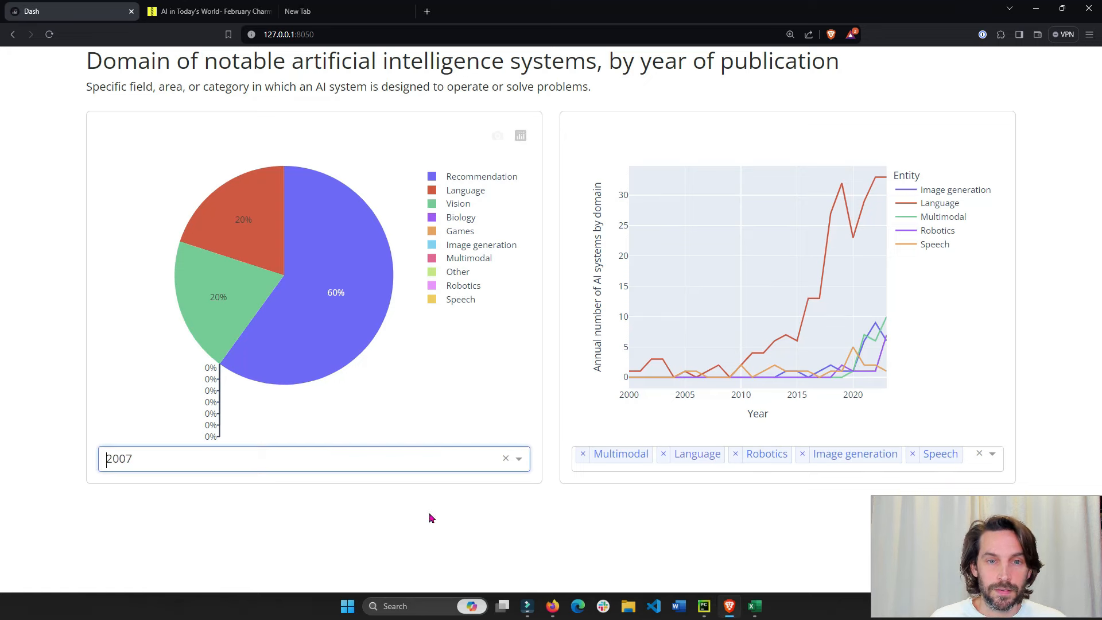
mouse_move(296, 228)
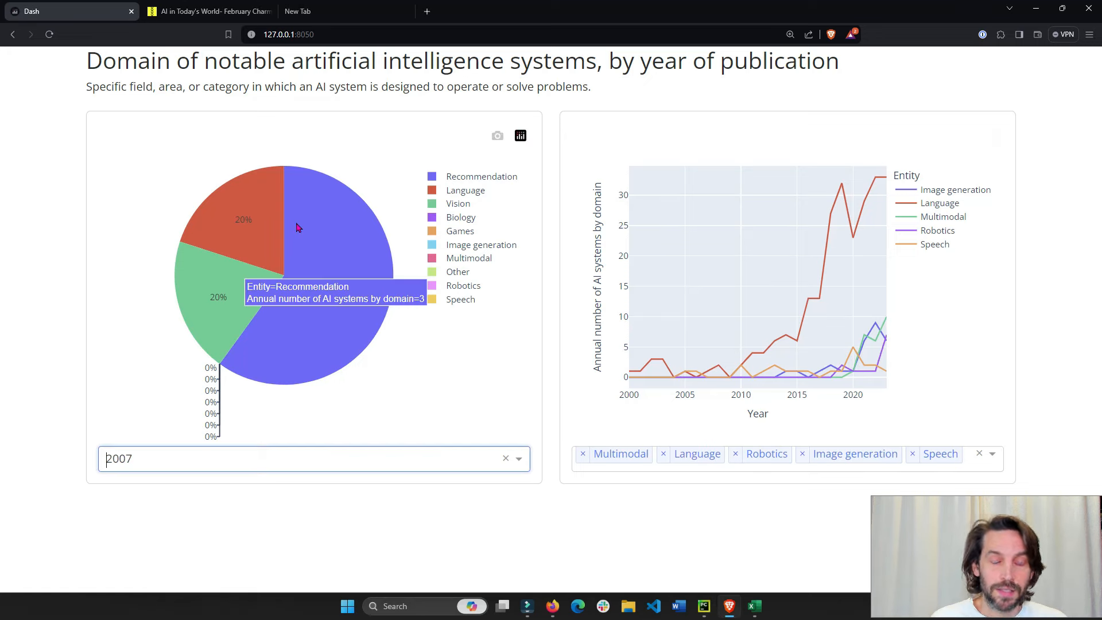
mouse_move(685, 471)
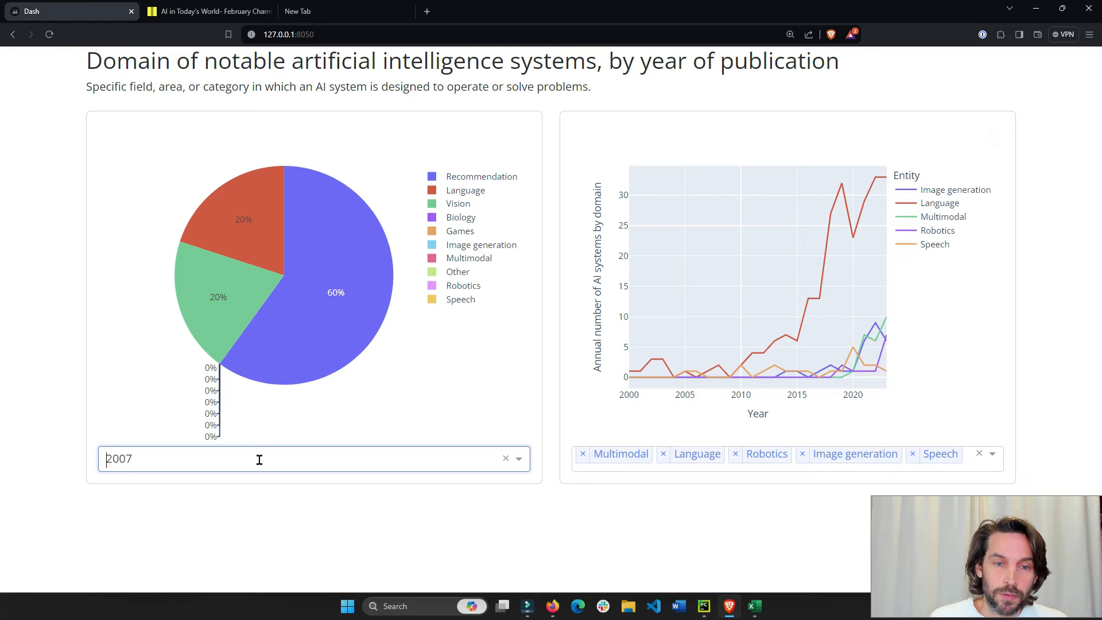
click(702, 606)
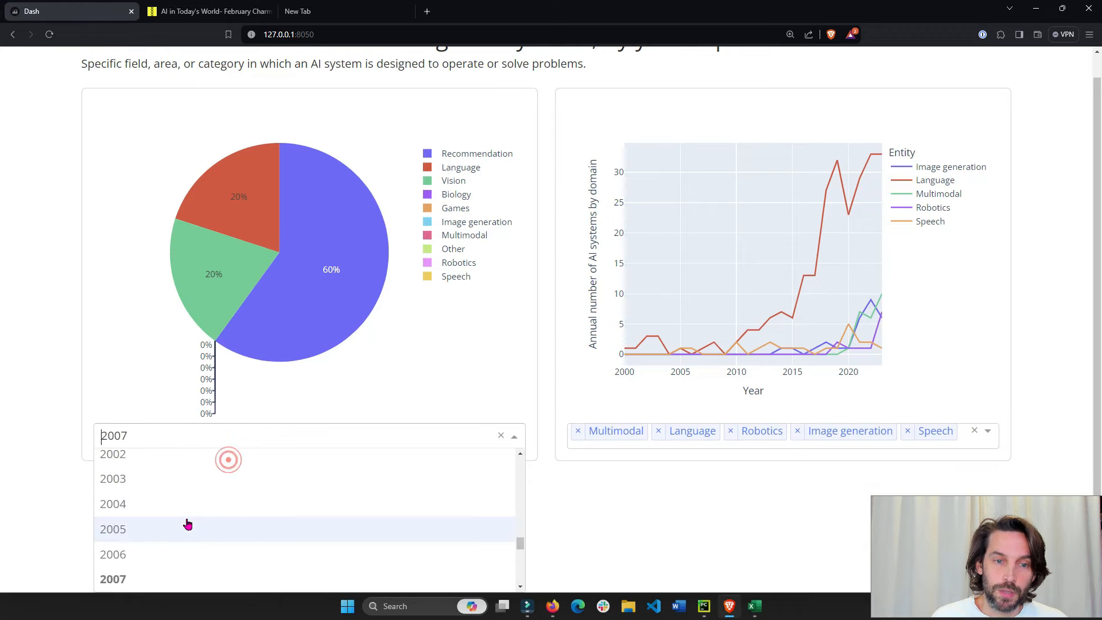
click(114, 528)
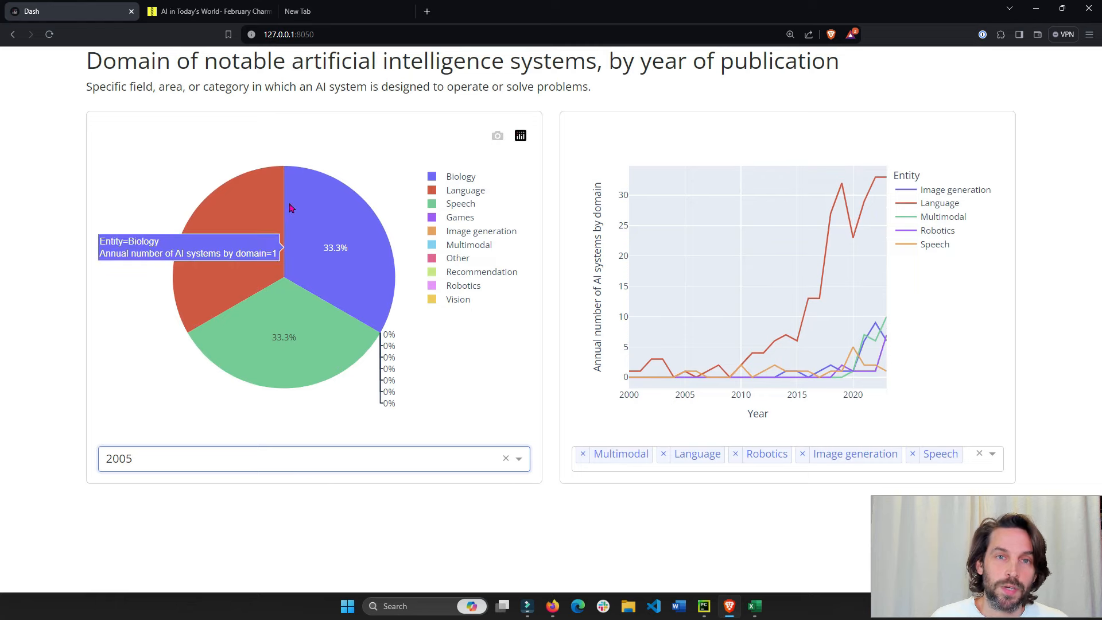
click(703, 606)
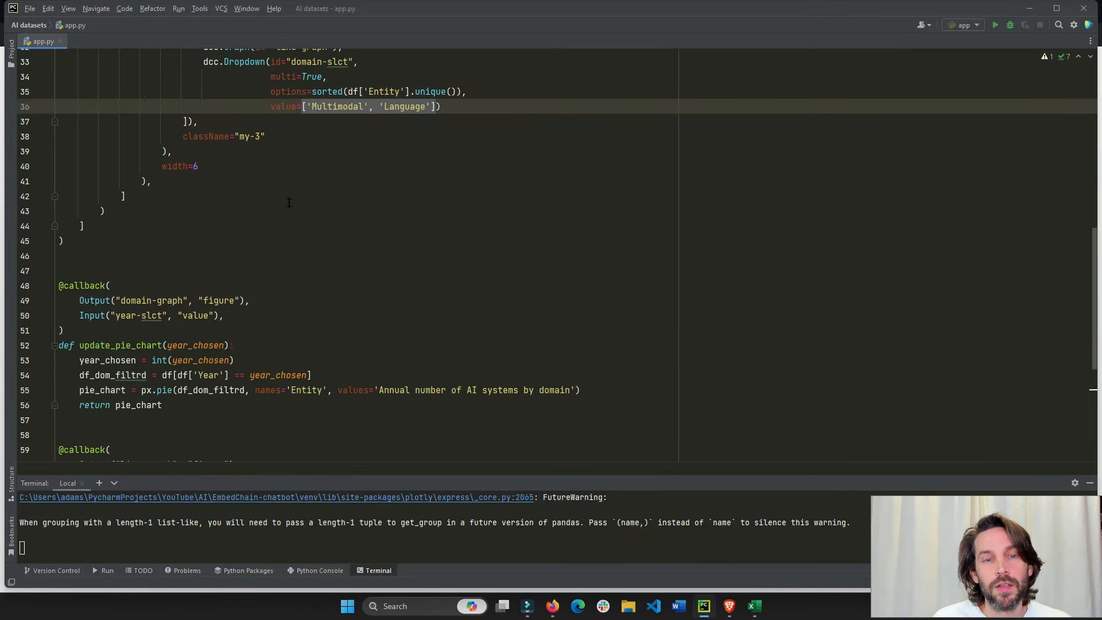
scroll(down, 3)
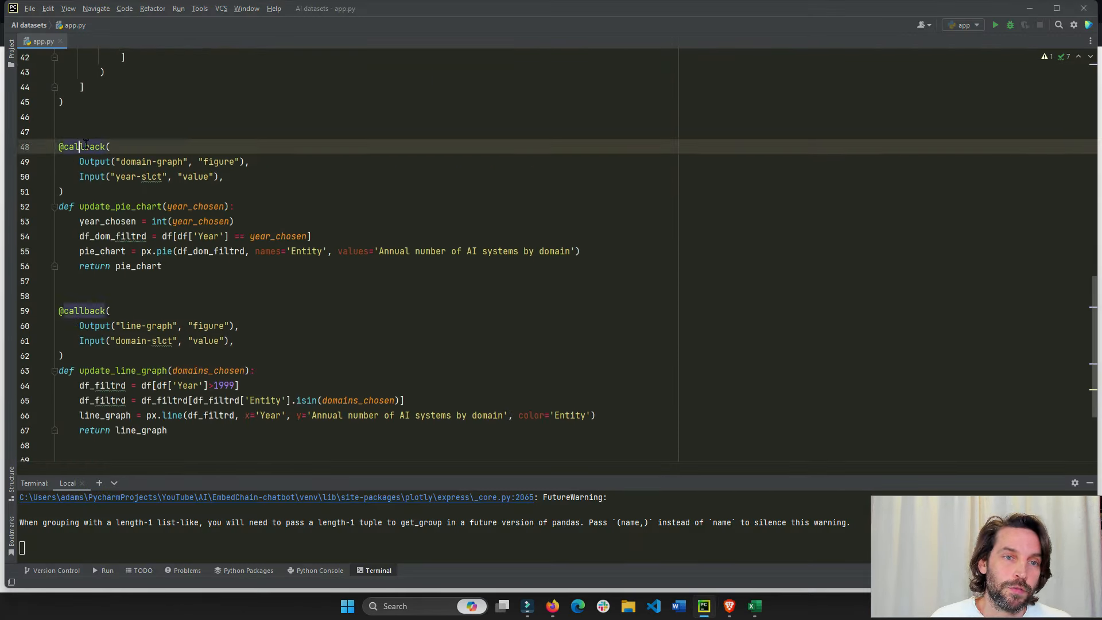
scroll(down, 3)
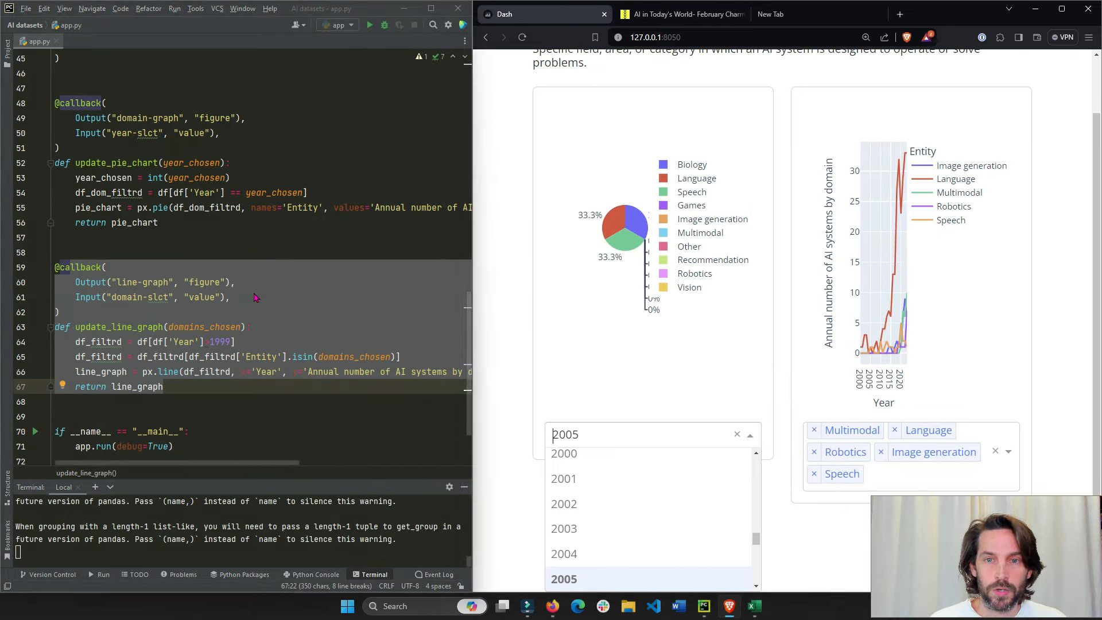
Walk through update_pie_chart's year filter beside the 2005 dashboard and check the dataset's Year column.
click(563, 578)
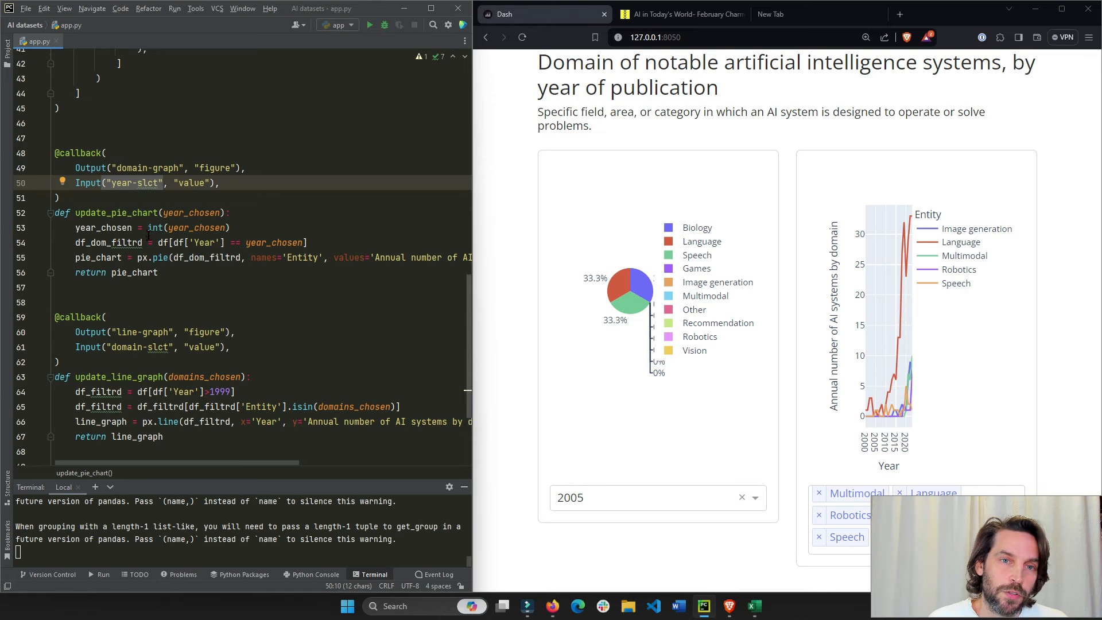
scroll(up, 3)
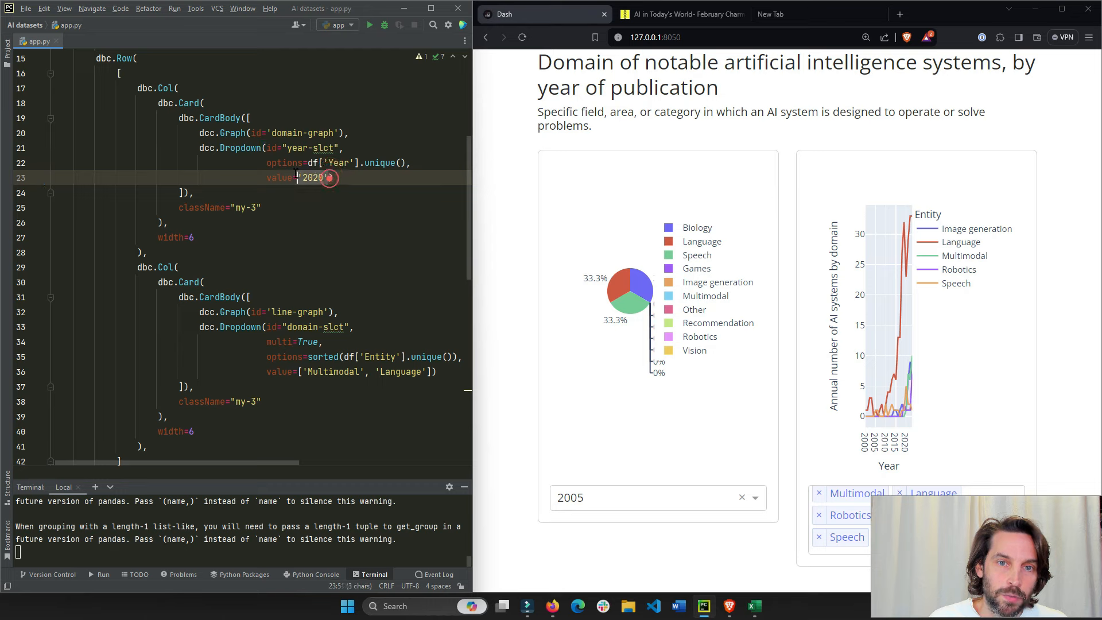
scroll(down, 3)
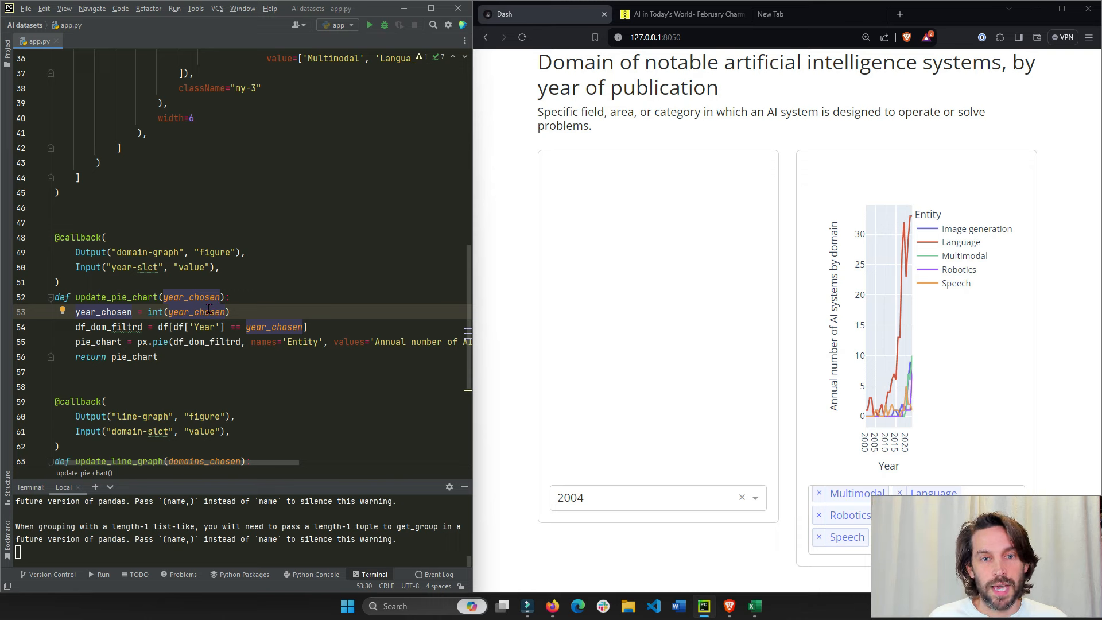
mouse_move(755, 606)
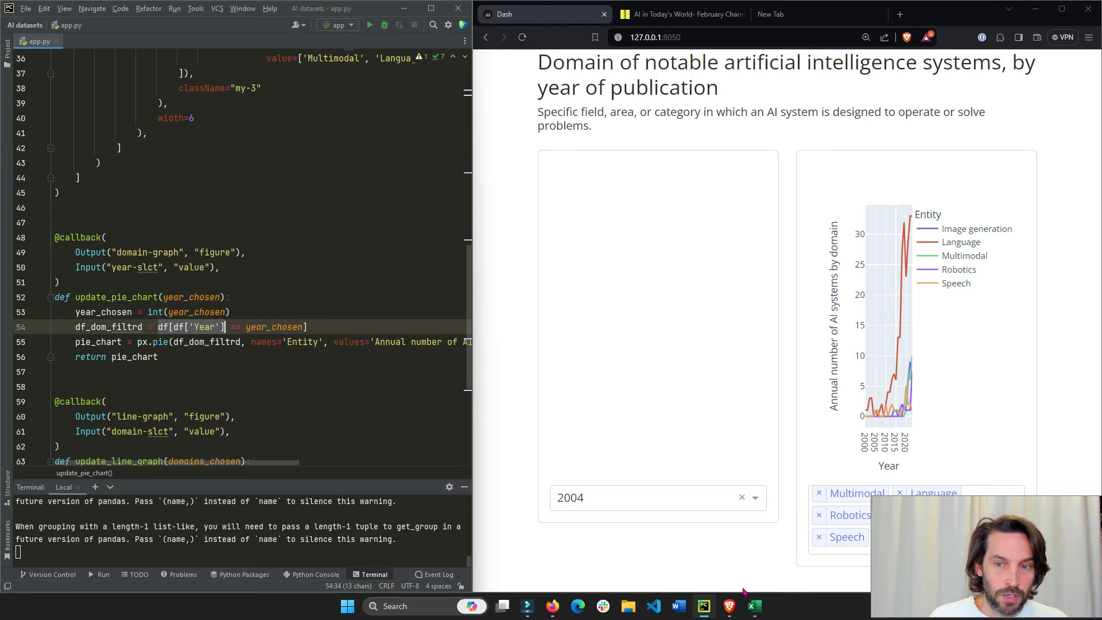
click(752, 606)
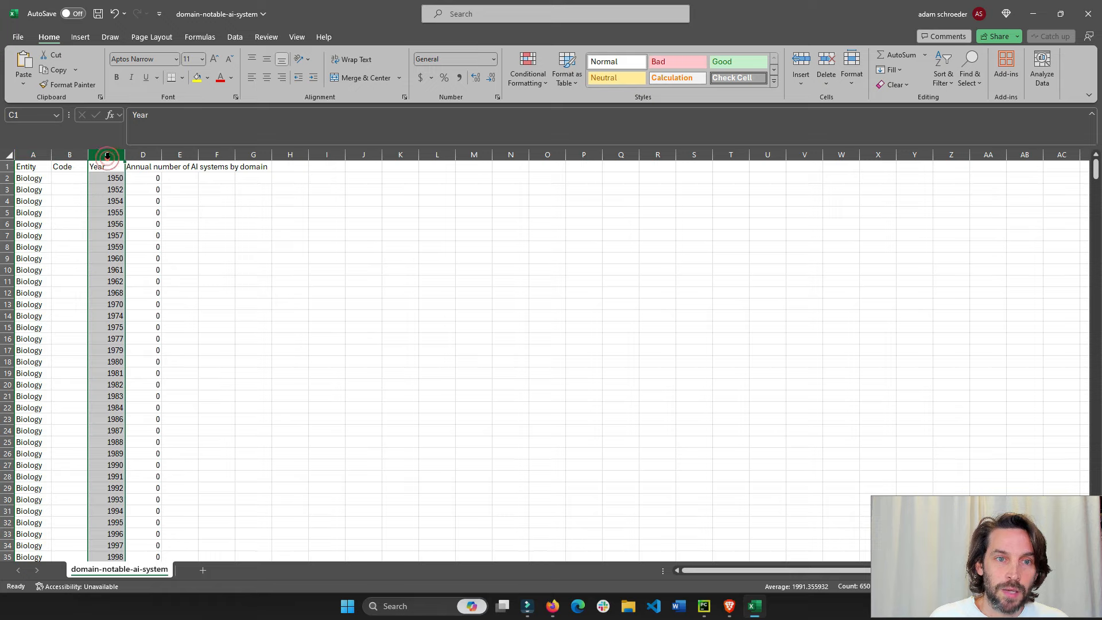
Set the pie chart to 1952, showing a single 100% domain, then bring up the dataset spreadsheet.
key(alt+tab)
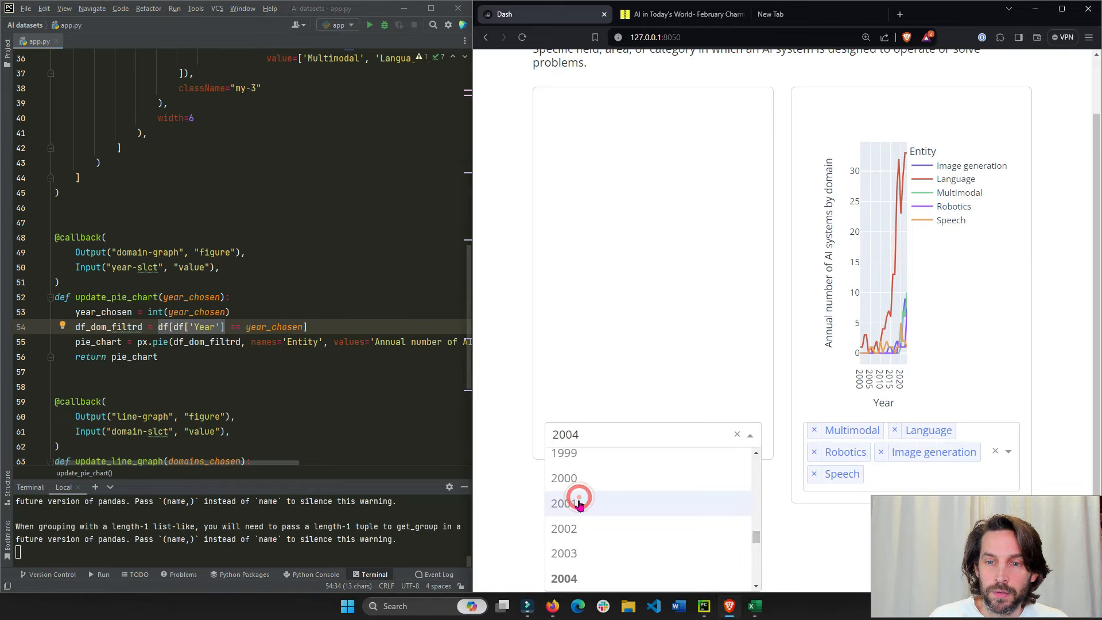
click(562, 502)
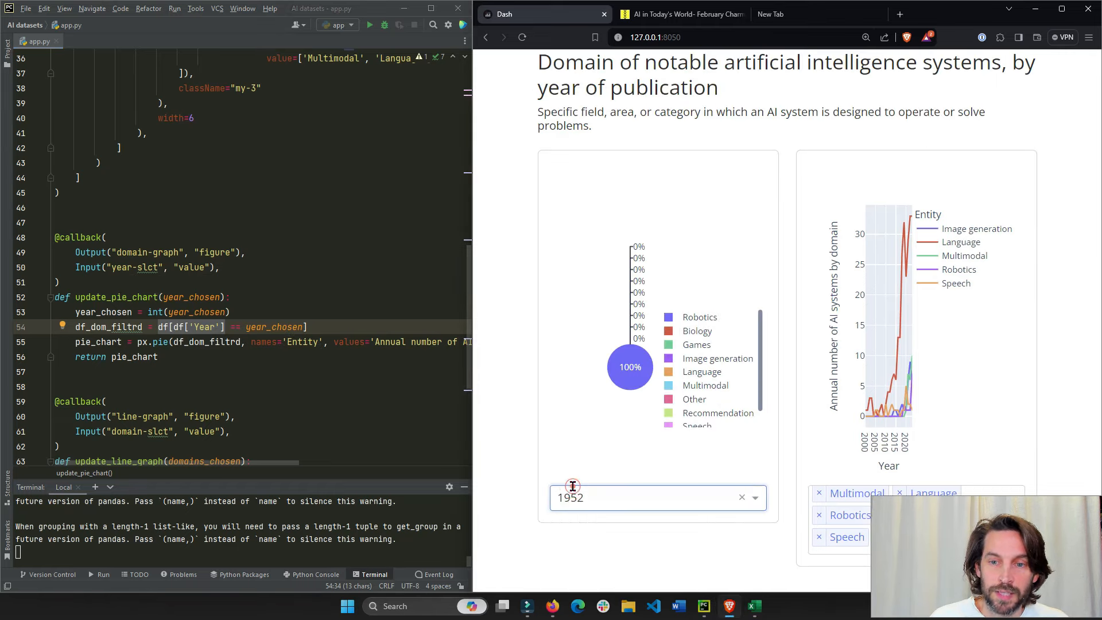
click(753, 606)
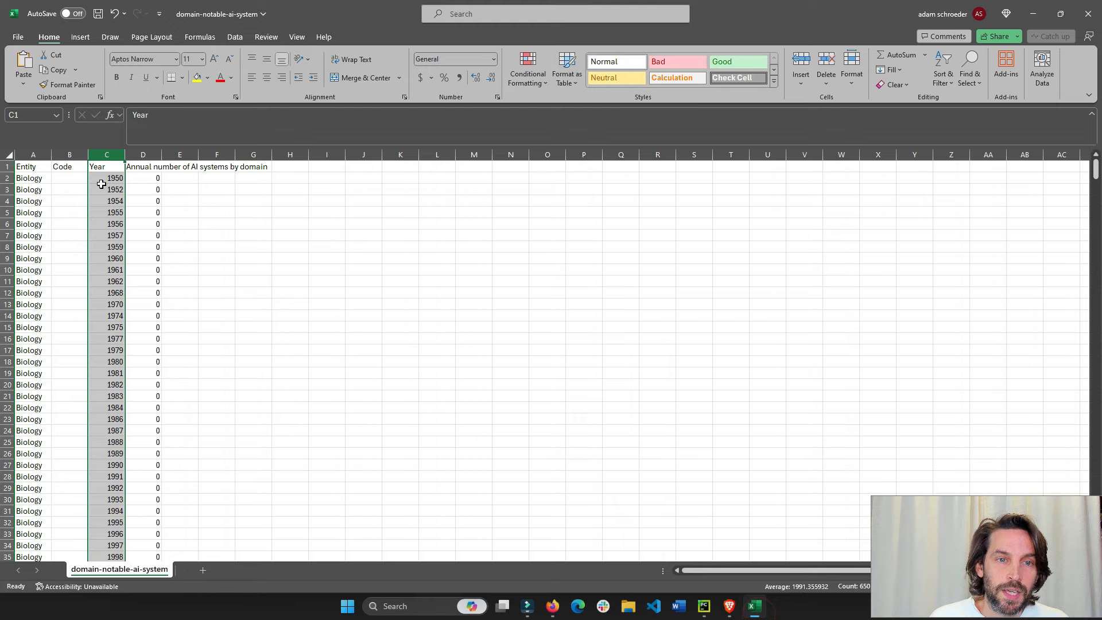
Select the first Biology row and scroll its yearly counts down to 2023.
click(32, 178)
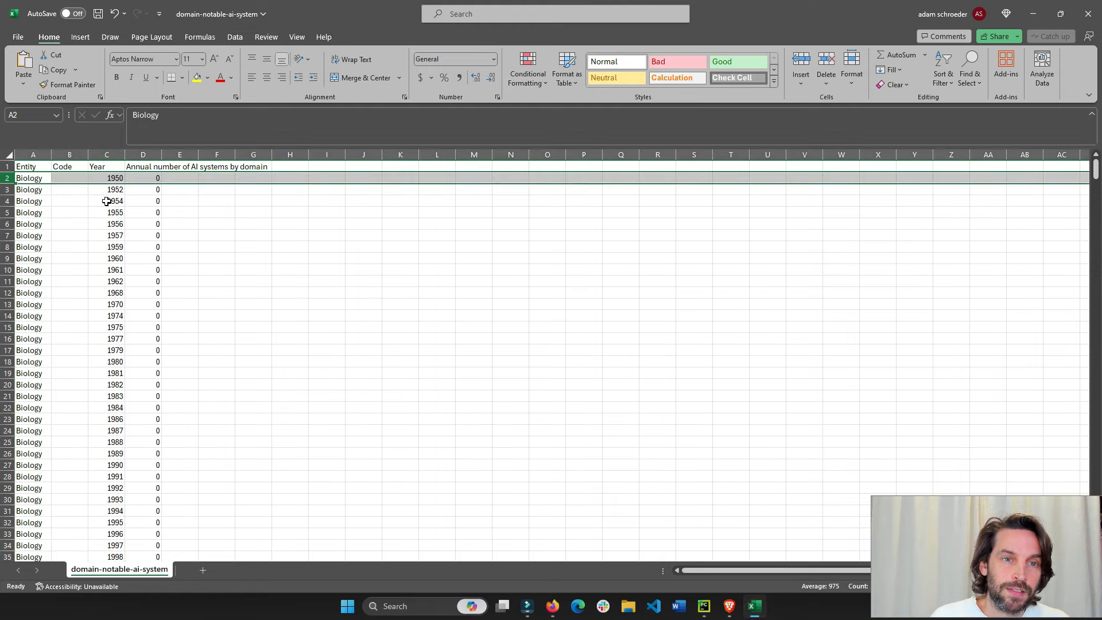
scroll(down, 3)
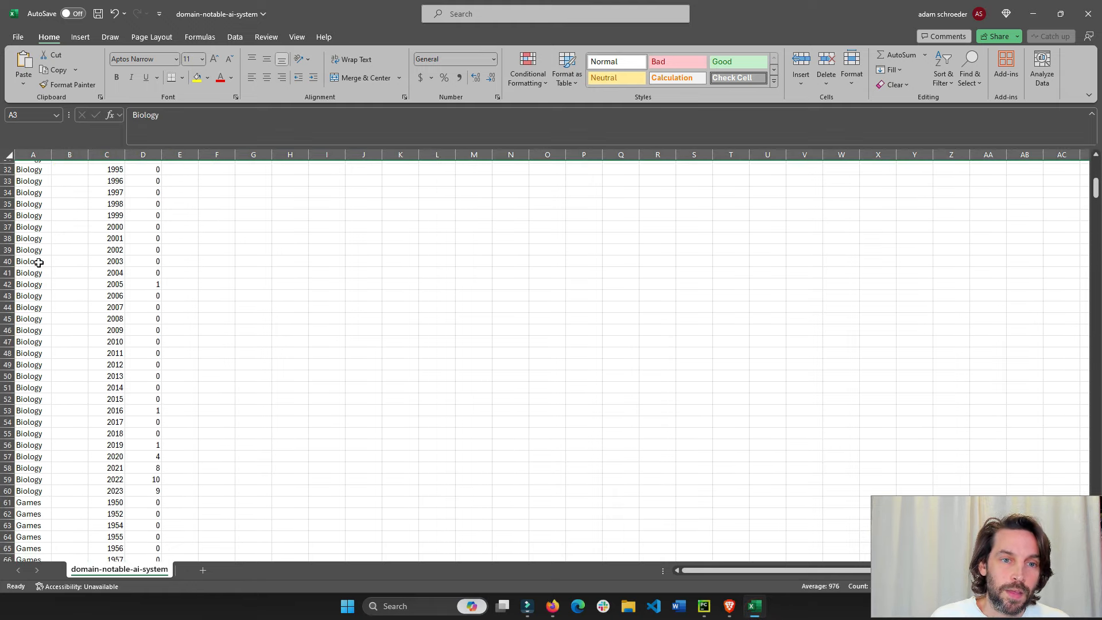
scroll(down, 3)
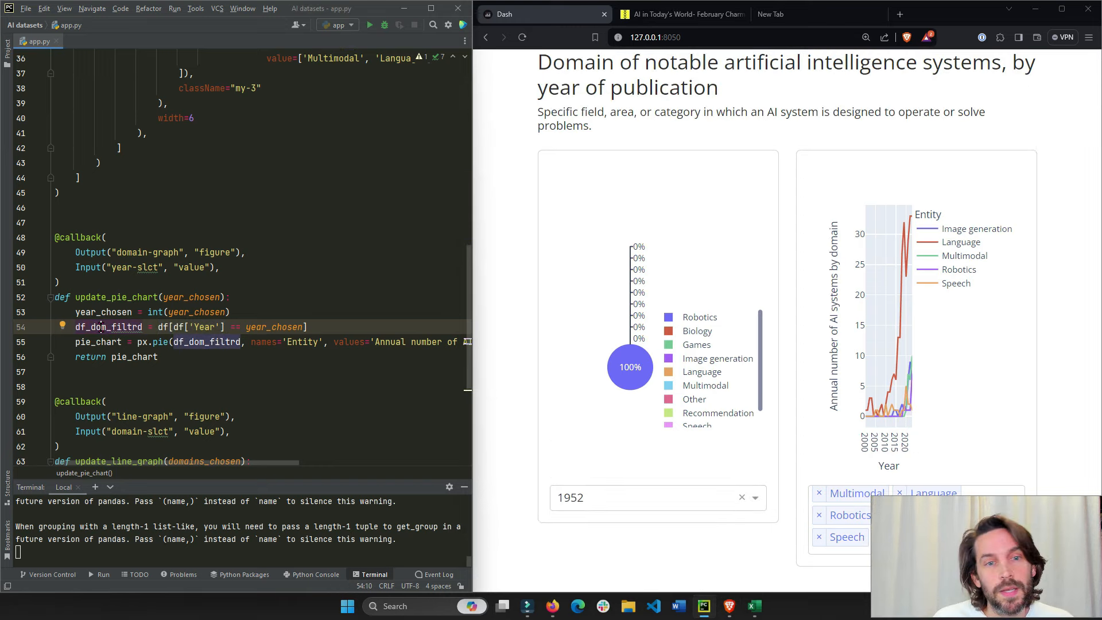
Choose 2012 in the year dropdown so the pie shows 54.5% and 36.4%, then return to Excel.
click(657, 497)
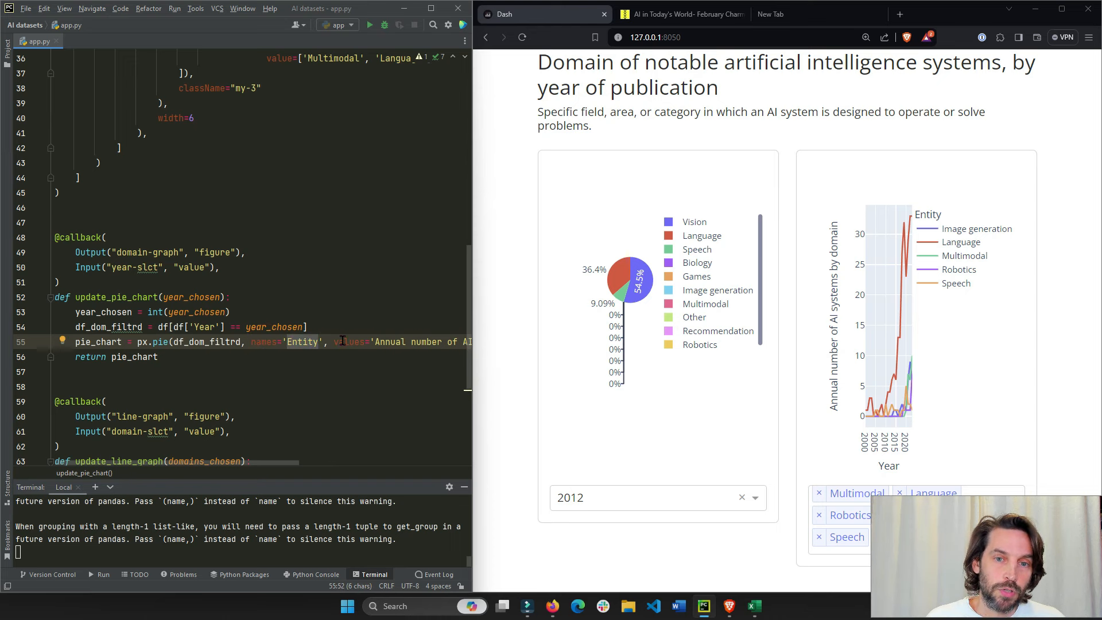
click(756, 606)
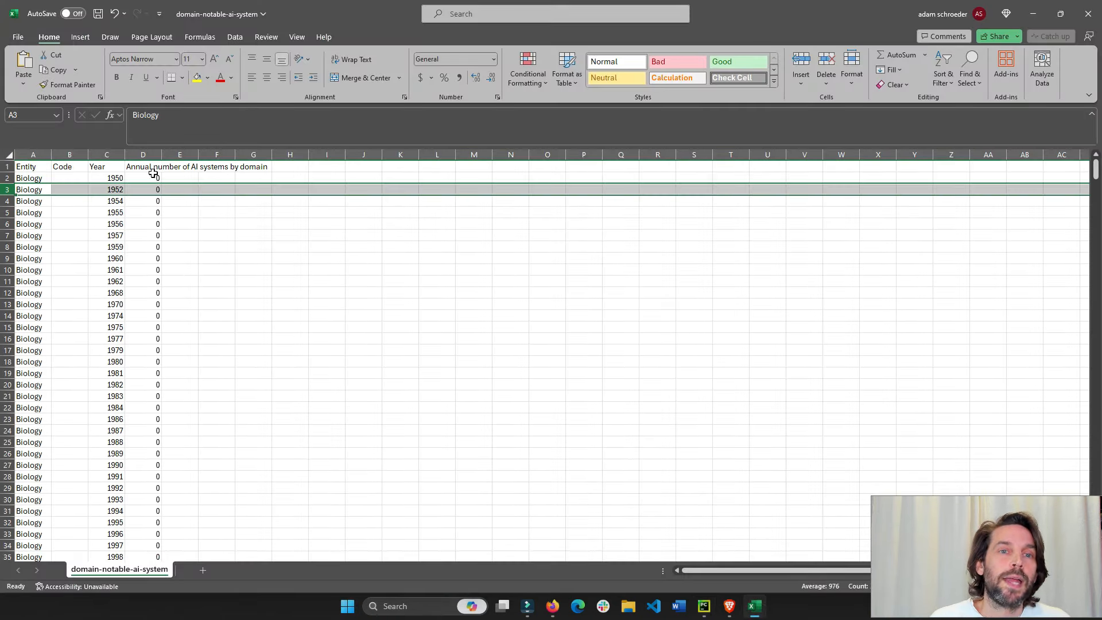
Switch back to PyCharm at dcc.Graph(id='domain-graph') on line 20.
key(alt+tab)
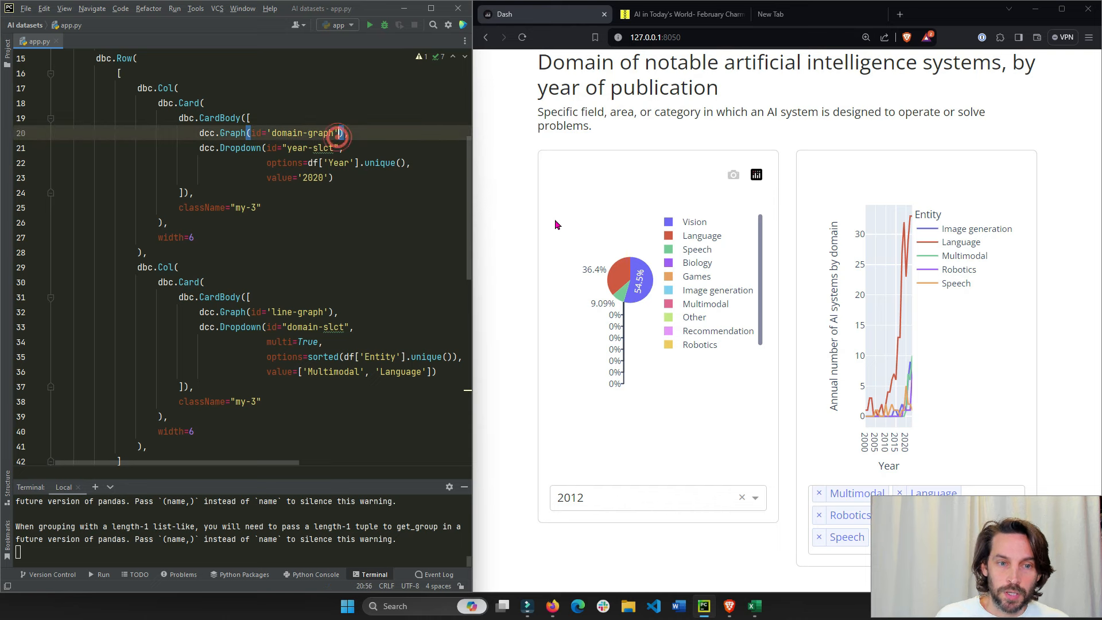
Remove the half-typed figure= from the domain-graph Graph and move down to the update_pie_chart callback.
text(, figure=)
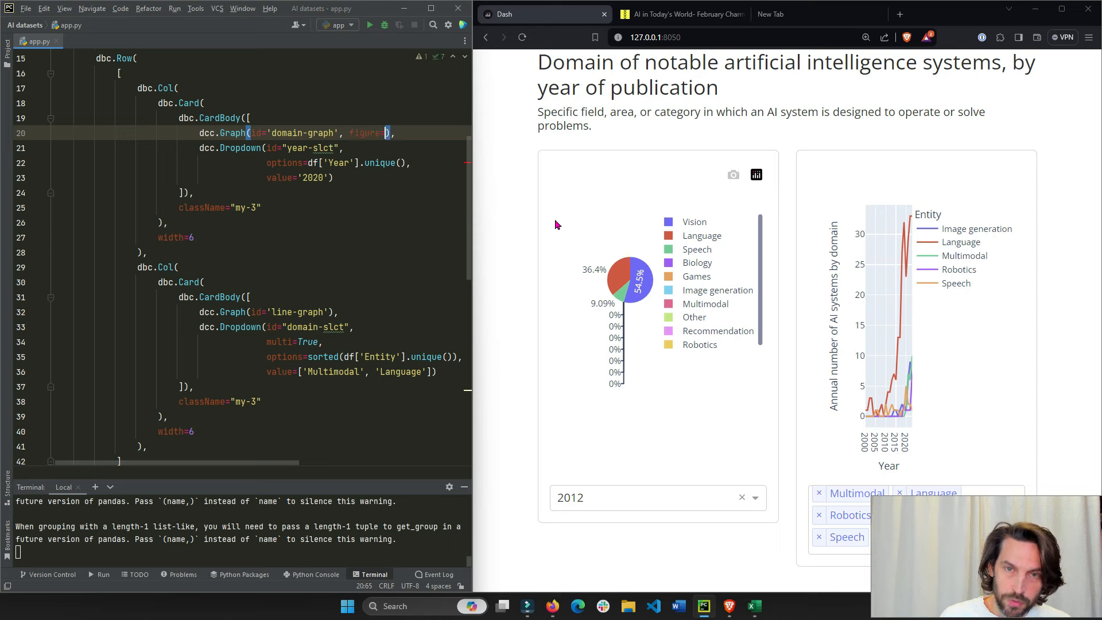
text(fi)
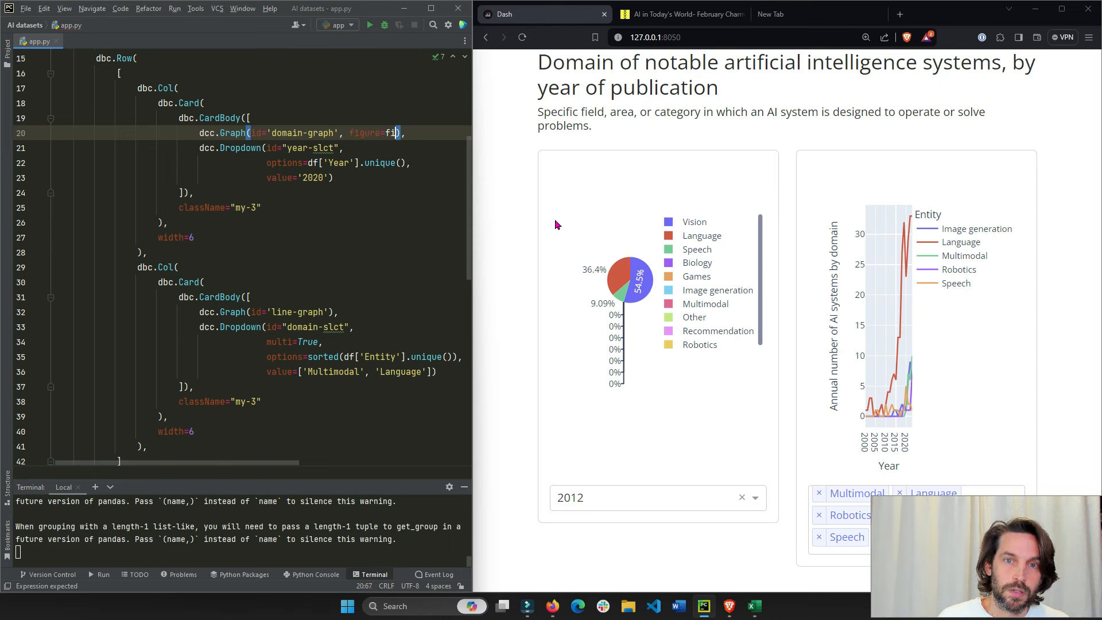
key(backspace)
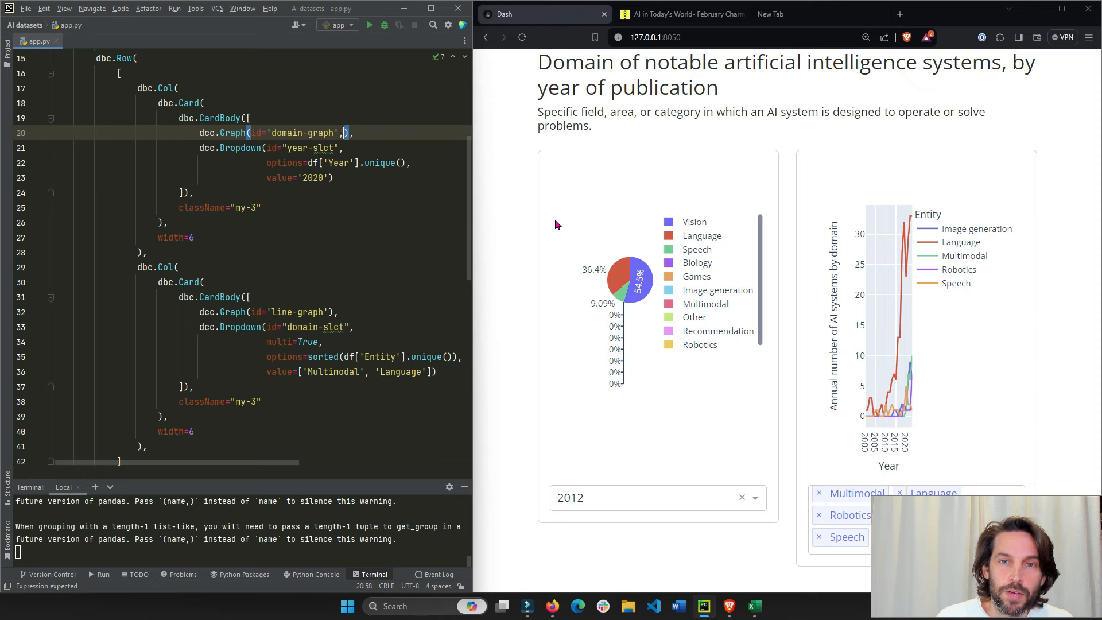
scroll(down, 3)
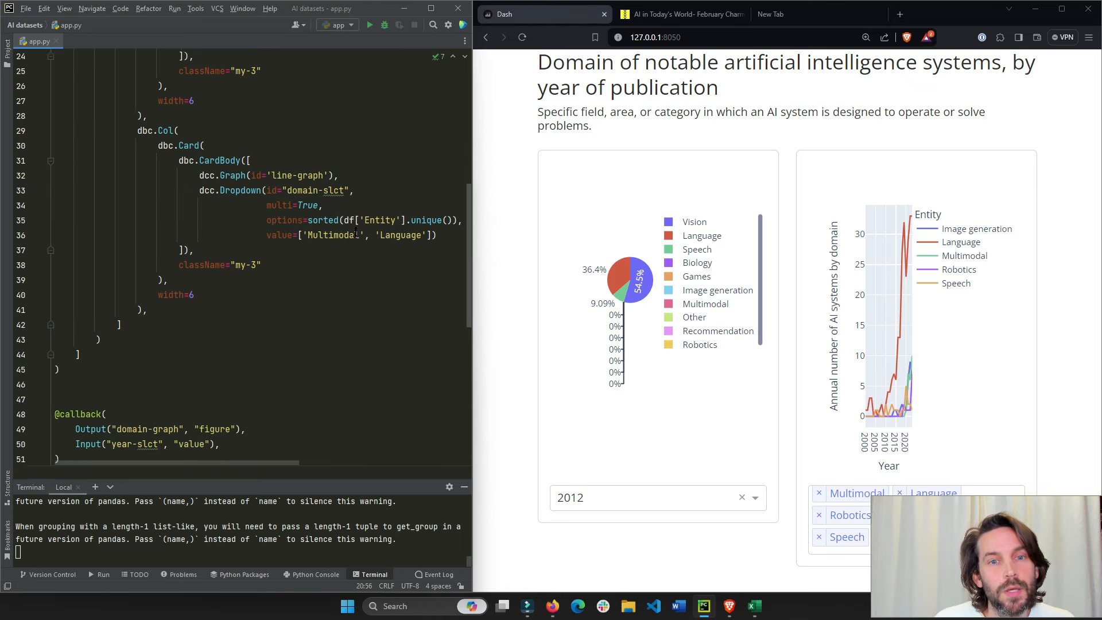
scroll(down, 3)
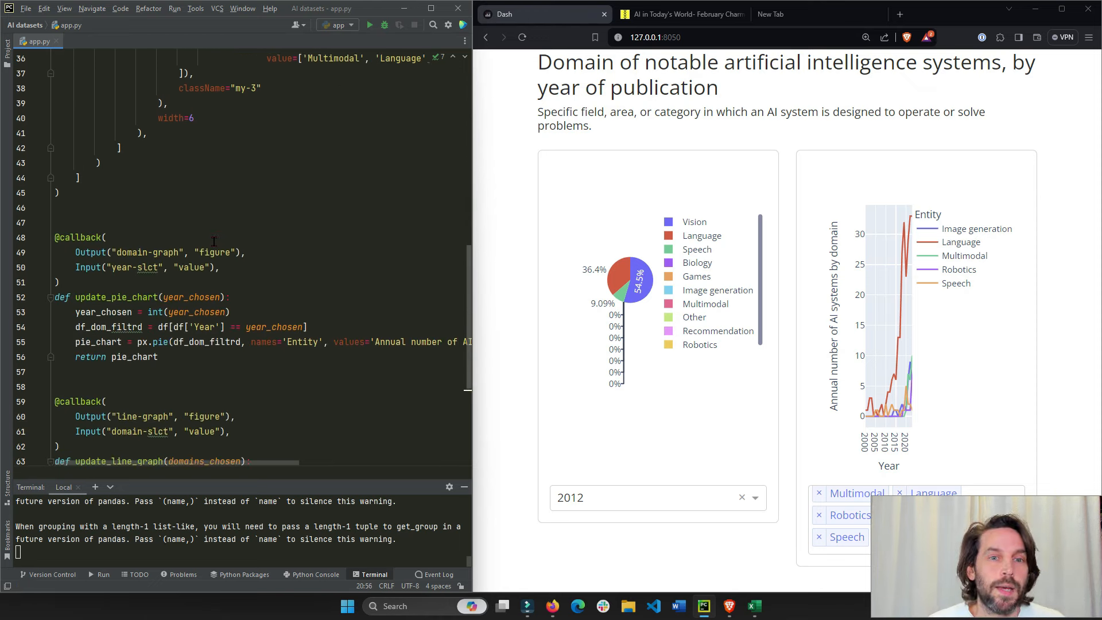
scroll(down, 3)
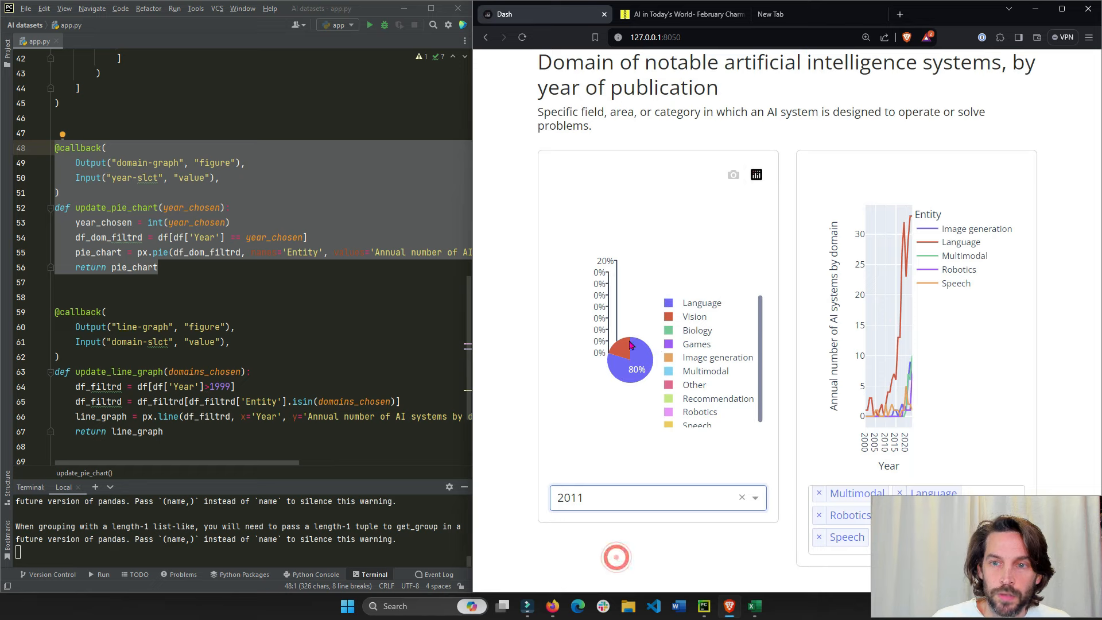
scroll(down, 3)
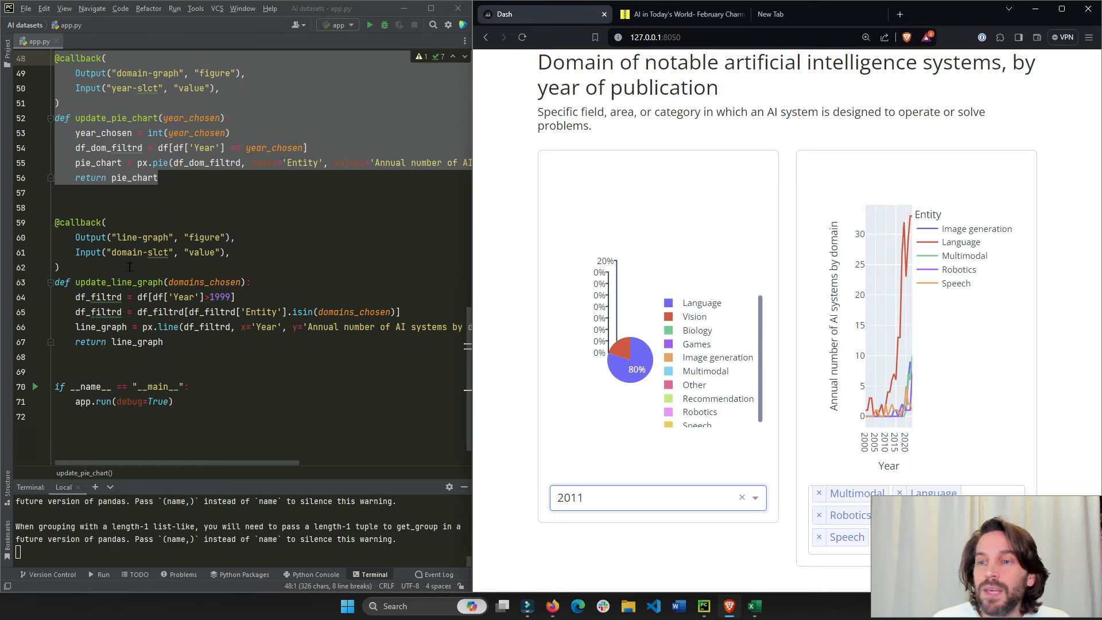
mouse_move(887, 403)
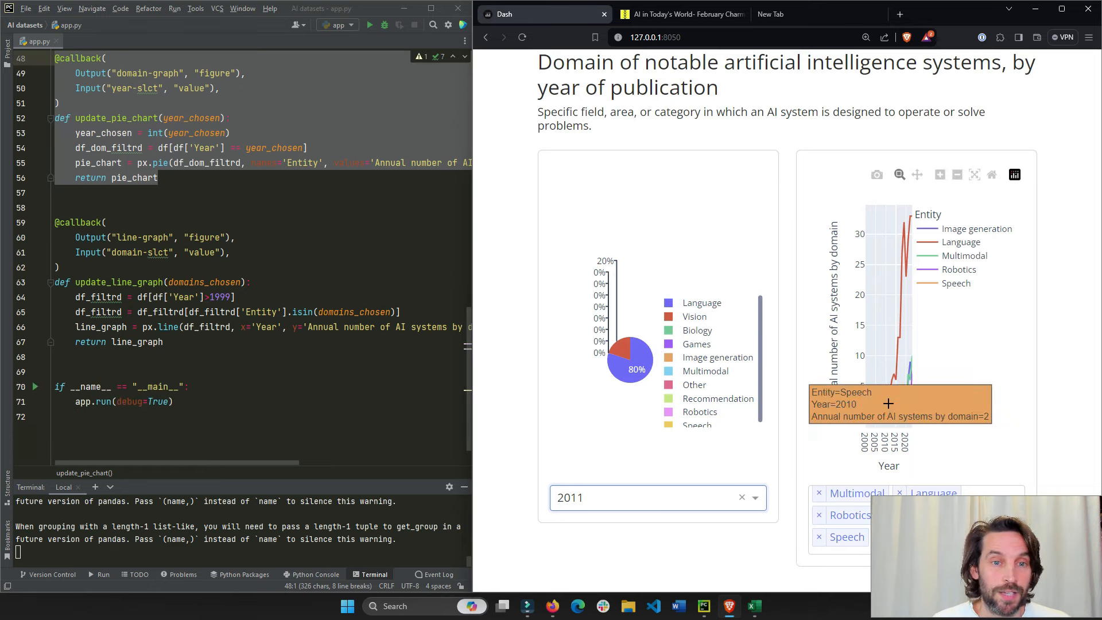
click(131, 253)
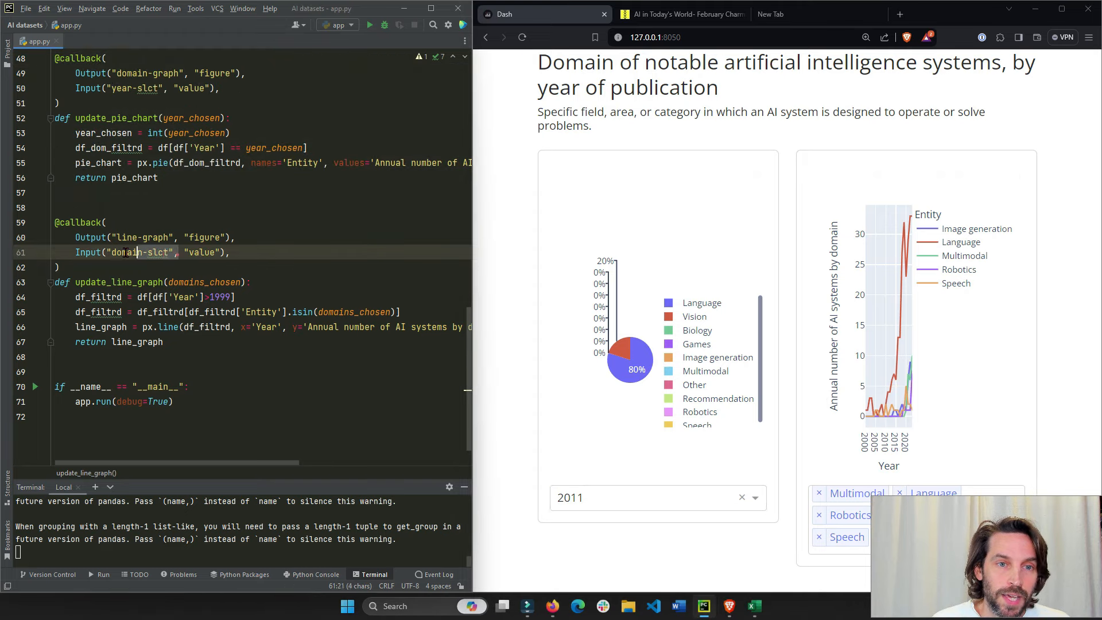
scroll(up, 3)
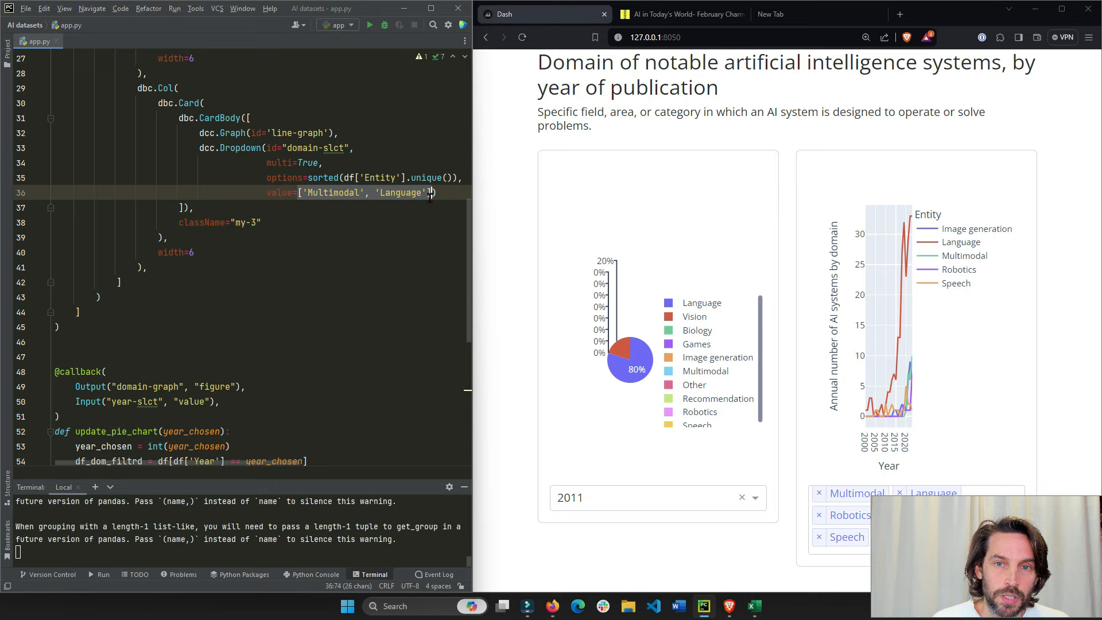
scroll(down, 3)
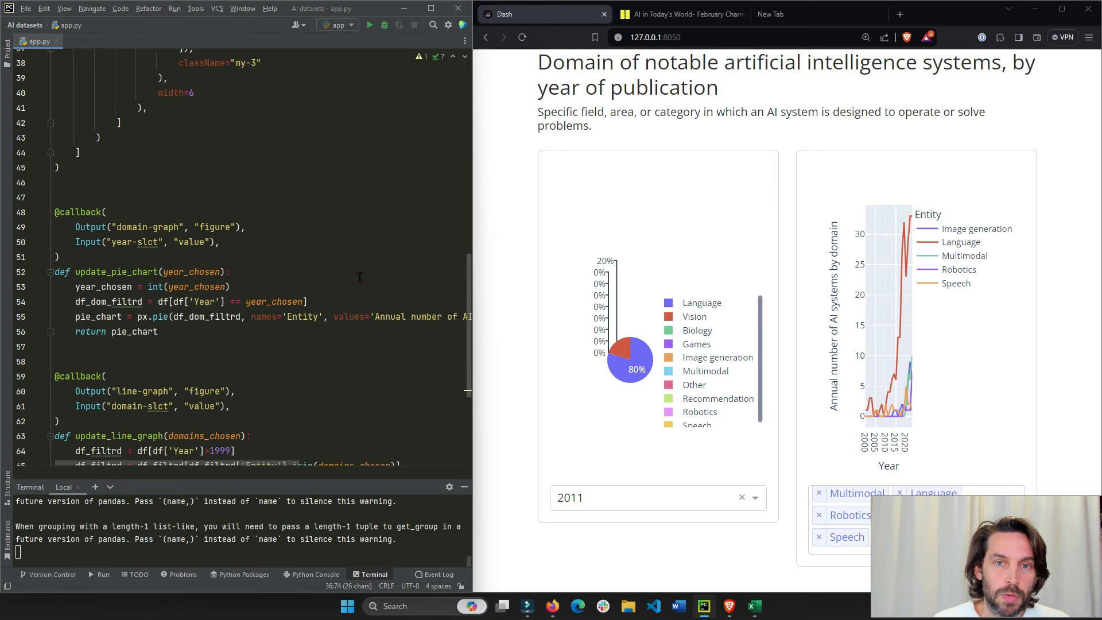
scroll(down, 3)
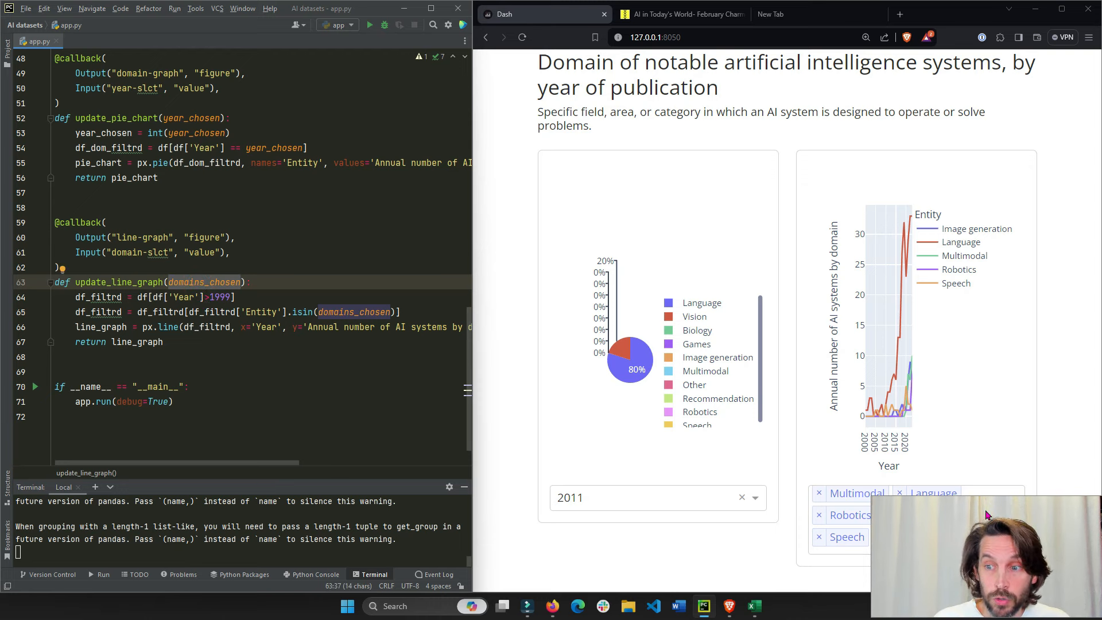
mouse_move(843, 514)
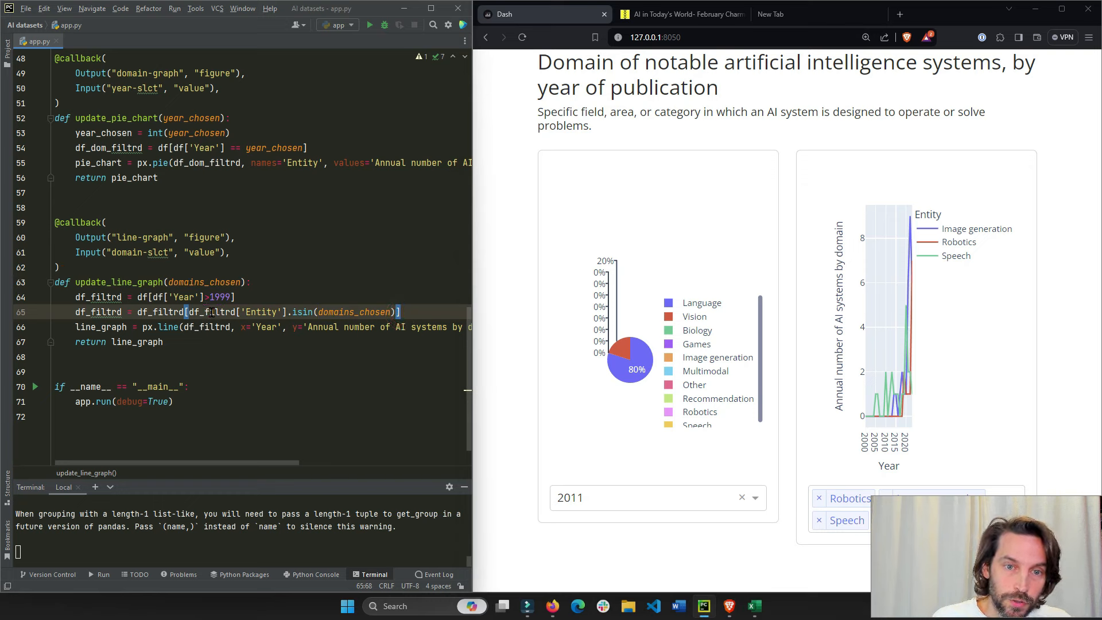
double_click(261, 311)
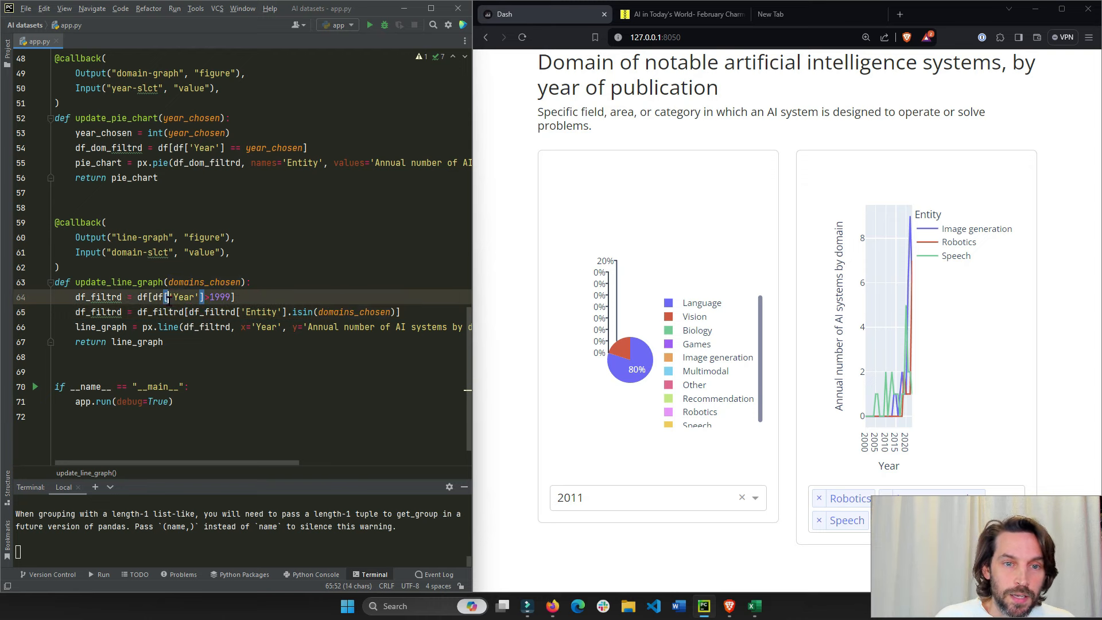
click(198, 283)
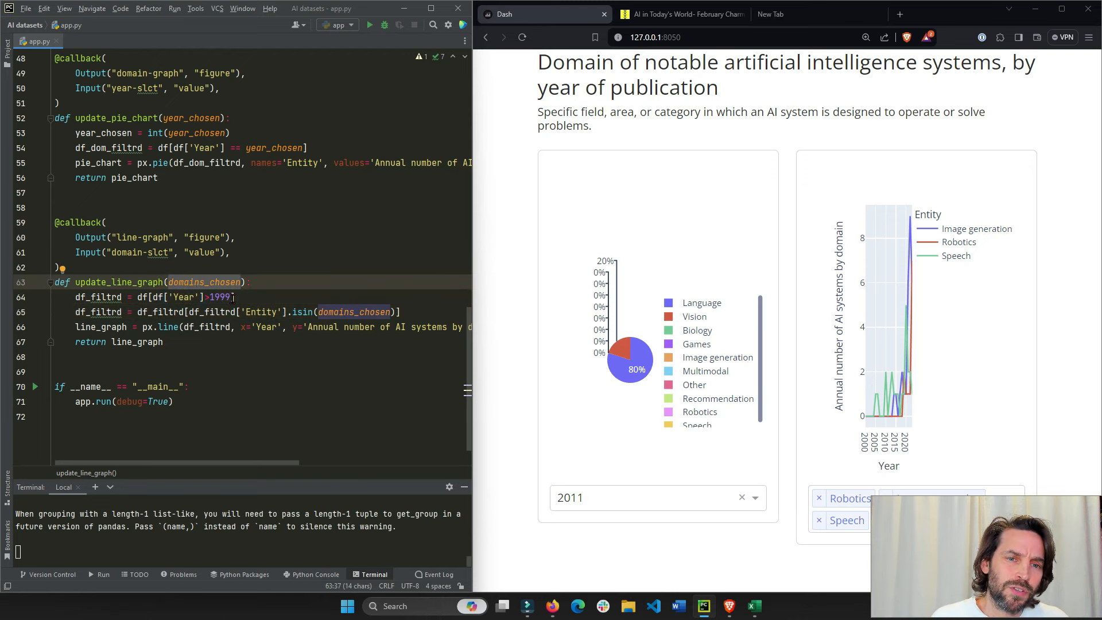
mouse_move(772, 415)
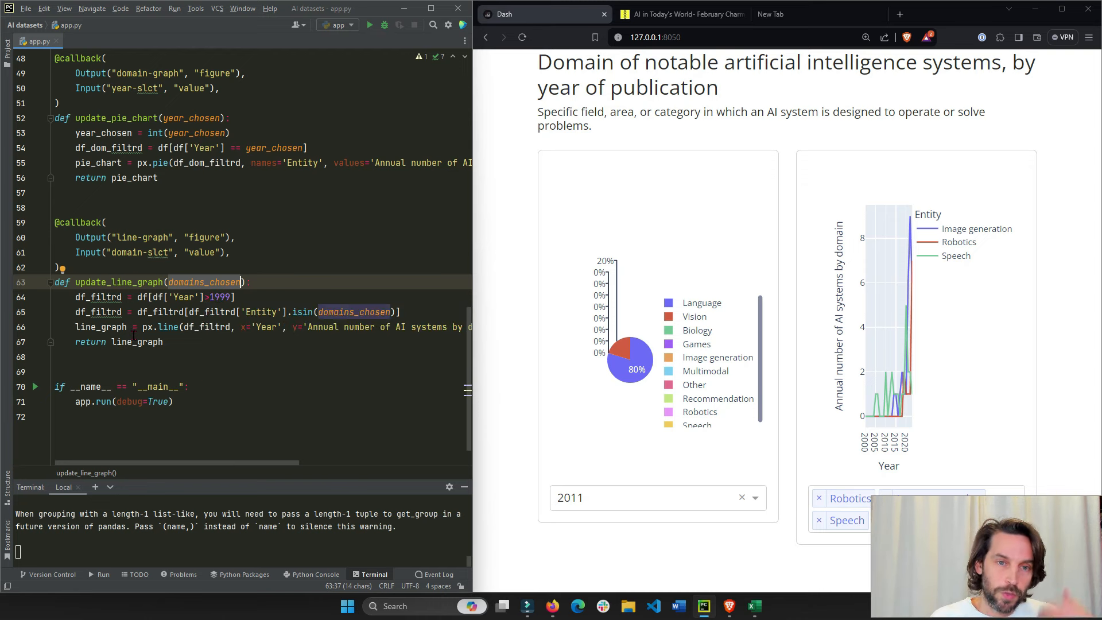
scroll(up, 3)
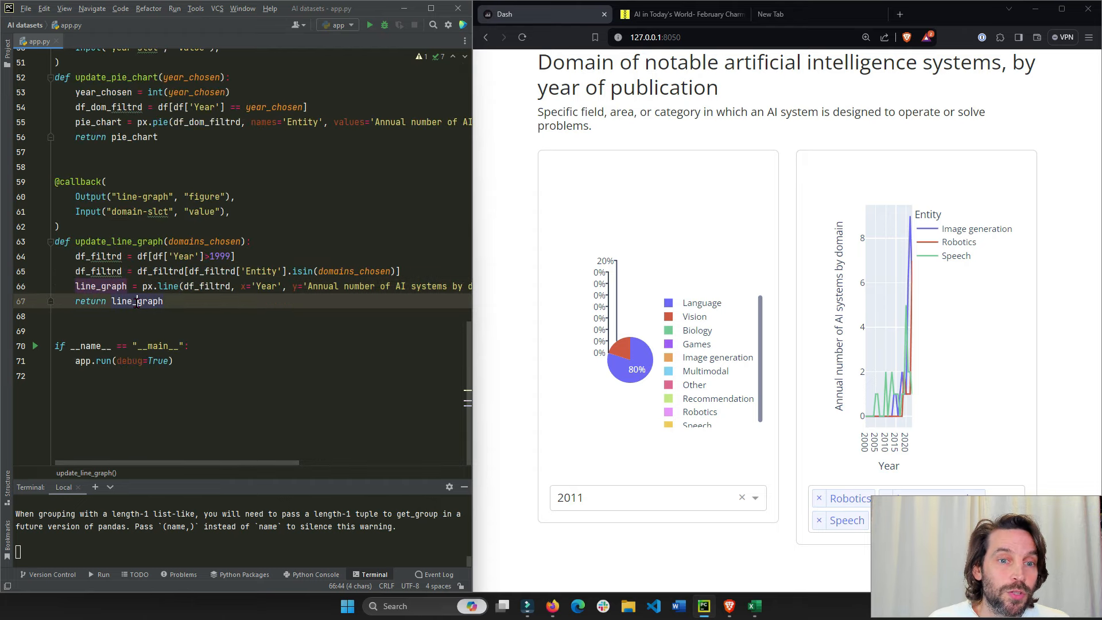
Try figure= in dcc.Graph(id='line-graph'), leave only the id, and return to the line-graph callback.
scroll(up, 3)
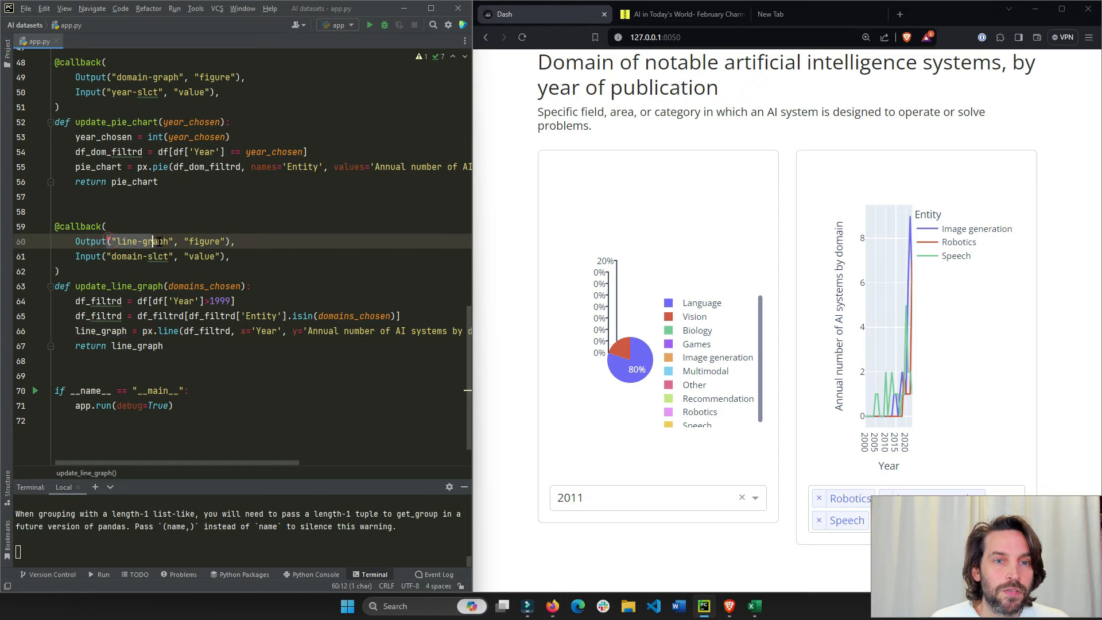
scroll(up, 3)
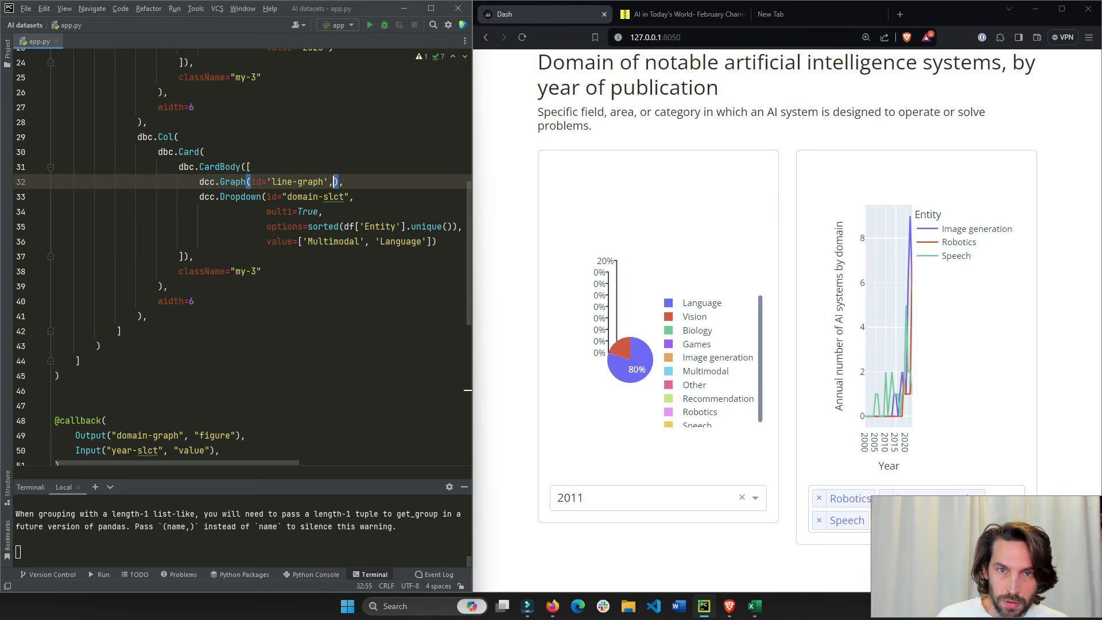
text(figure=)
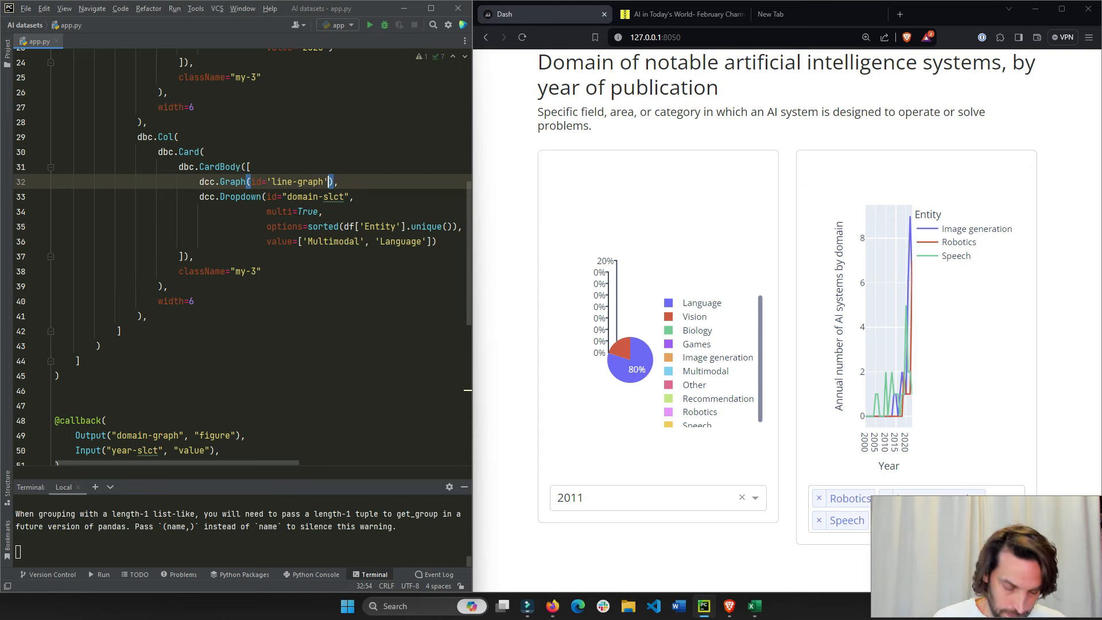
scroll(down, 3)
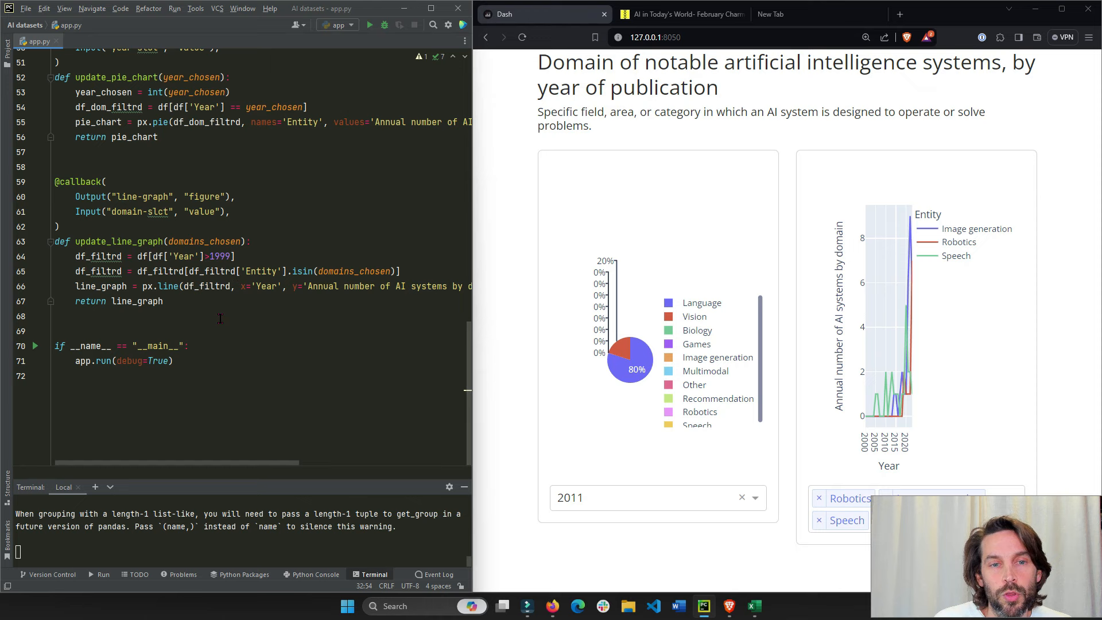
Clear the domain dropdown and select Games and Multimodal for the line chart.
click(850, 497)
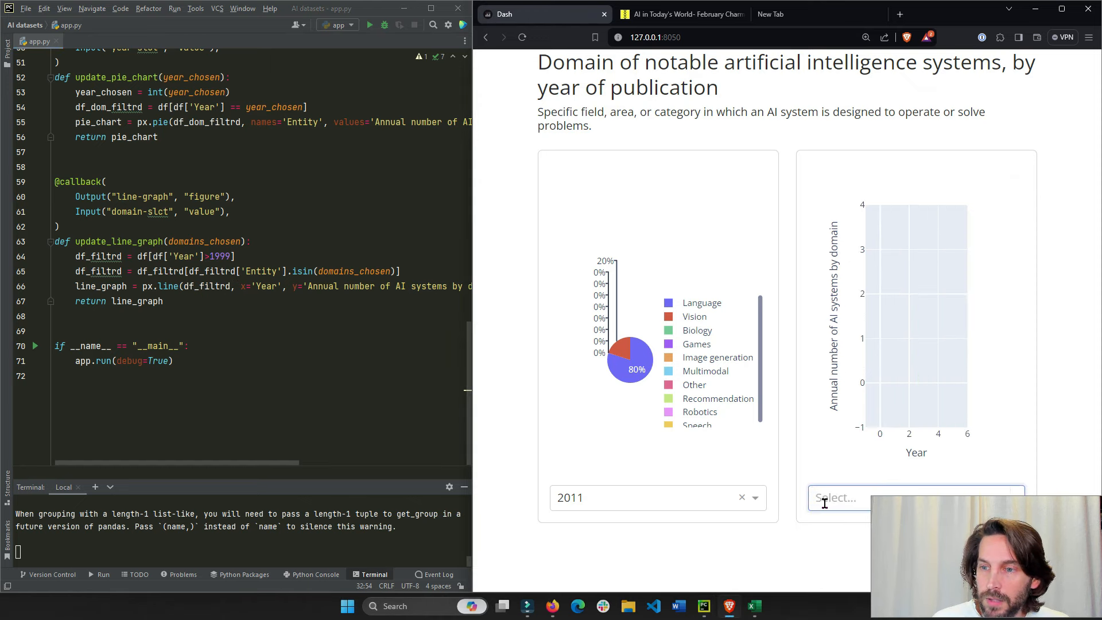
click(837, 497)
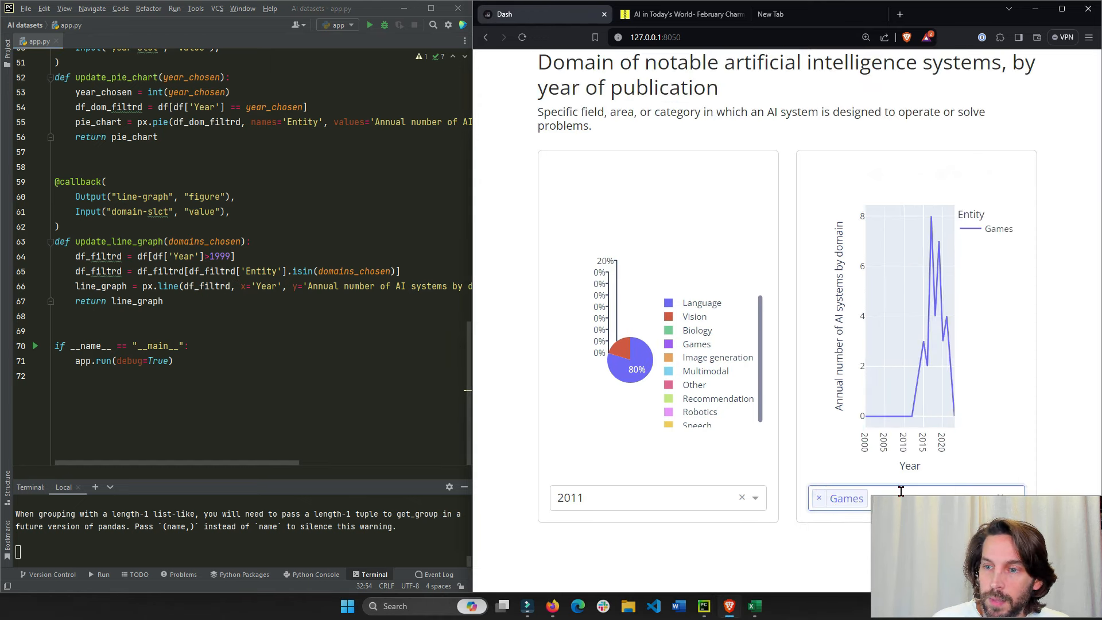
click(914, 497)
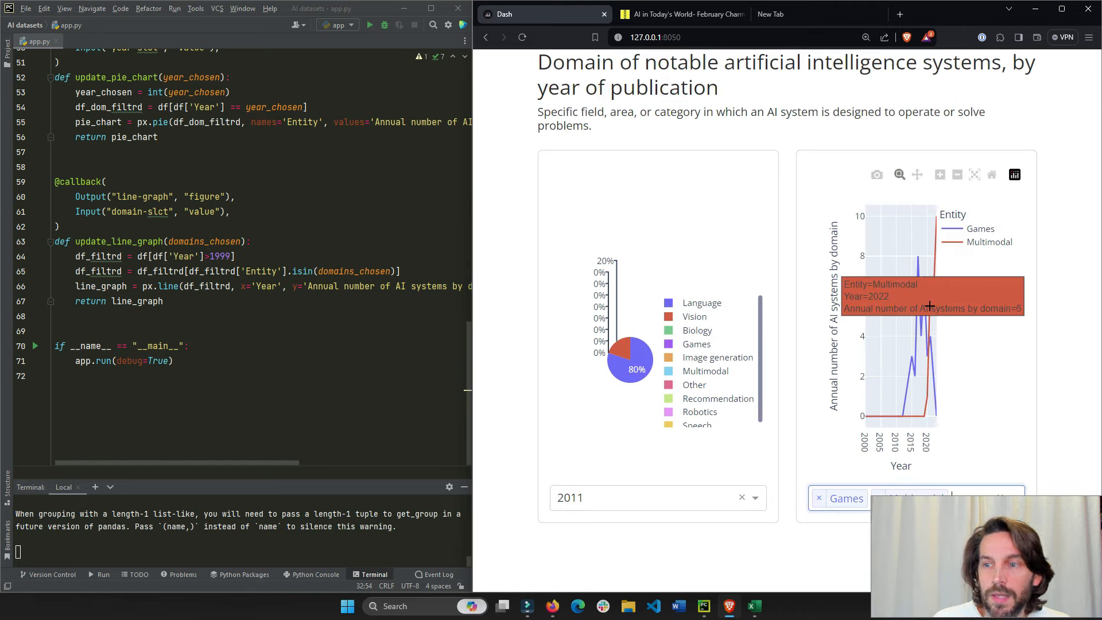
mouse_move(903, 308)
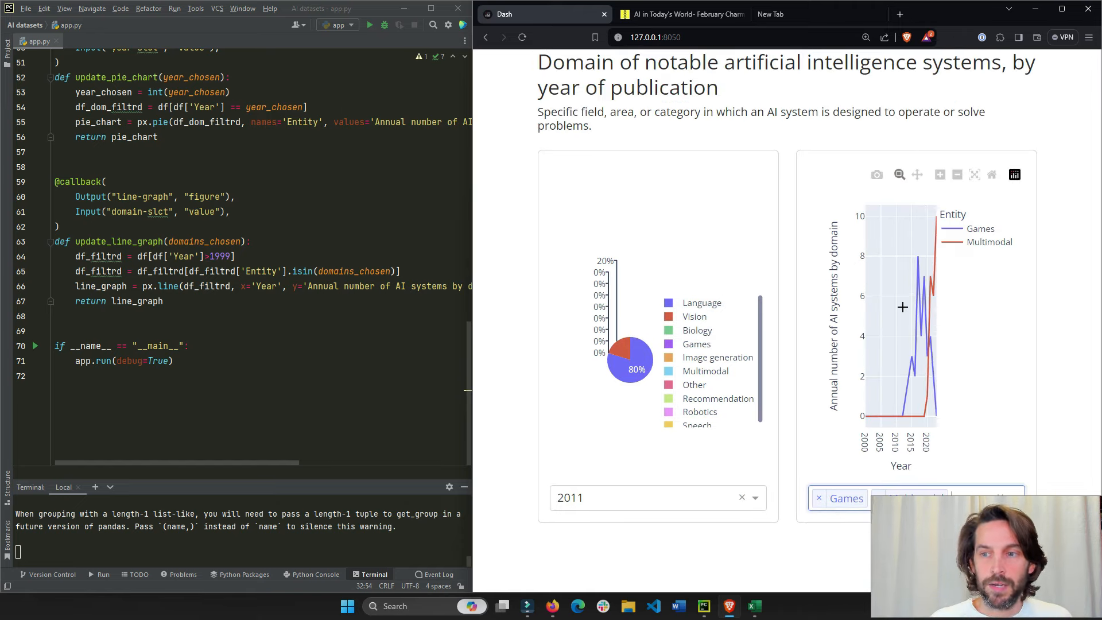